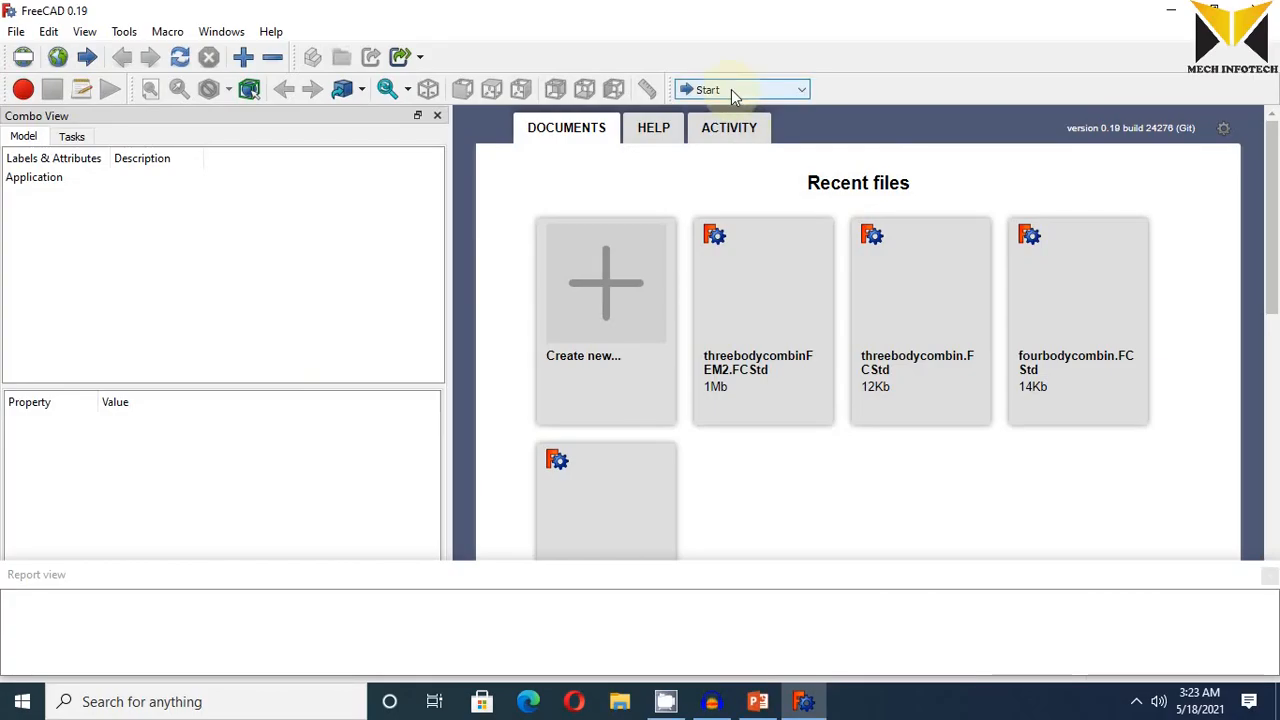
- In the Part workbench, create a new document holding Cube, Cube001 and Cube002
click(740, 89)
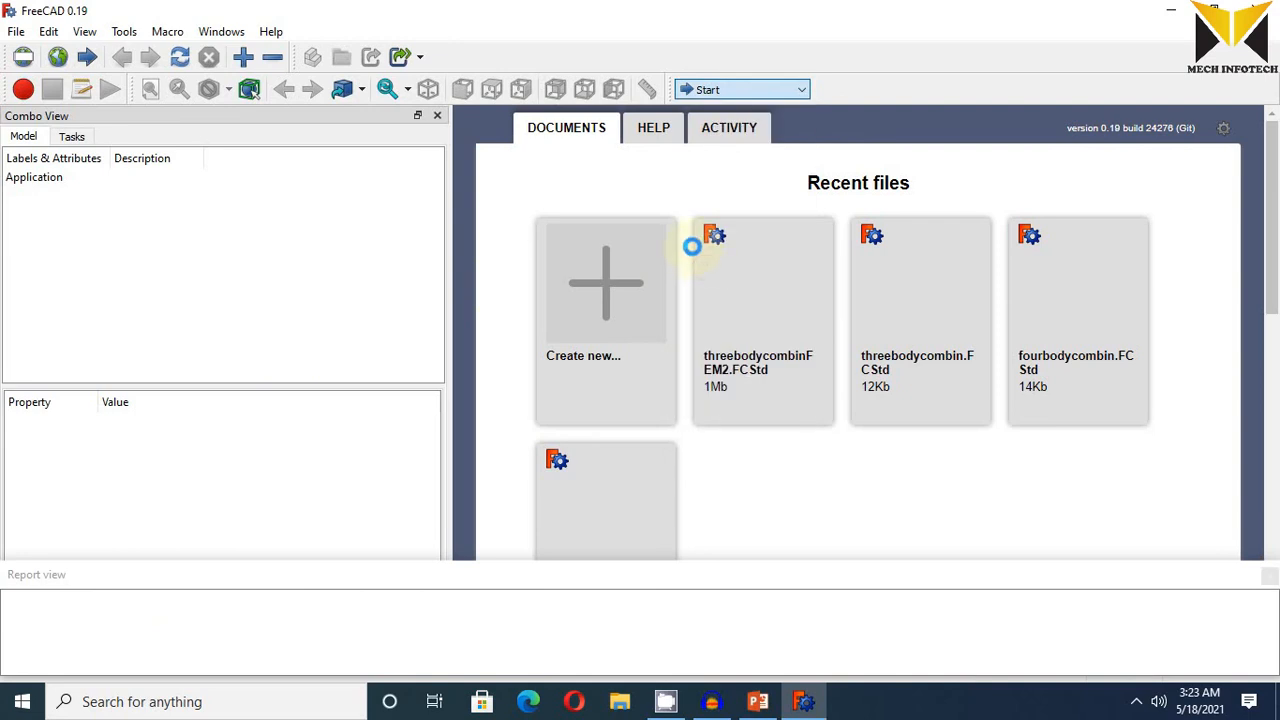
click(740, 89)
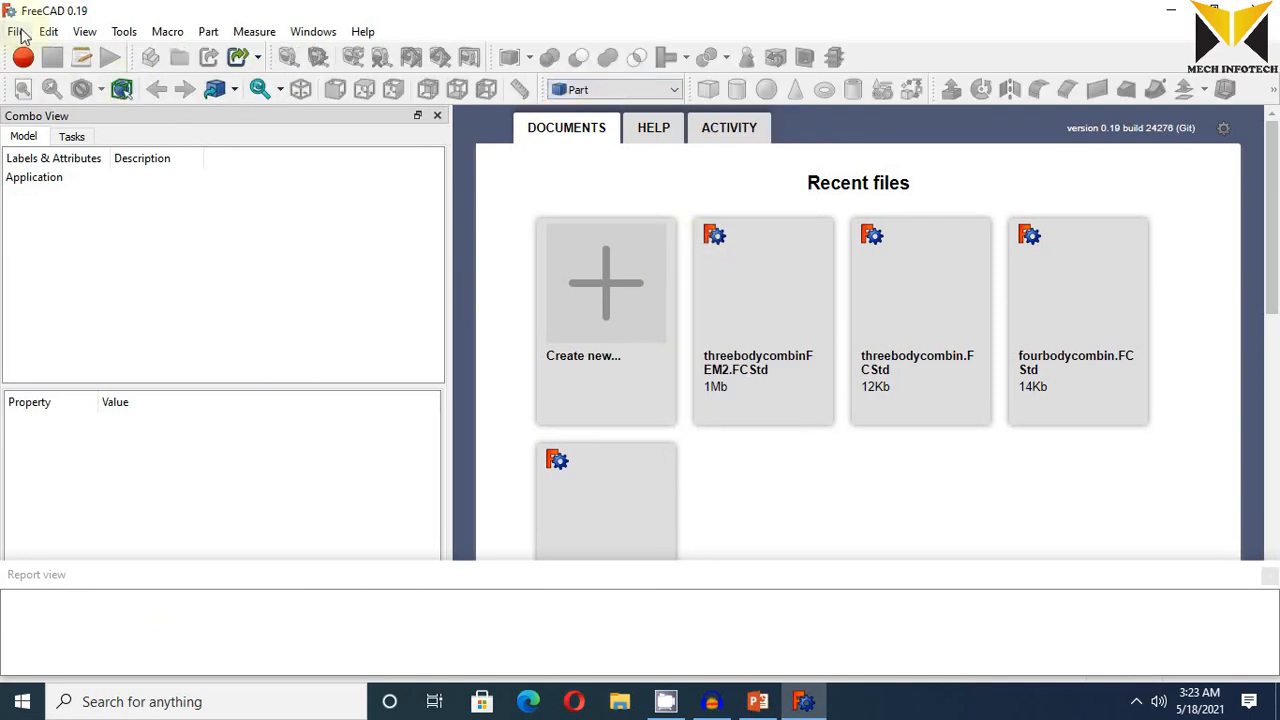
mouse_move(730, 200)
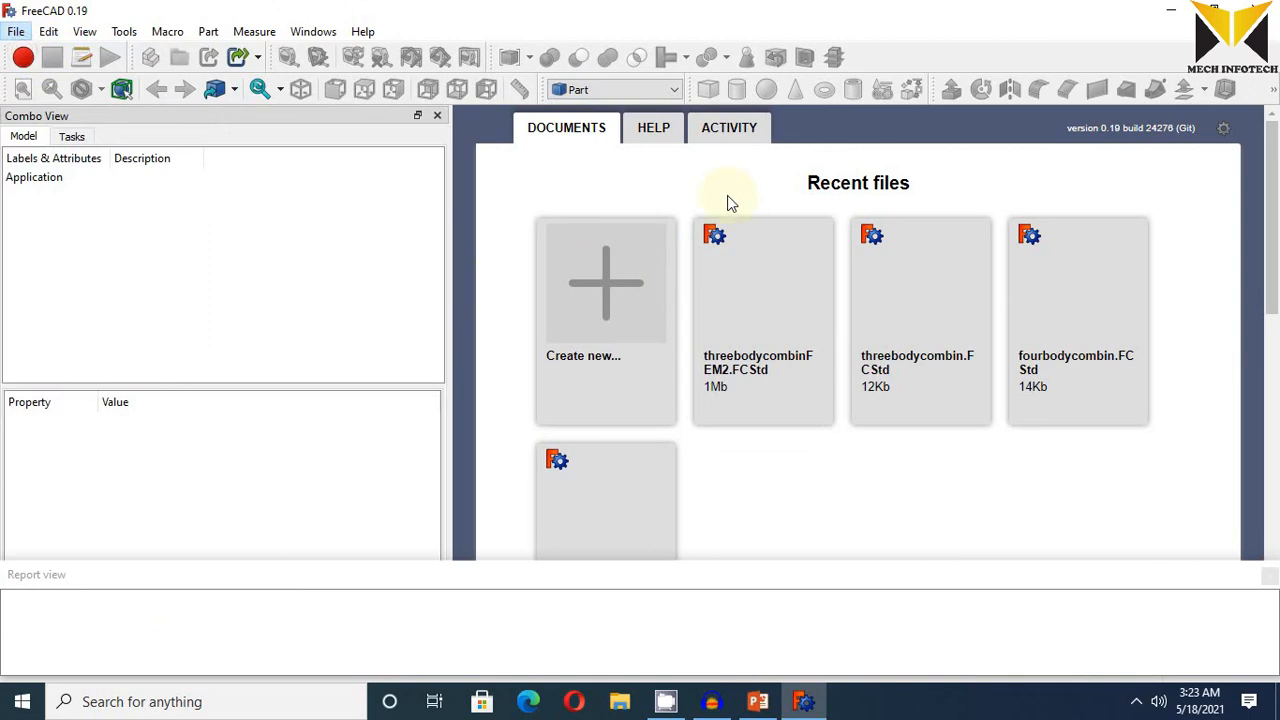
click(605, 282)
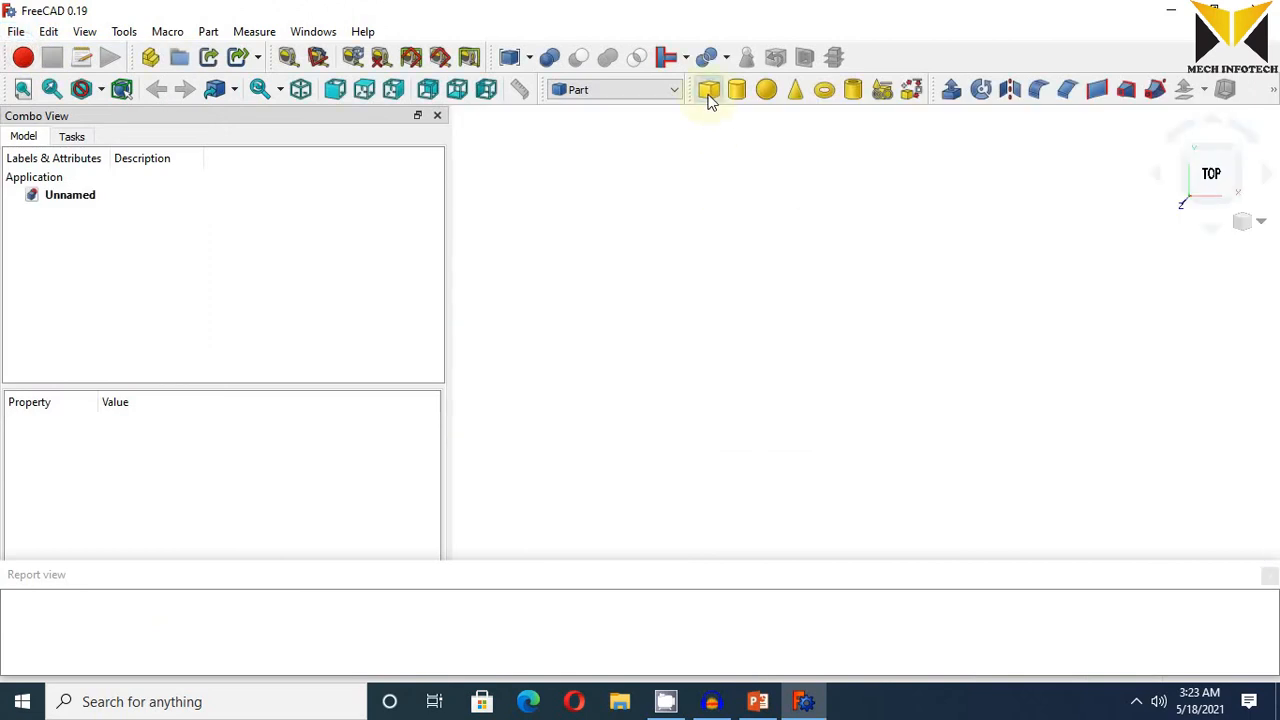
click(708, 90)
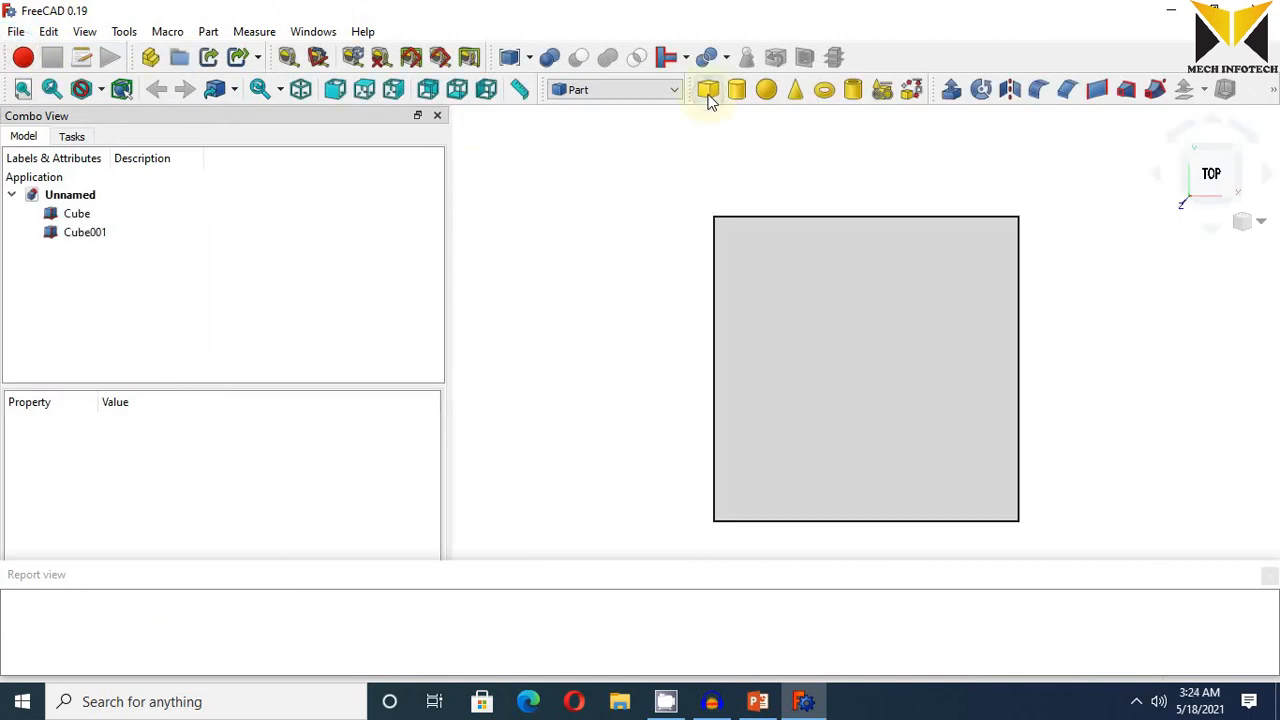
click(708, 89)
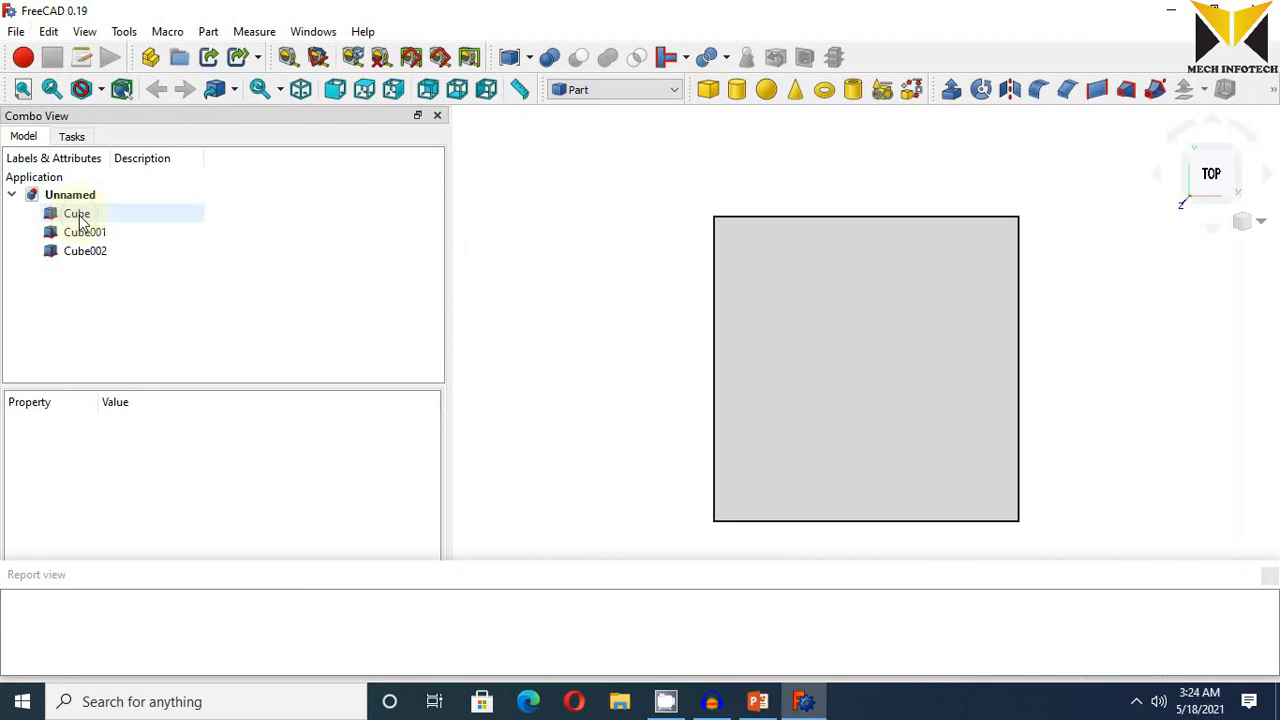
- Rename Cube, Cube001 and Cube002 in the model tree to Copper, Zinc and Aluminium
click(76, 213)
text(C)
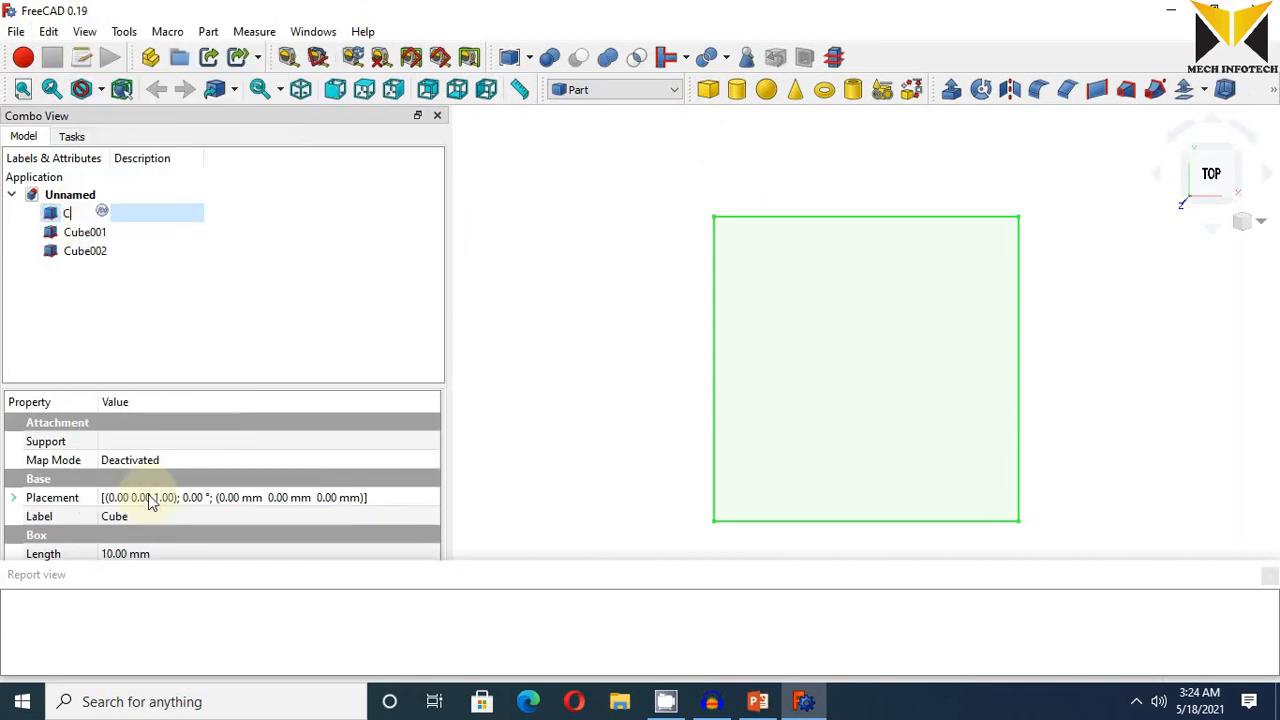
text(opper)
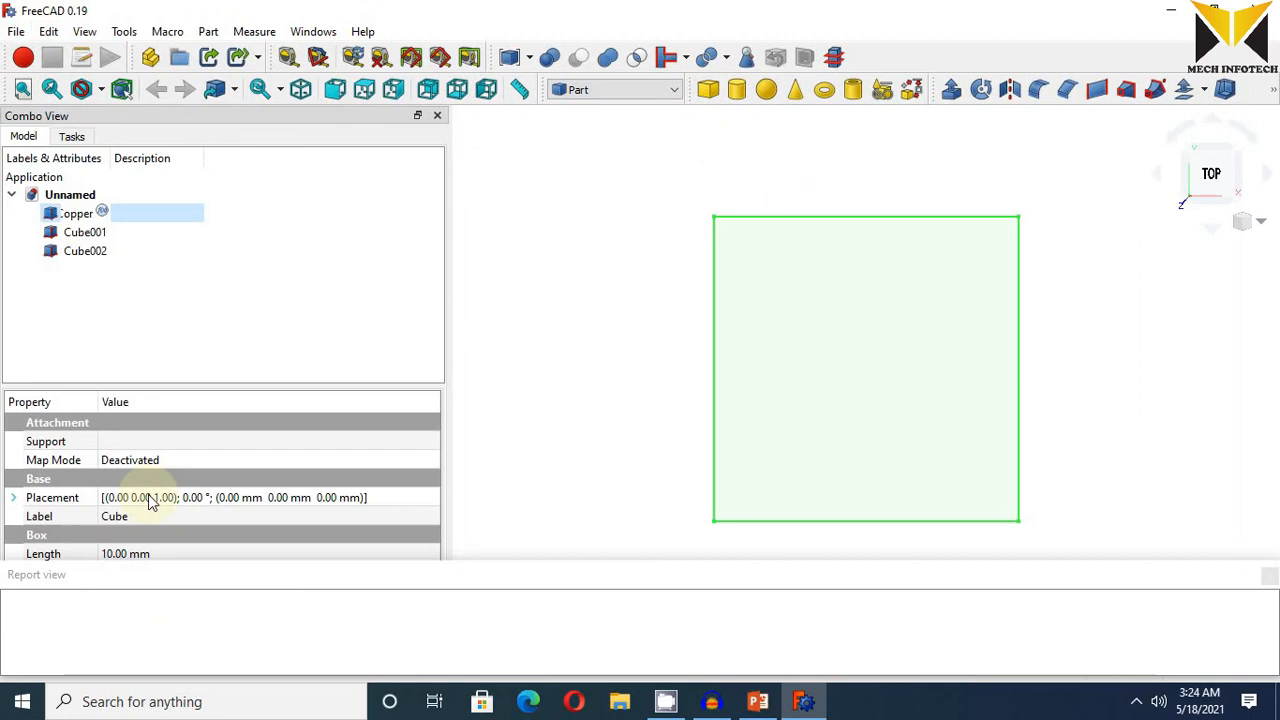
right_click(85, 231)
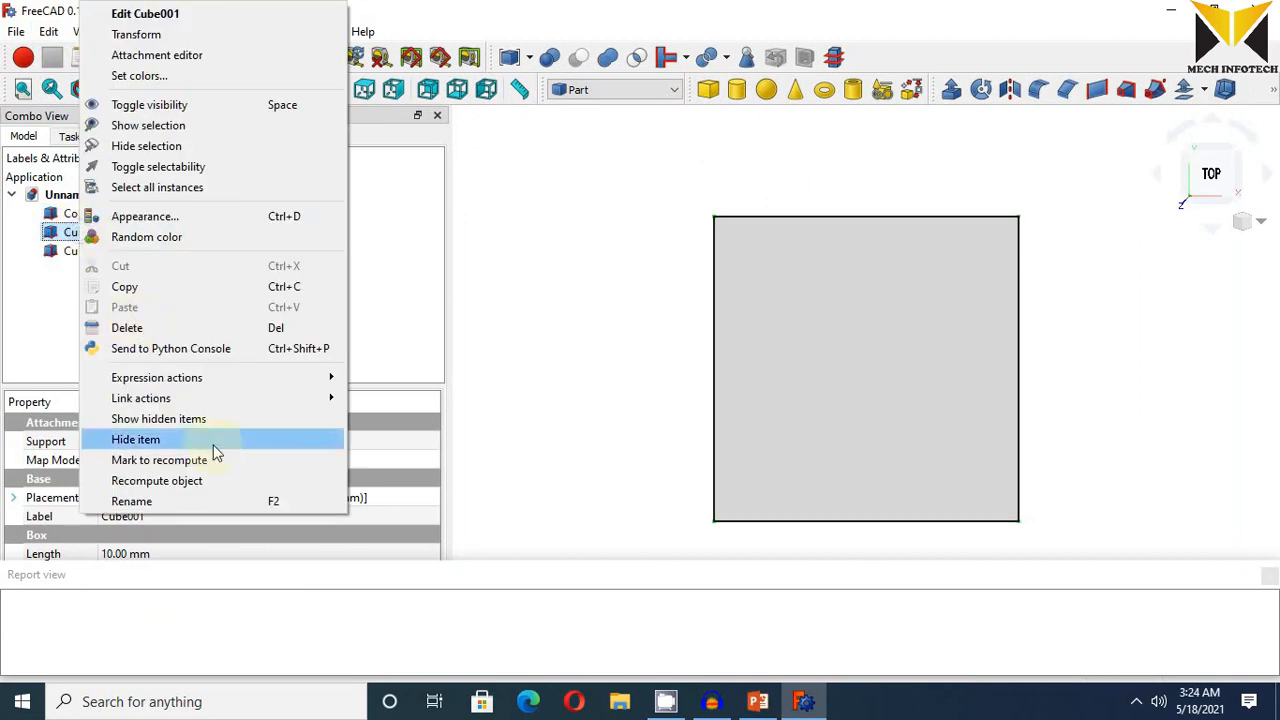
click(131, 501)
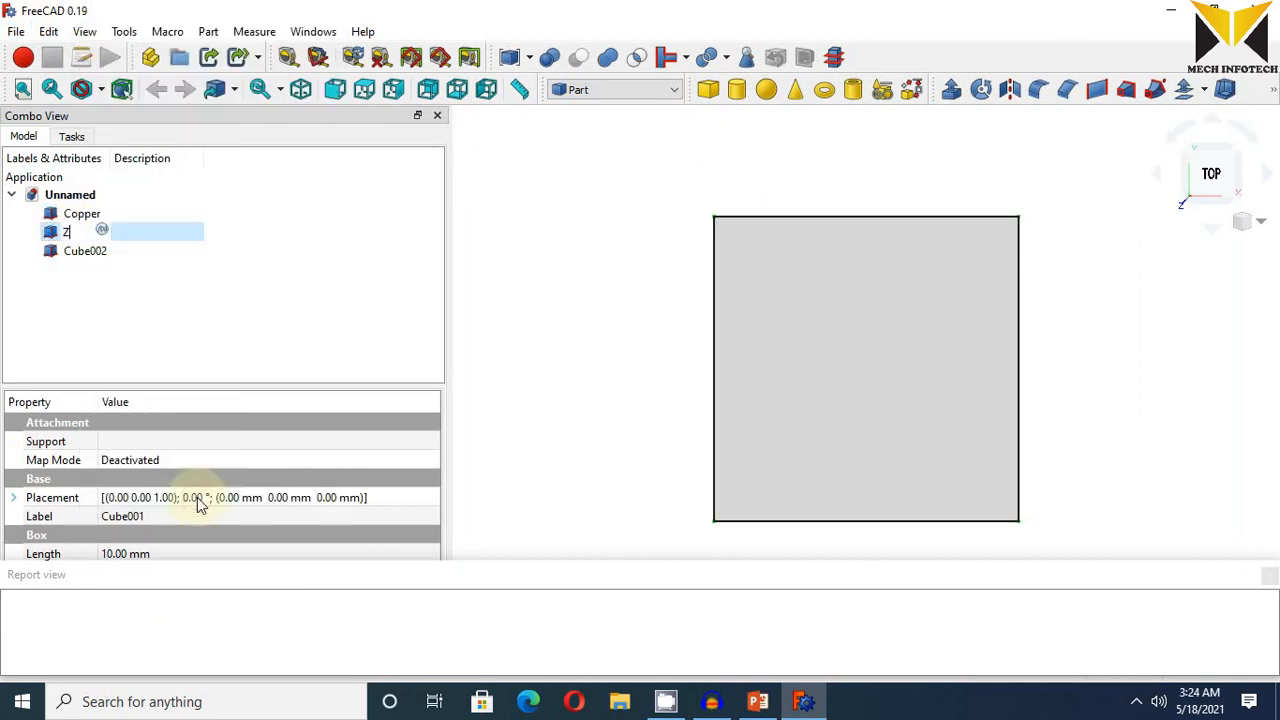
text(inc)
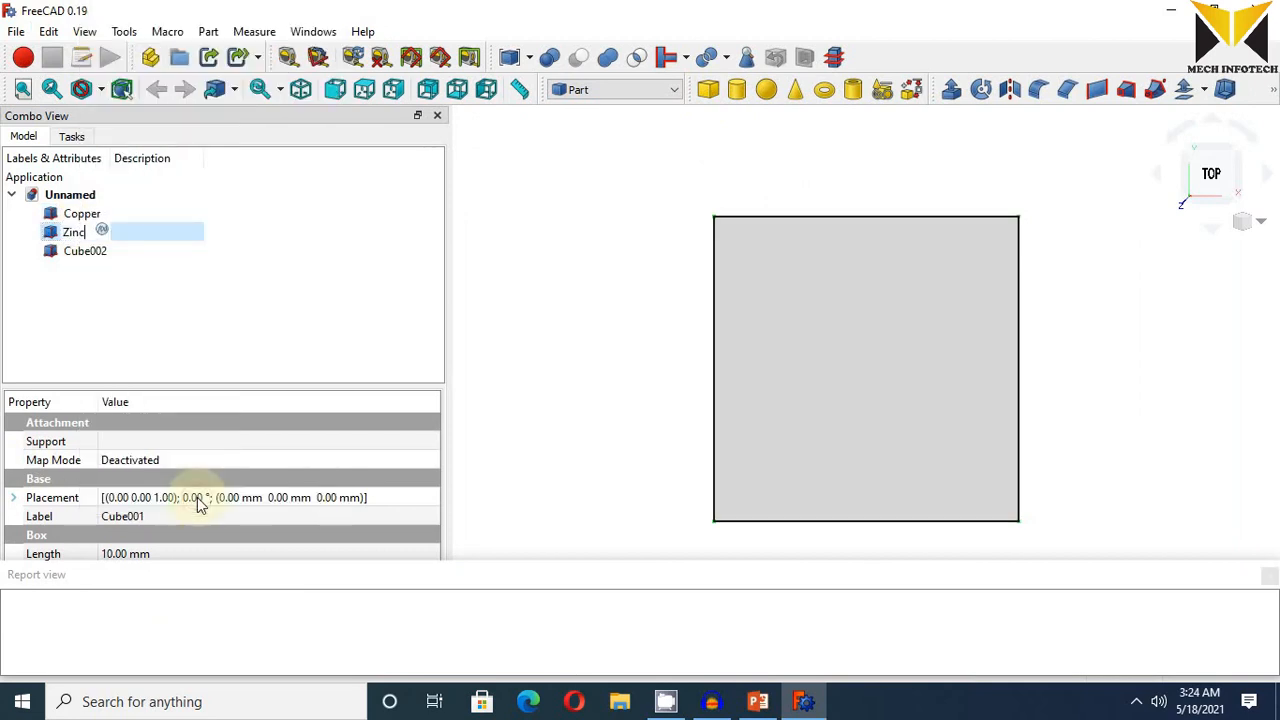
right_click(85, 250)
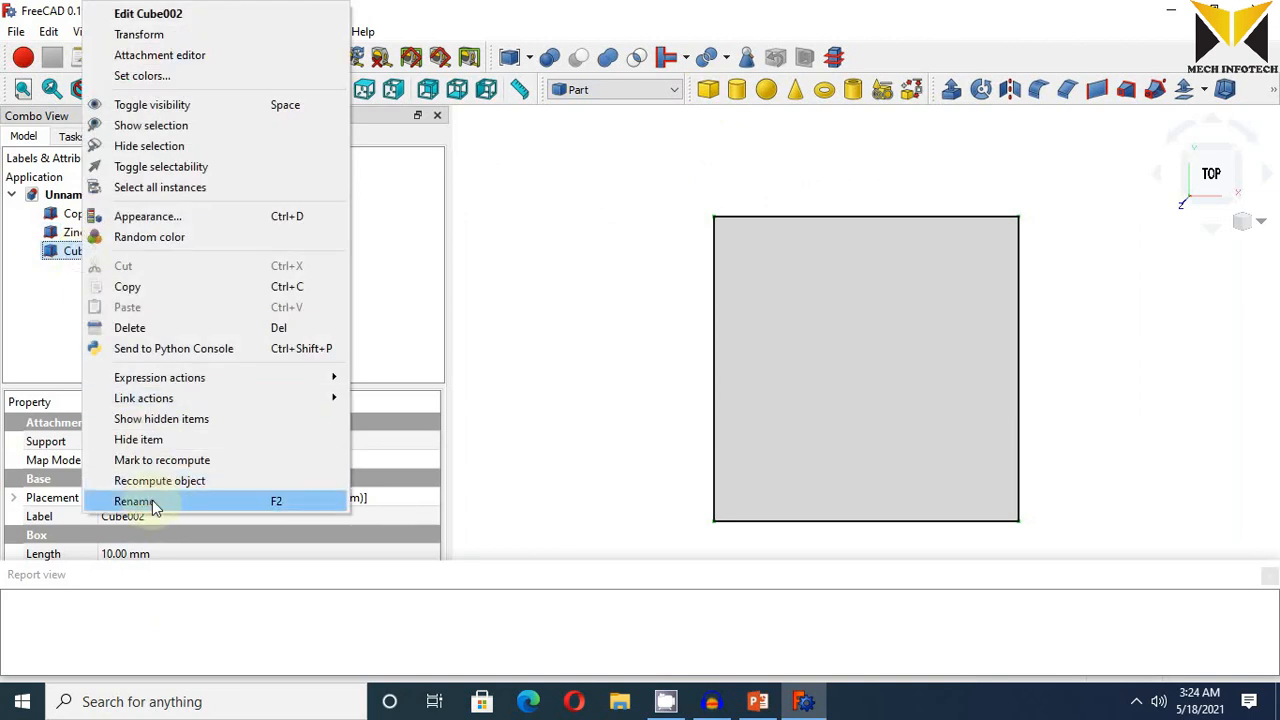
click(134, 501)
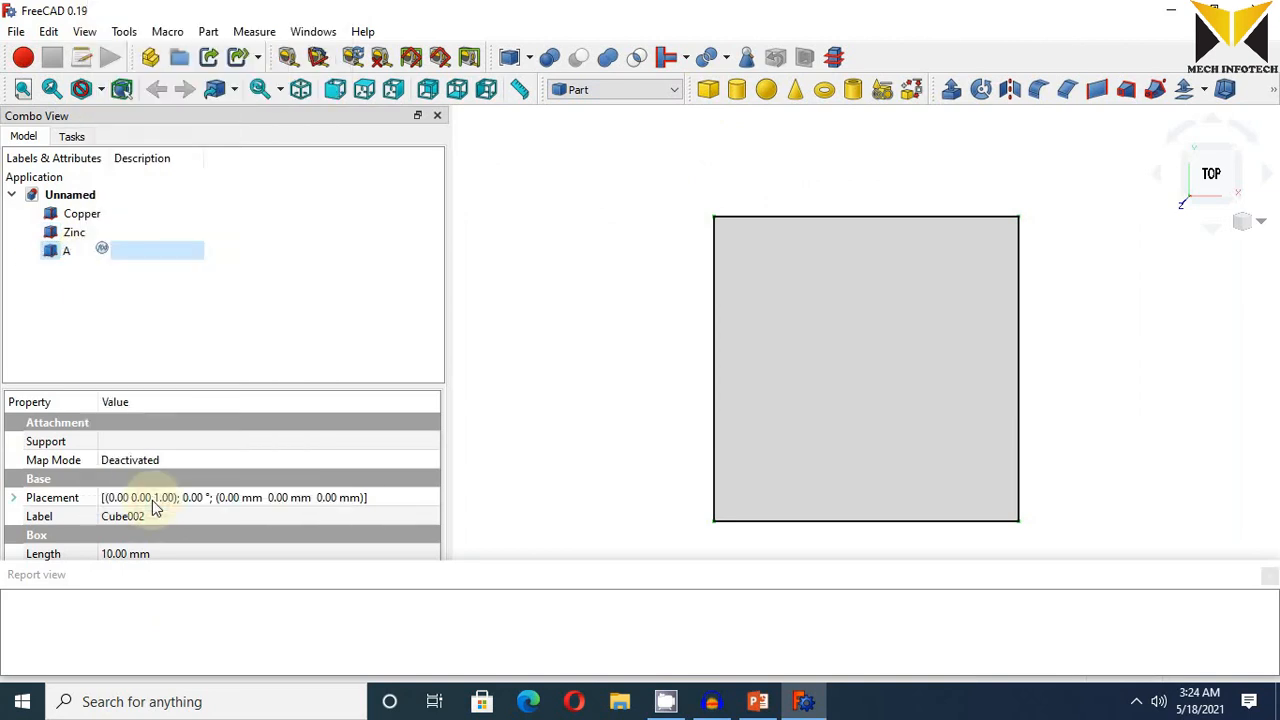
text(Alumin)
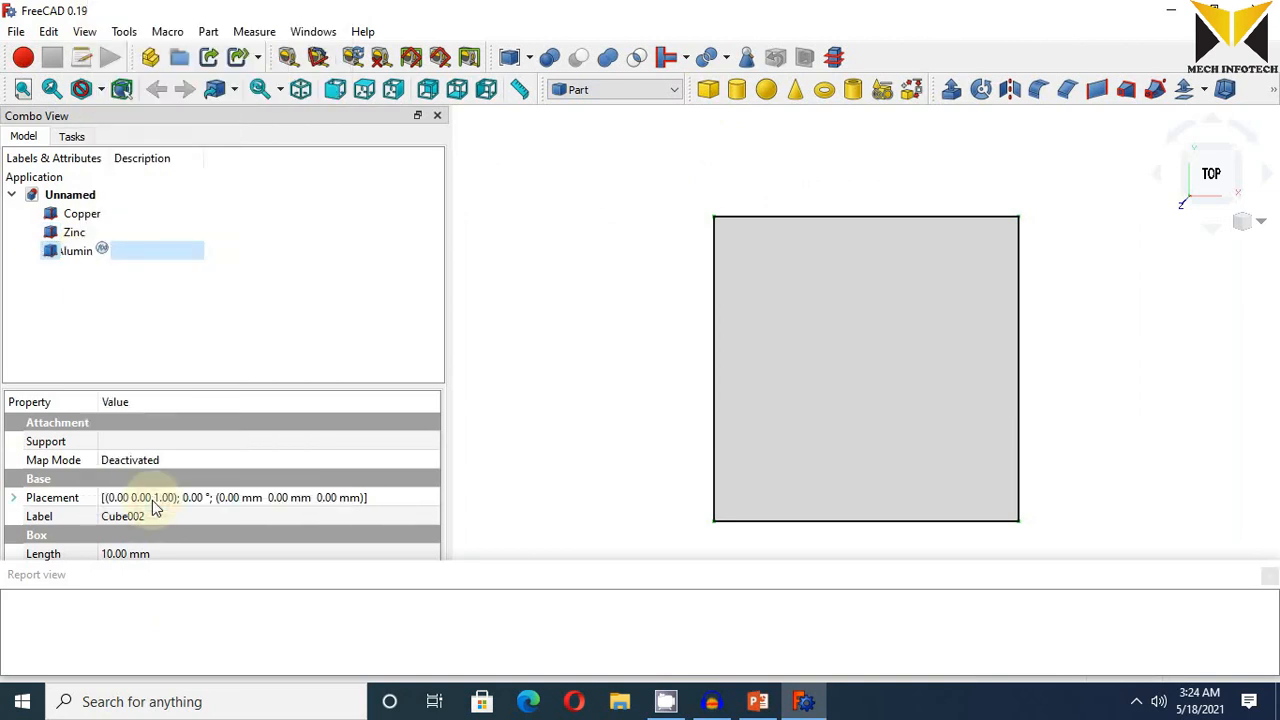
click(82, 213)
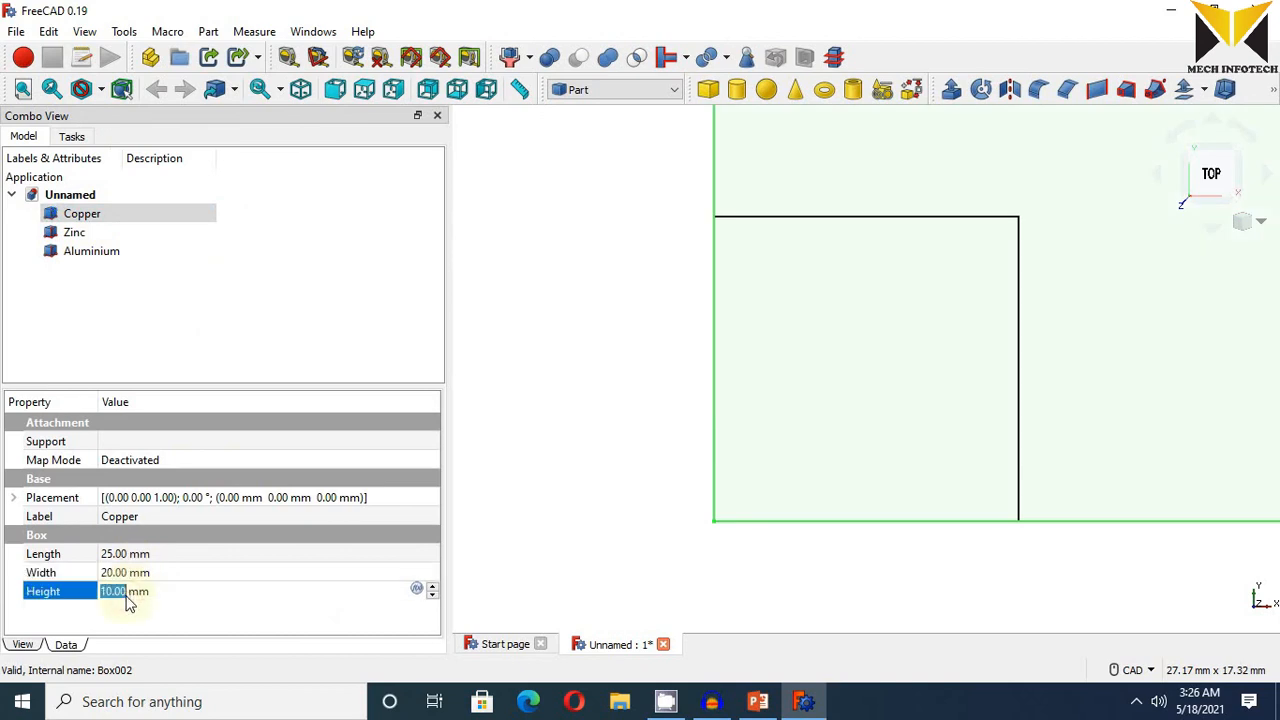
- Make Copper 150 mm tall, Zinc 25 × 30 × 150 mm, and Aluminium 50 × 20 mm
text(150)
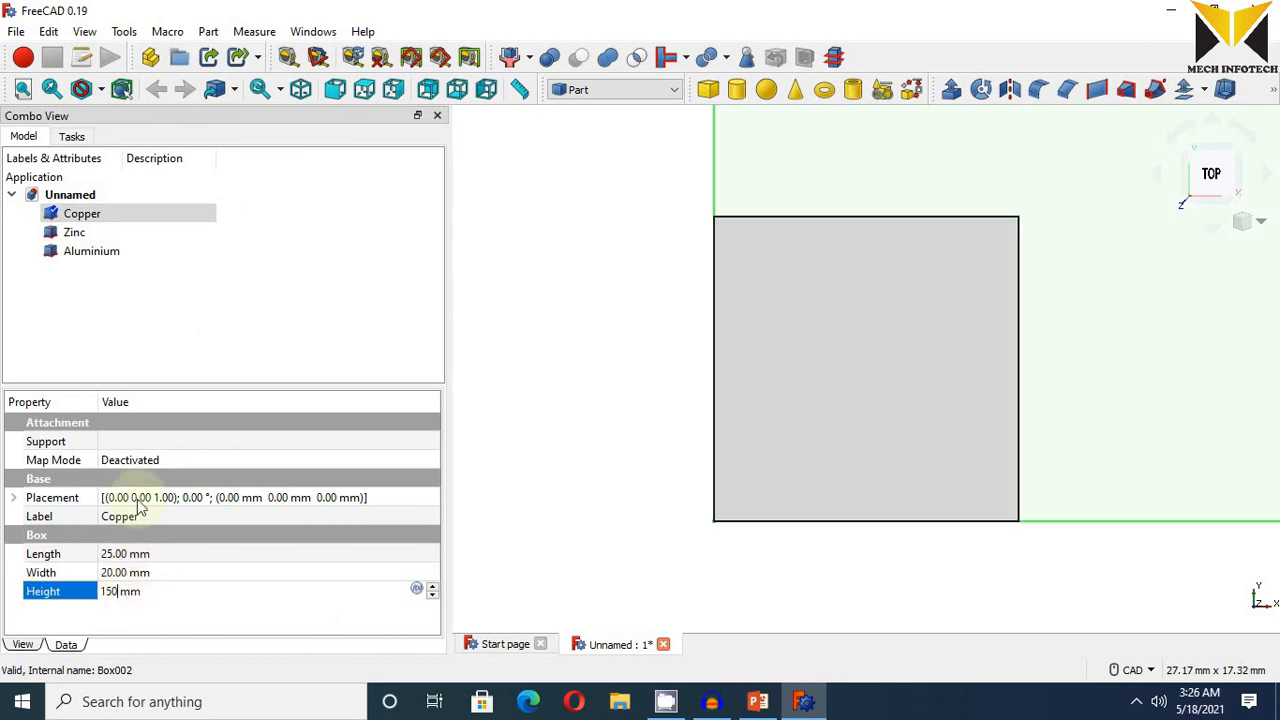
click(74, 231)
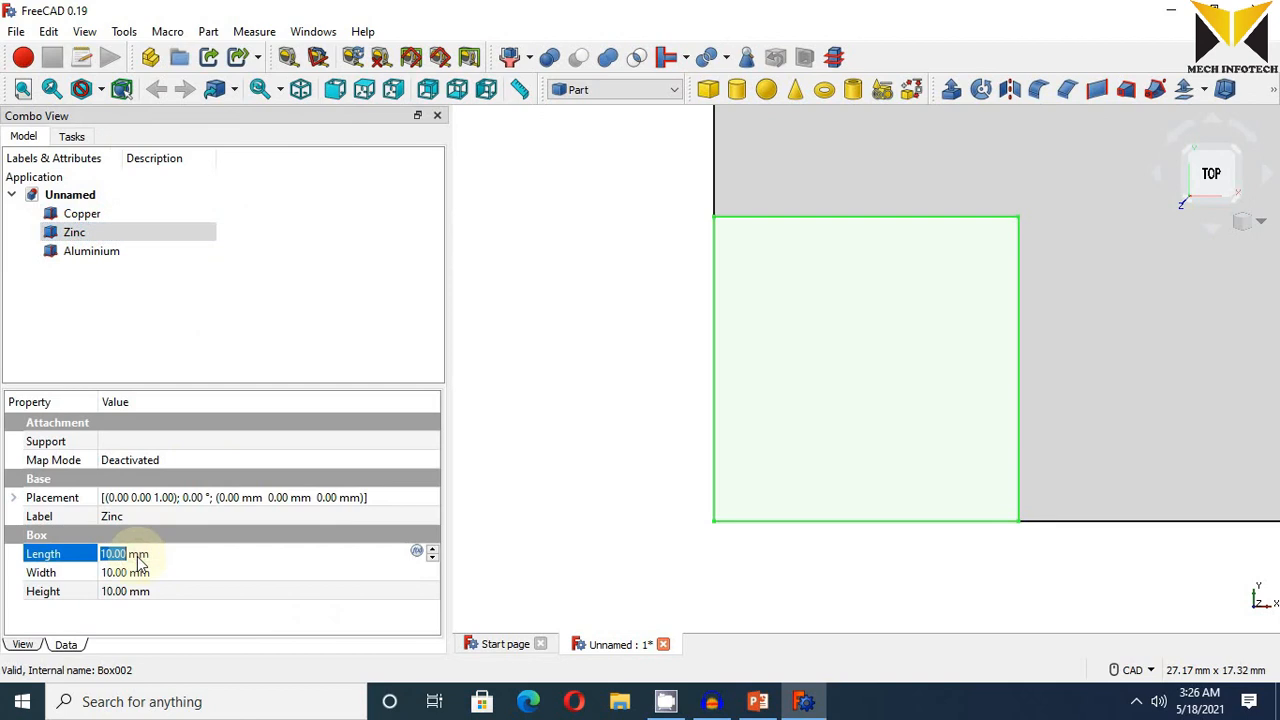
text(25)
click(269, 591)
text(150)
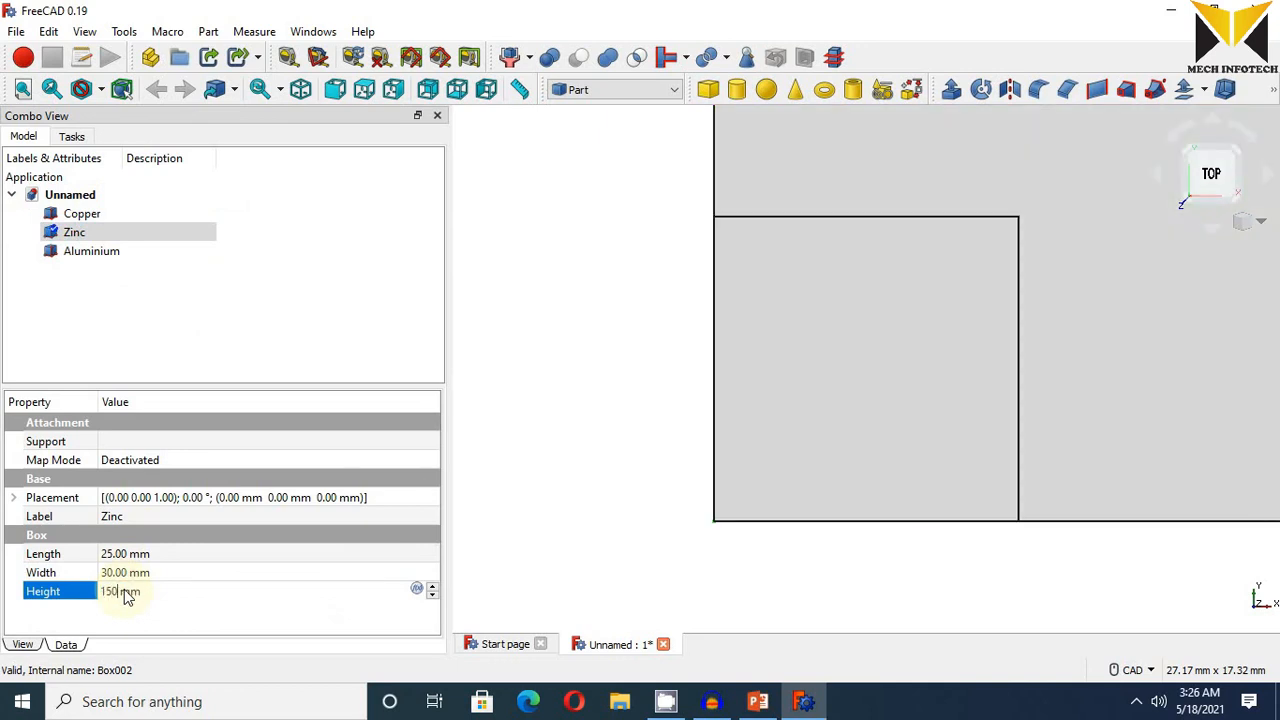
click(91, 251)
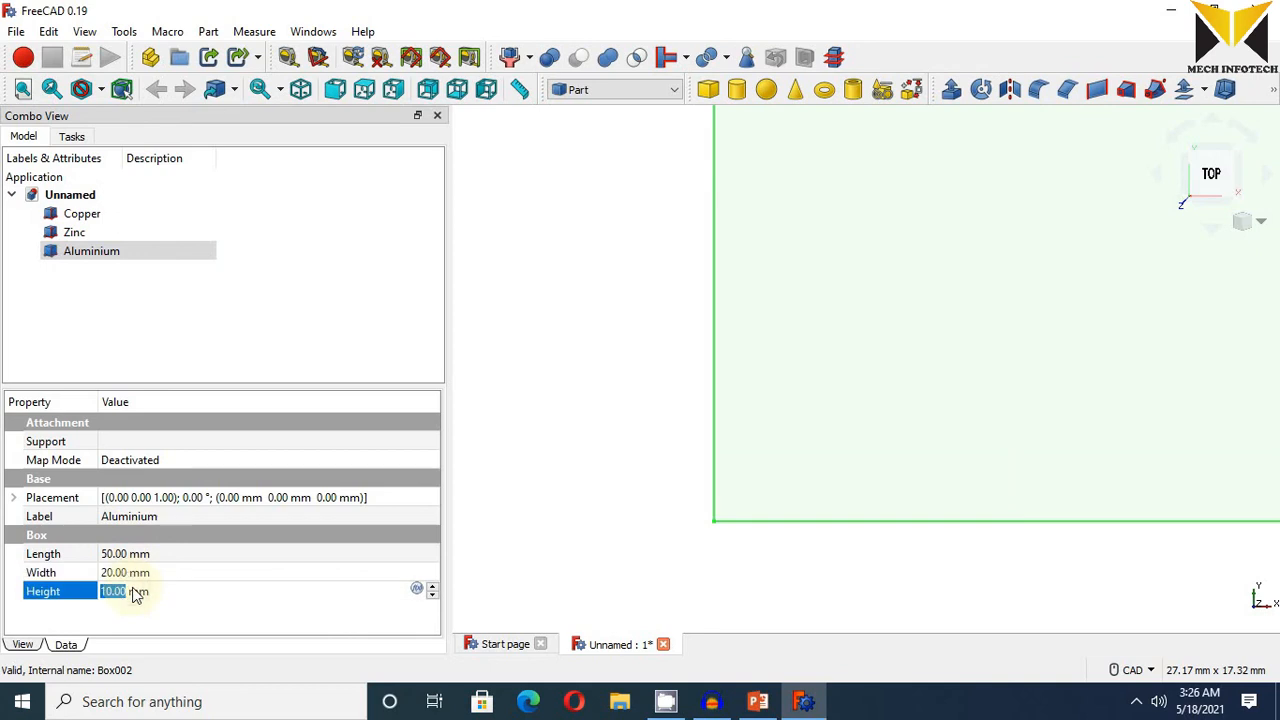
click(74, 232)
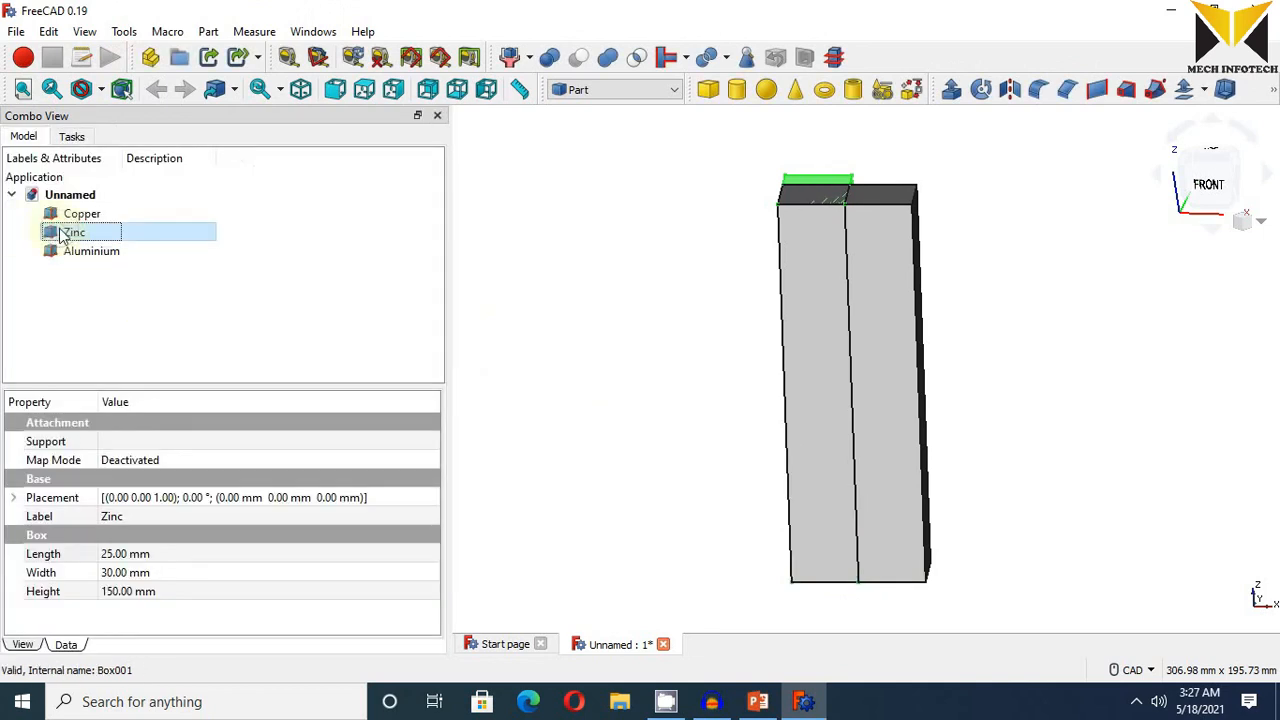
- Transform the Aluminium bar, sliding it along X to sit beside Zinc
right_click(91, 251)
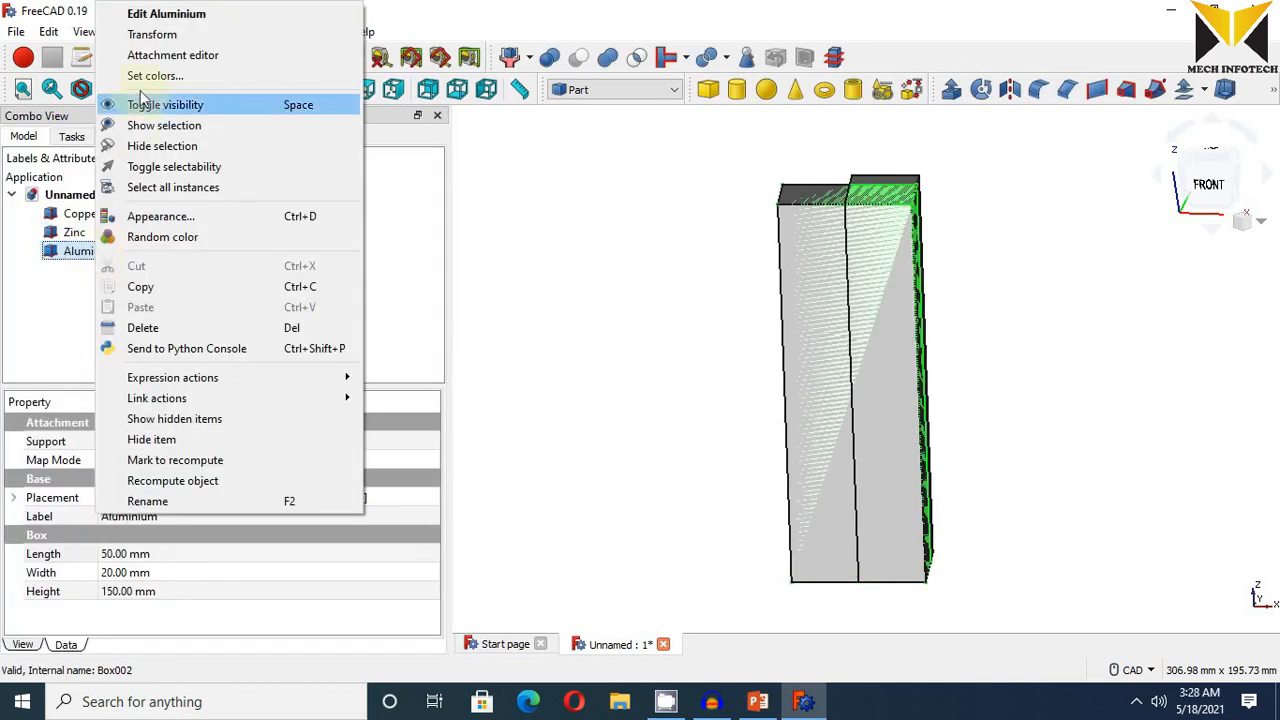
click(152, 34)
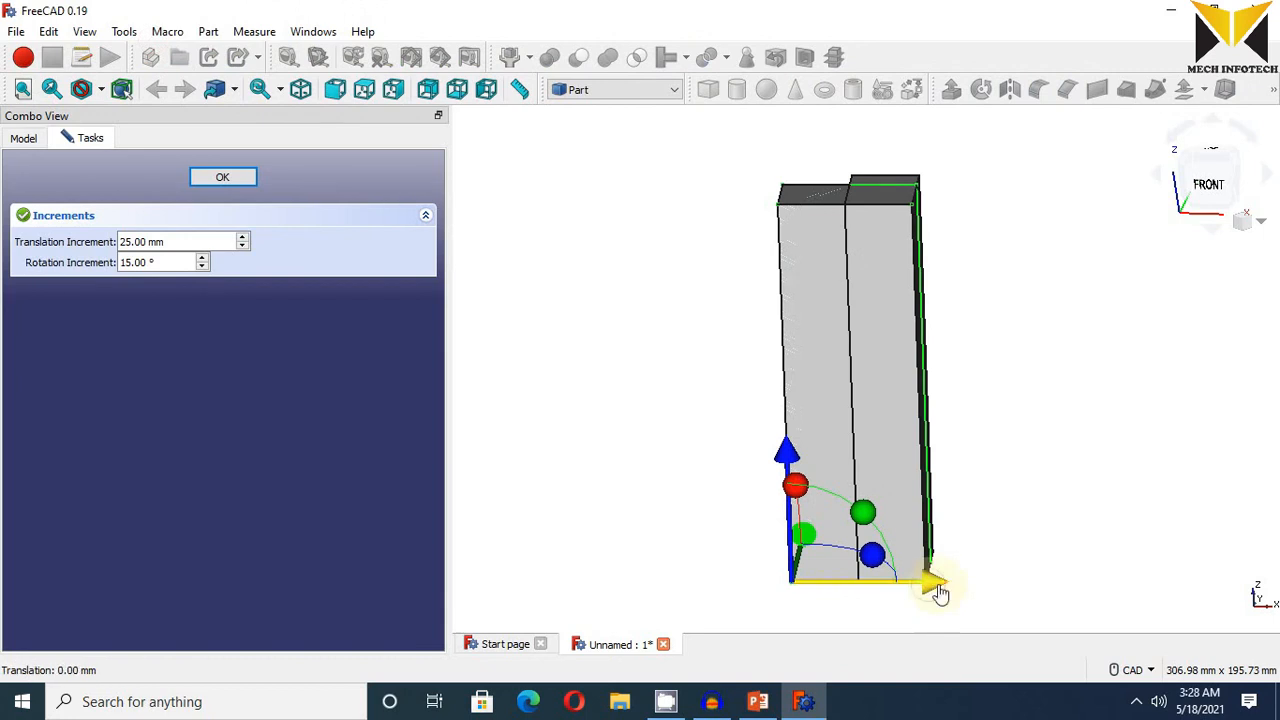
drag(930, 583, 1070, 583)
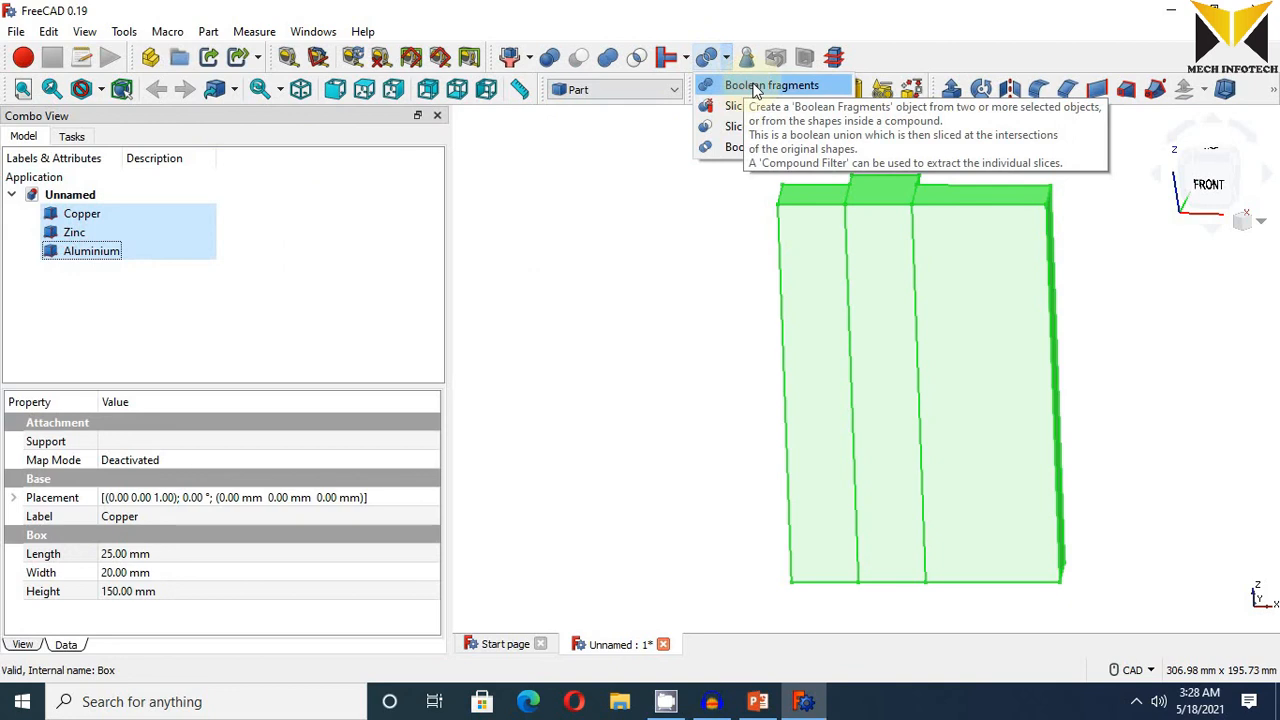
- Fuse the bars into BooleanFragments, confirming a geometry check shows three valid solids
click(771, 85)
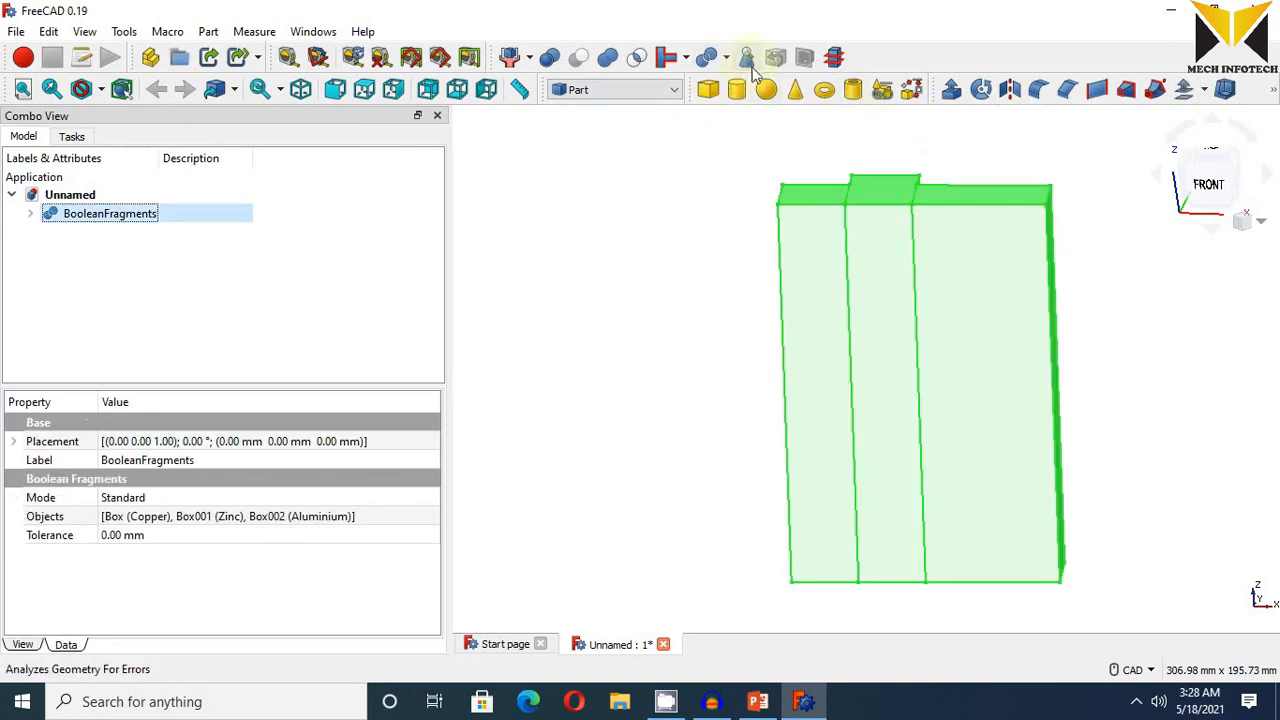
click(748, 57)
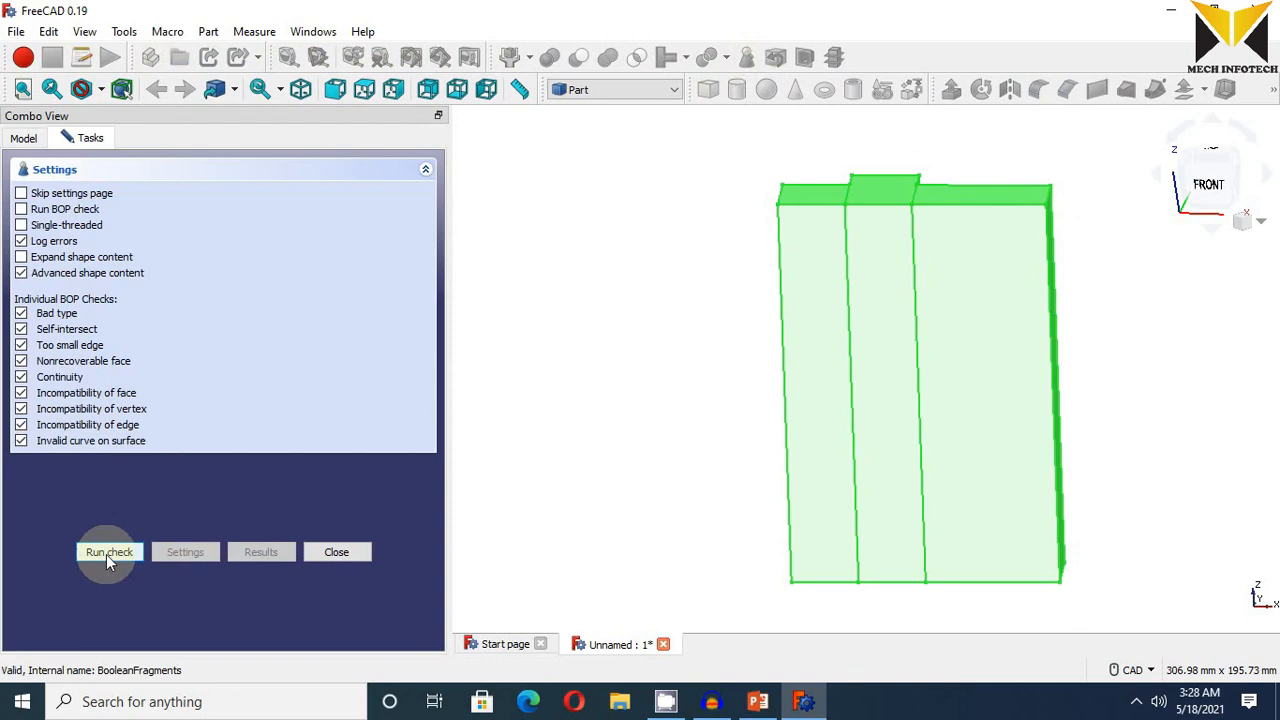
click(109, 552)
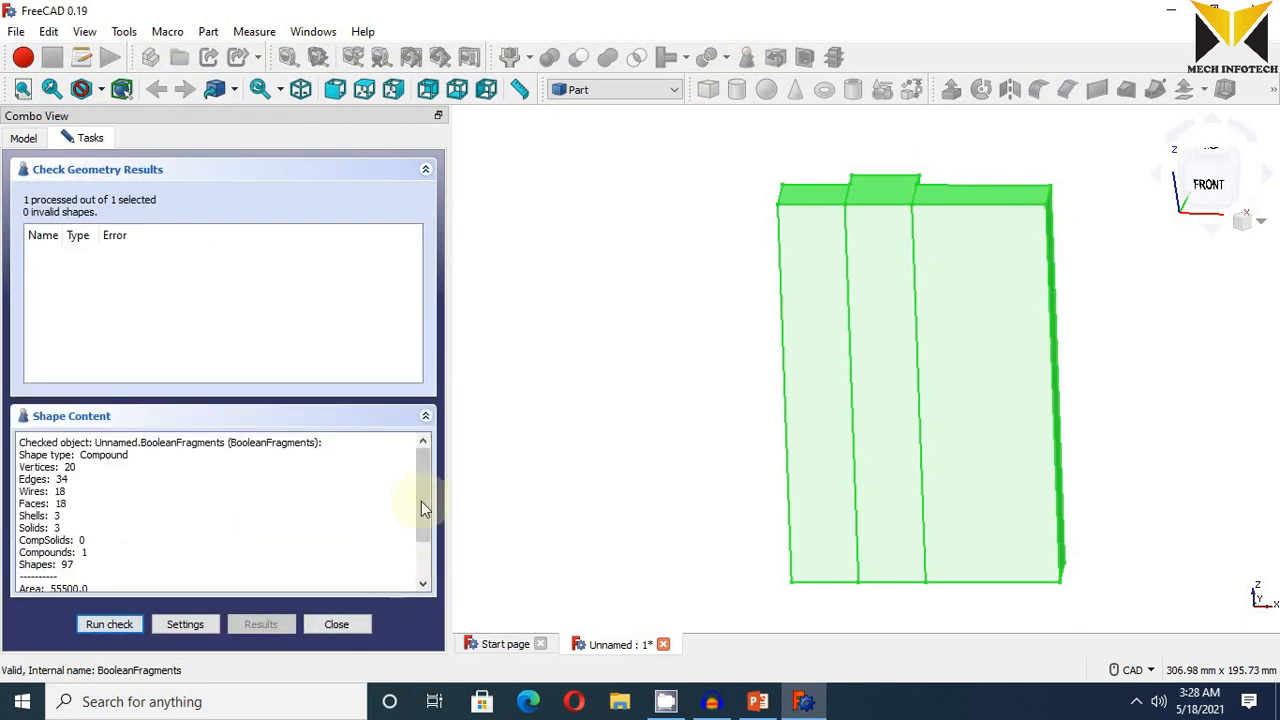
scroll(down, 3)
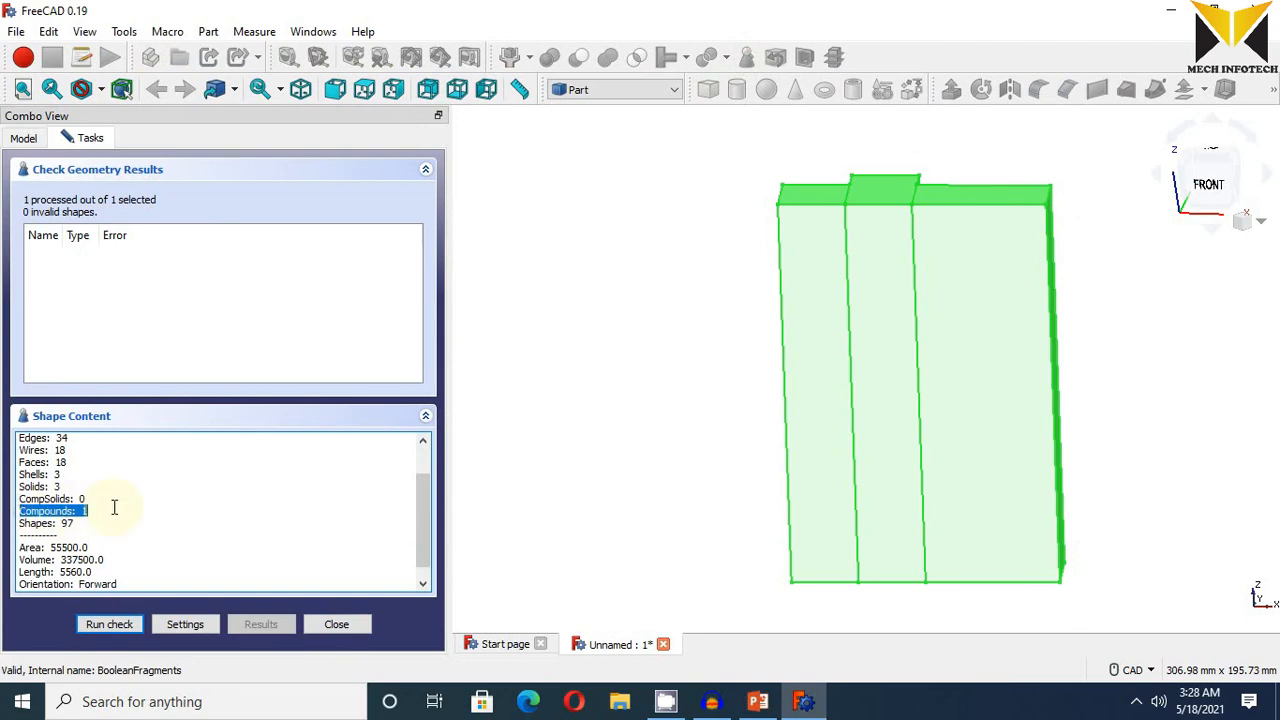
click(40, 498)
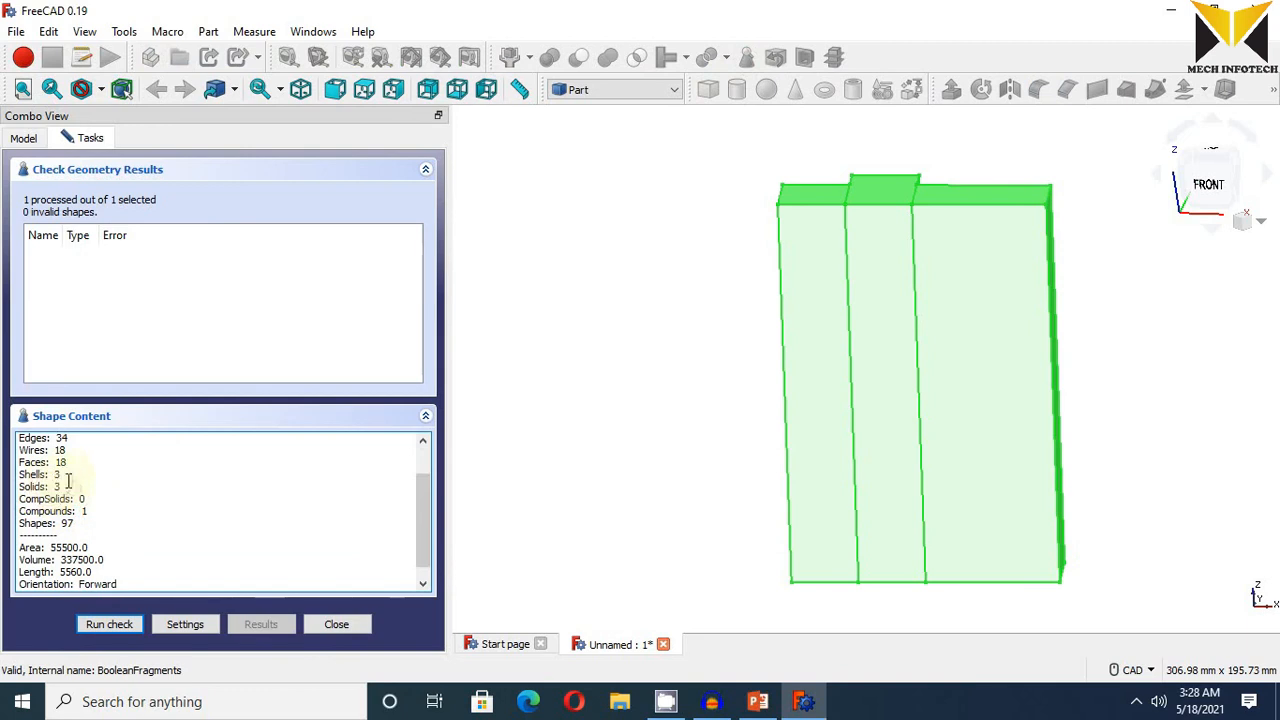
click(336, 624)
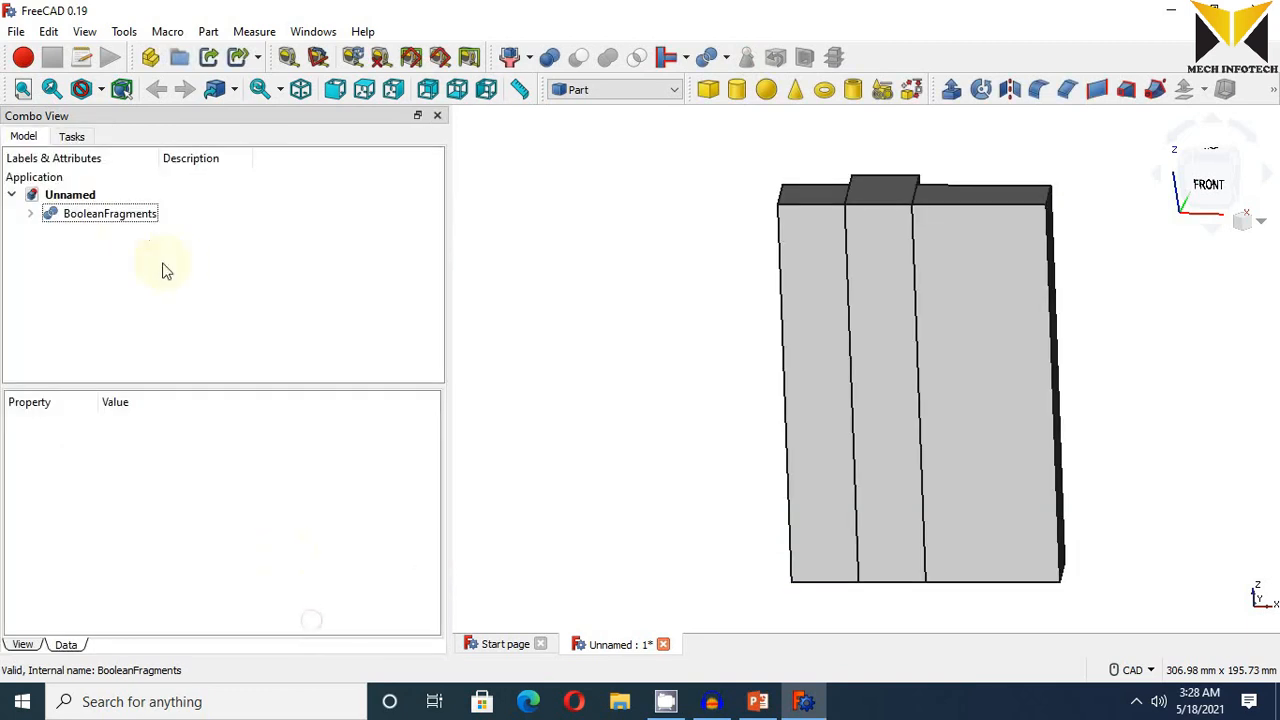
click(109, 213)
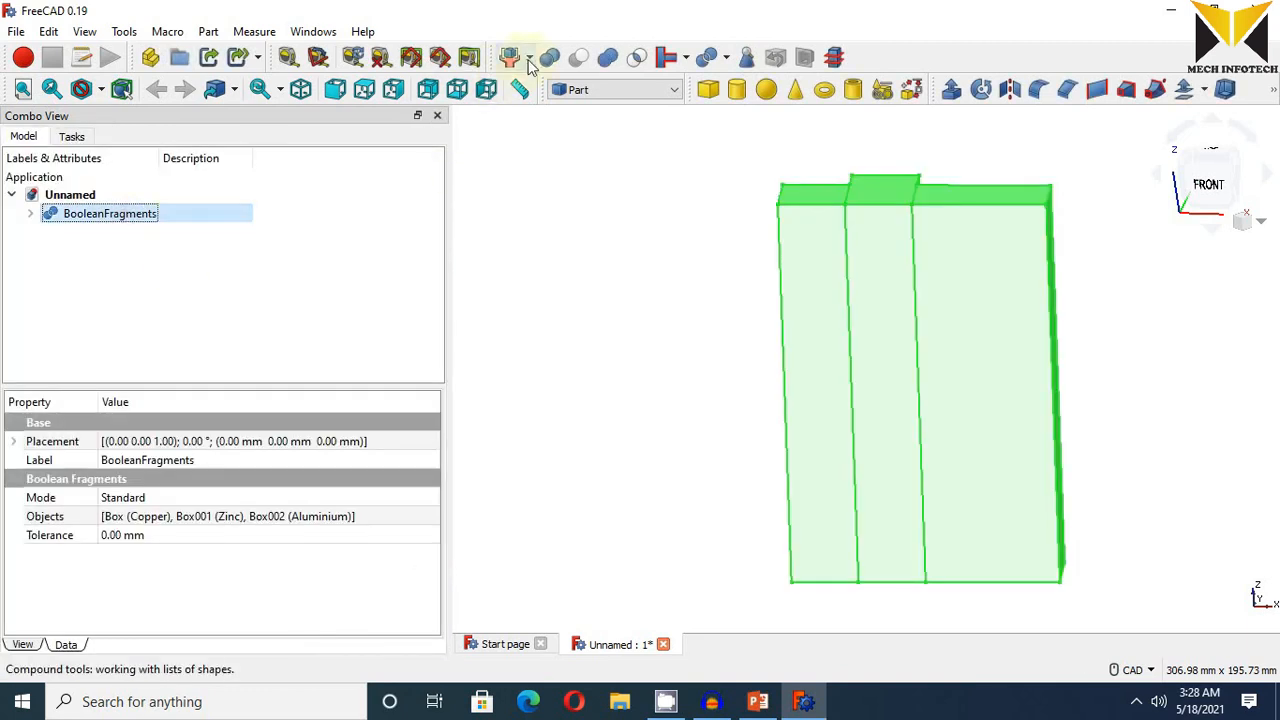
- Add a CompoundFilter on BooleanFragments and confirm it checks as one valid solid
click(528, 57)
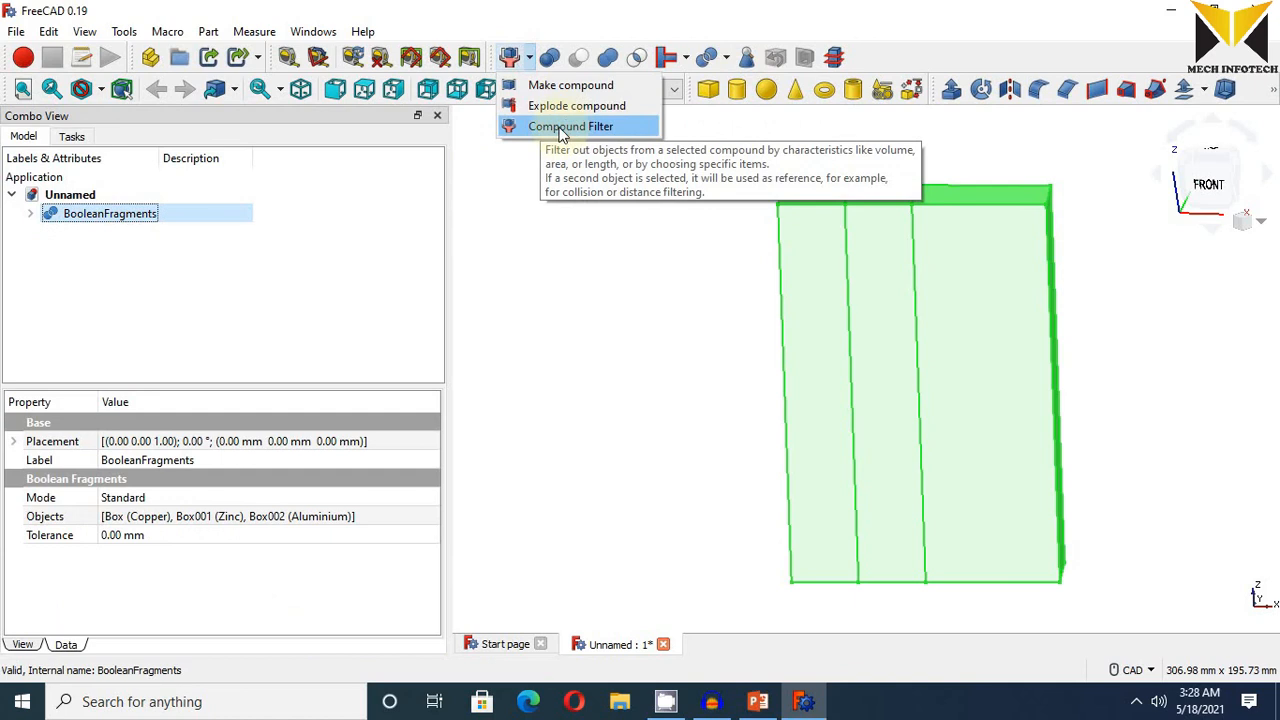
click(570, 126)
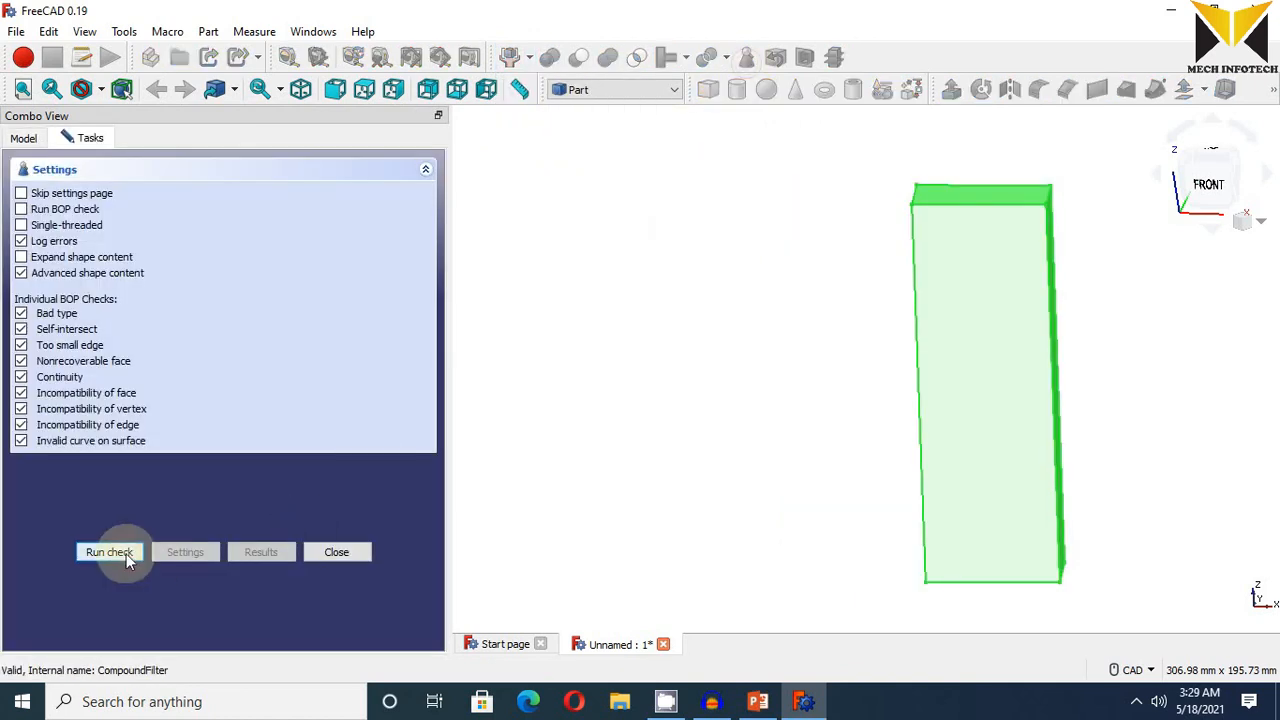
click(109, 552)
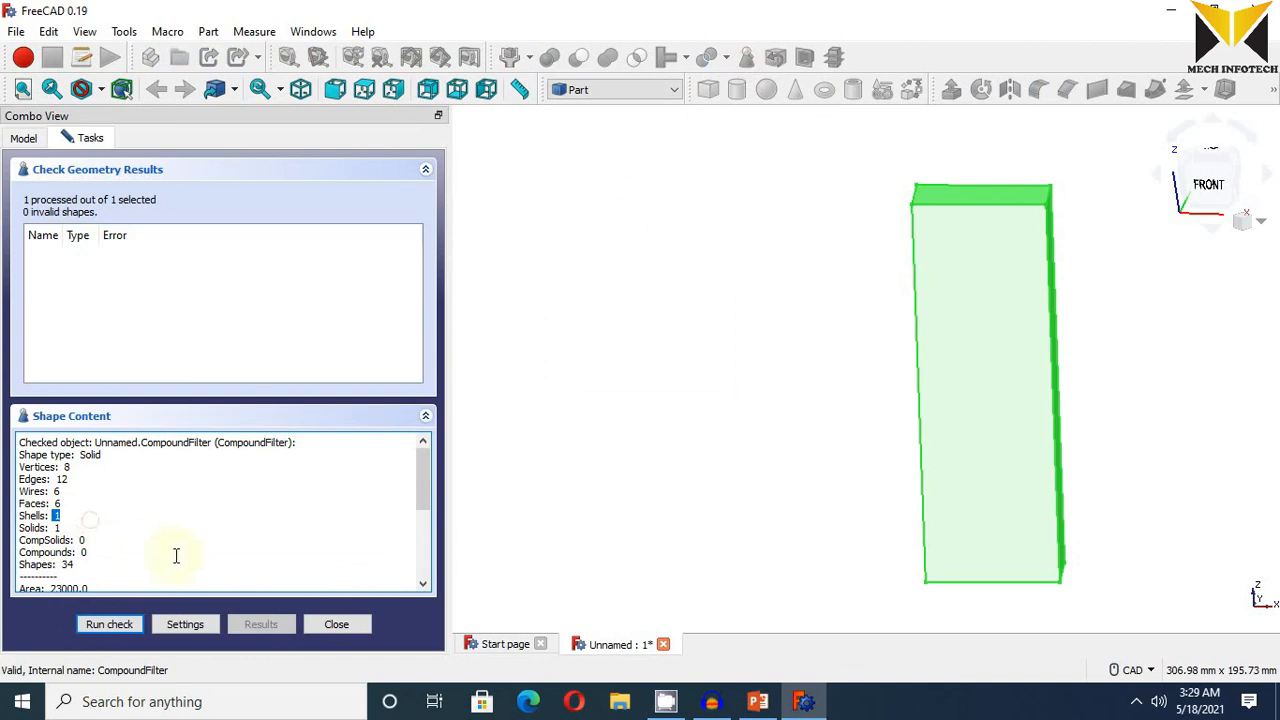
click(336, 624)
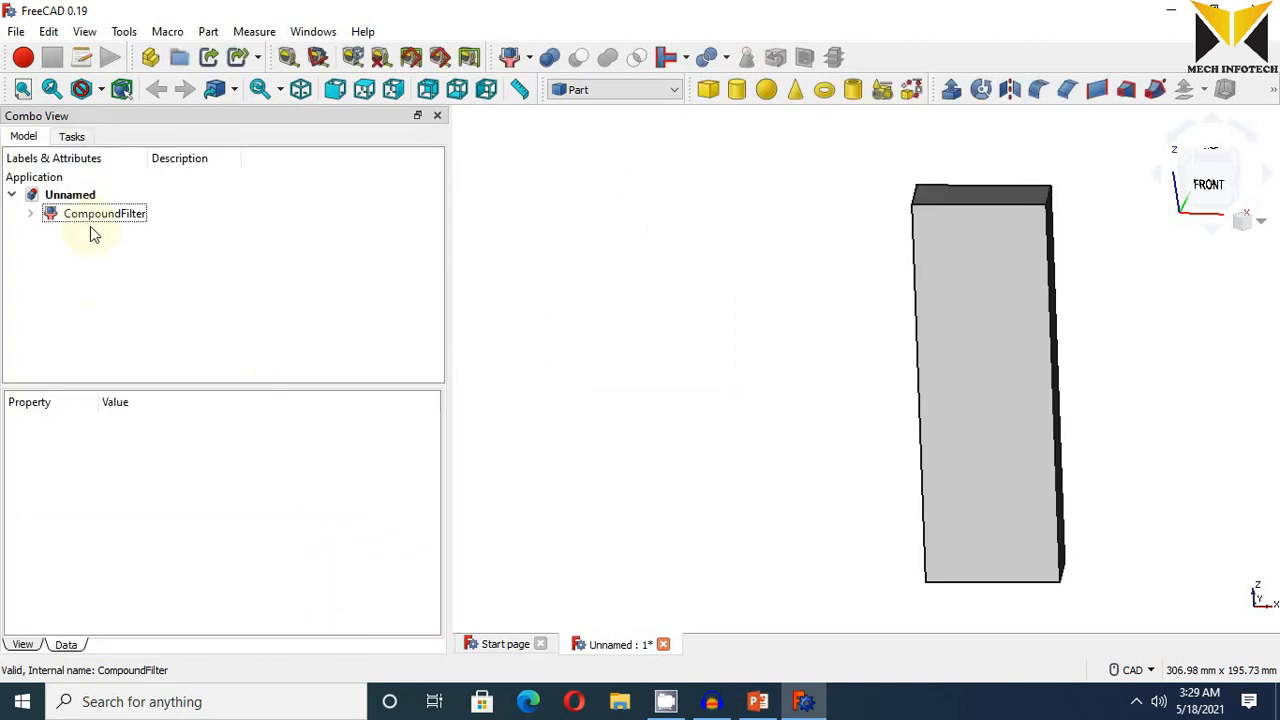
click(614, 89)
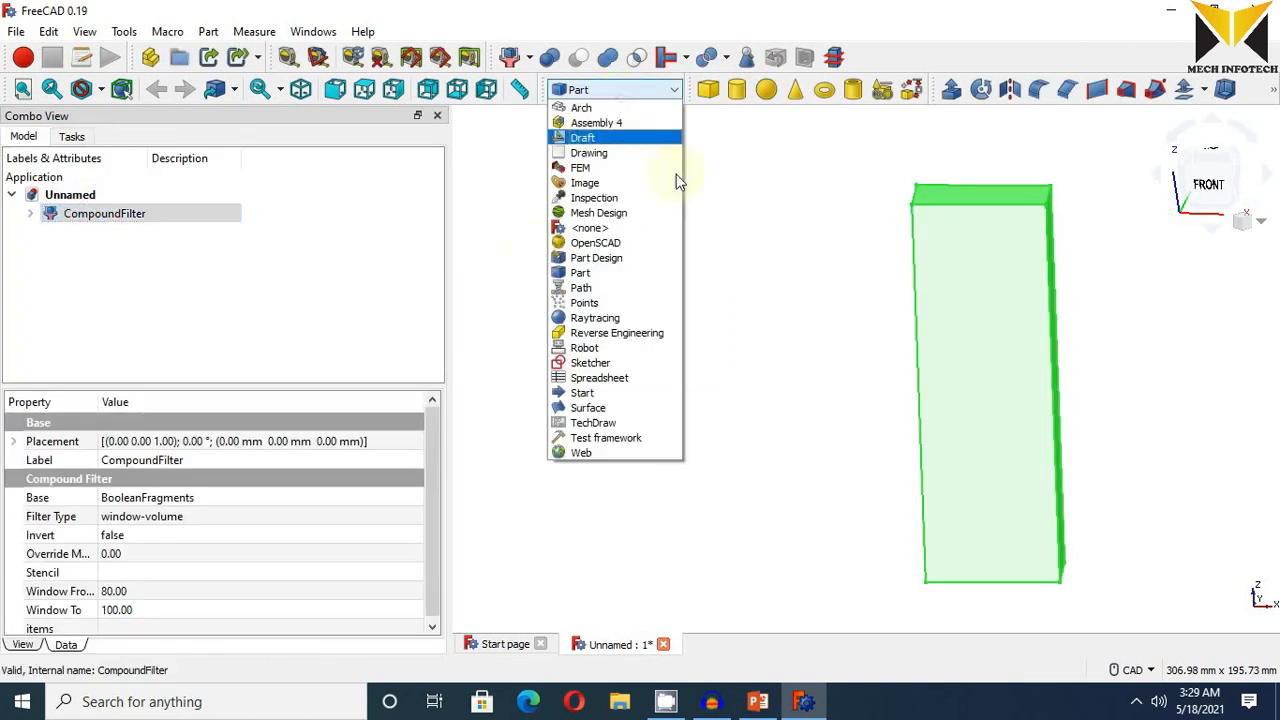
mouse_move(585, 167)
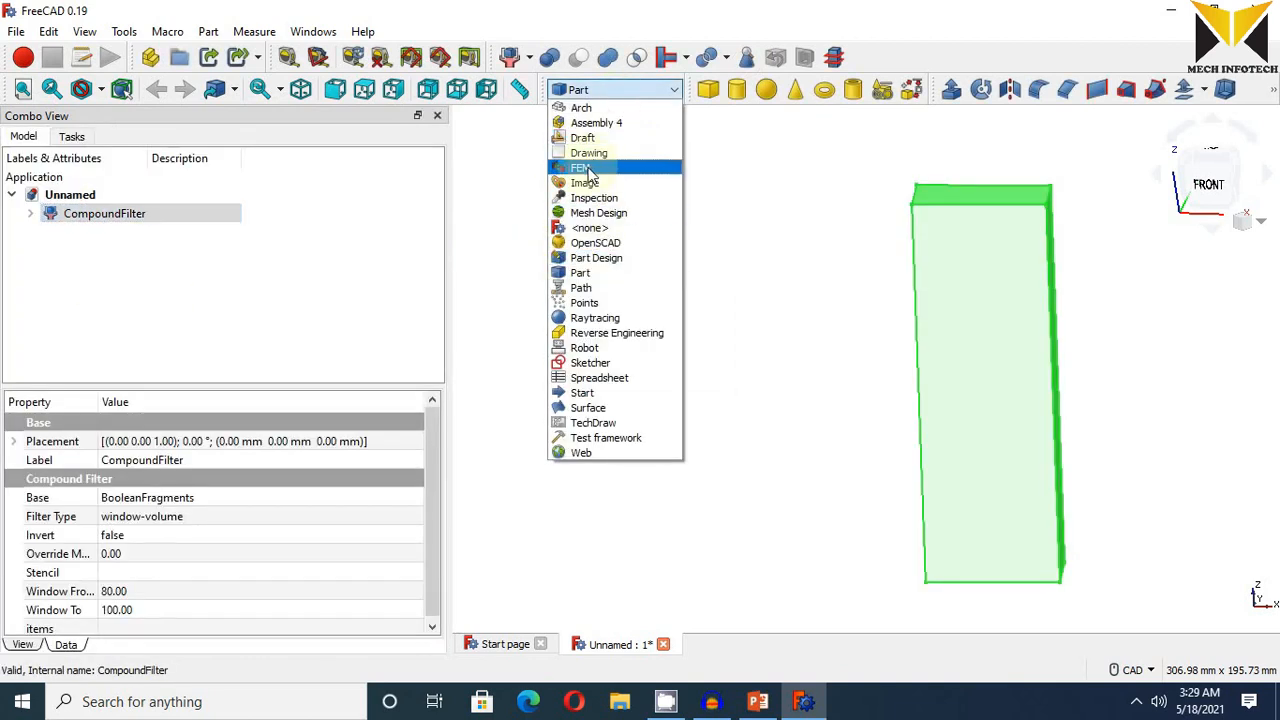
- Switch to FEM and add a CalculiX analysis container plus a solid material
click(580, 167)
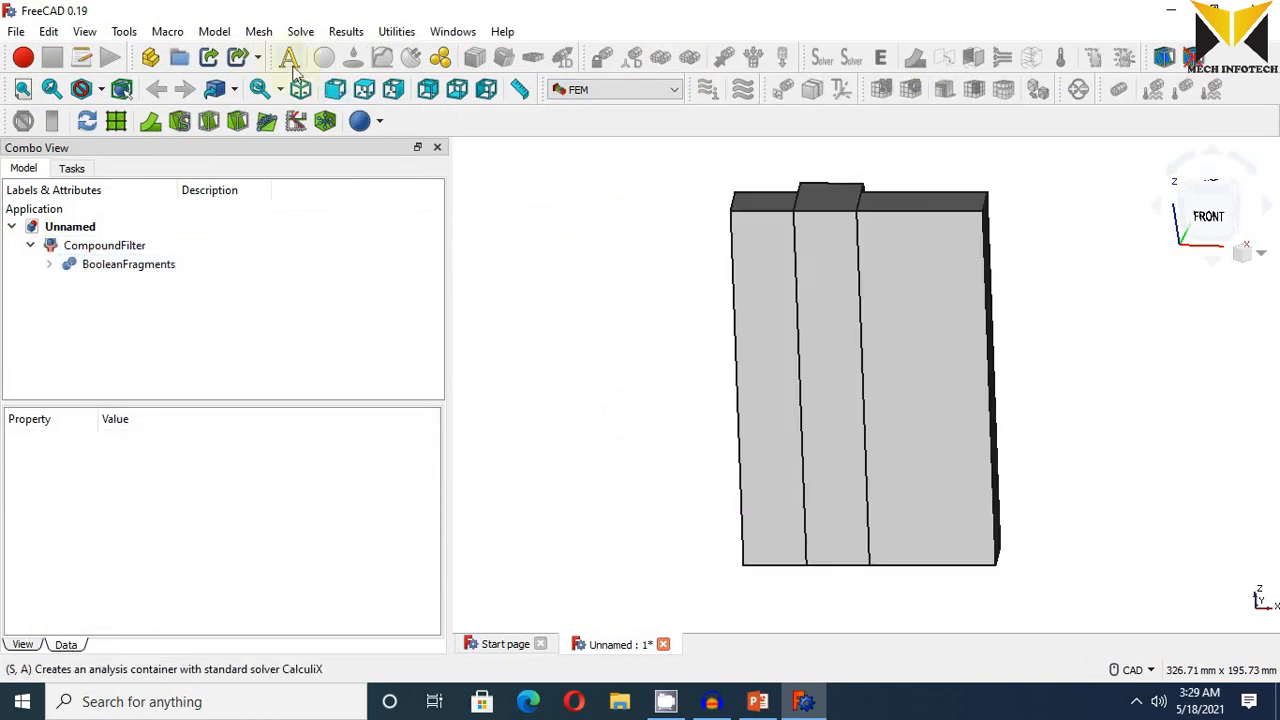
click(290, 57)
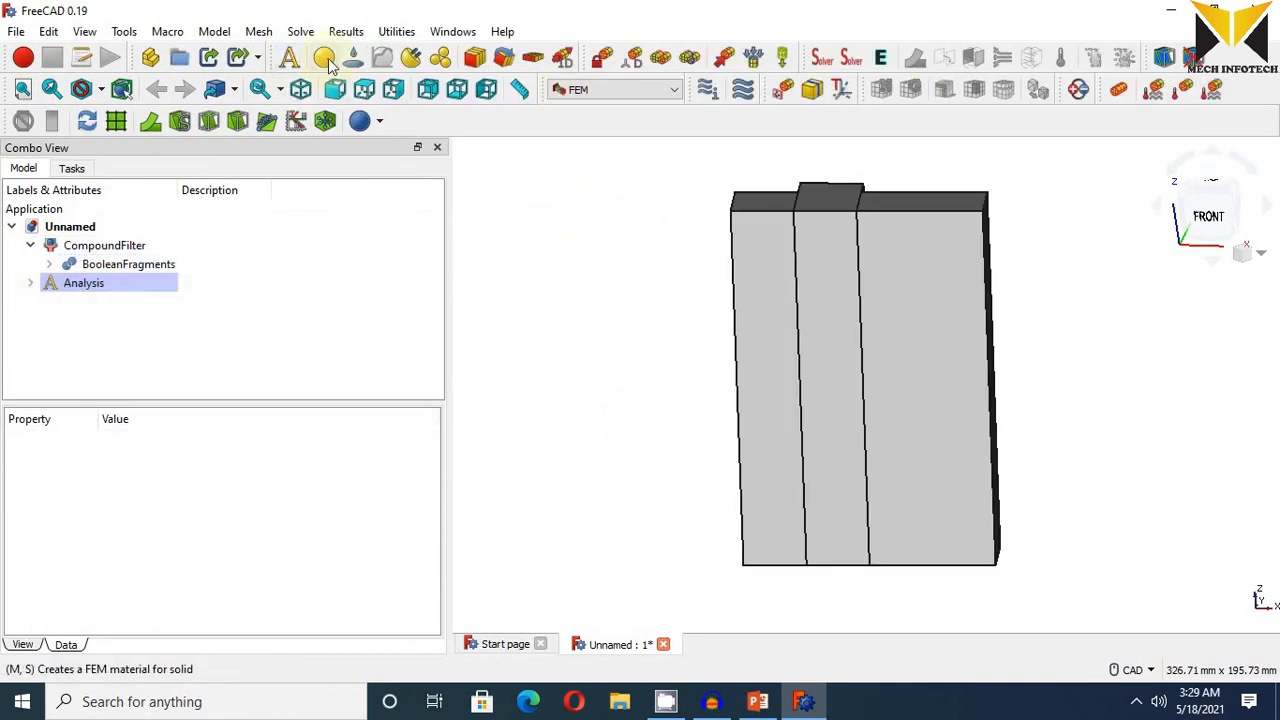
click(323, 57)
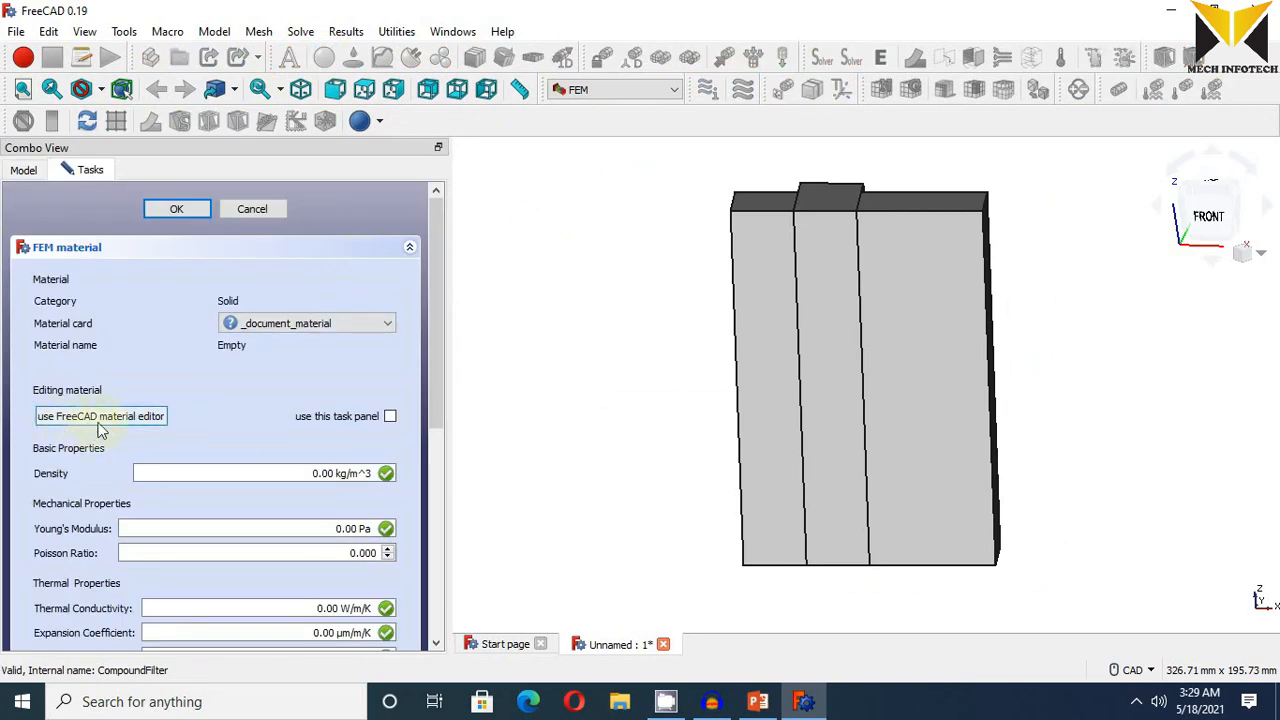
mouse_move(205, 420)
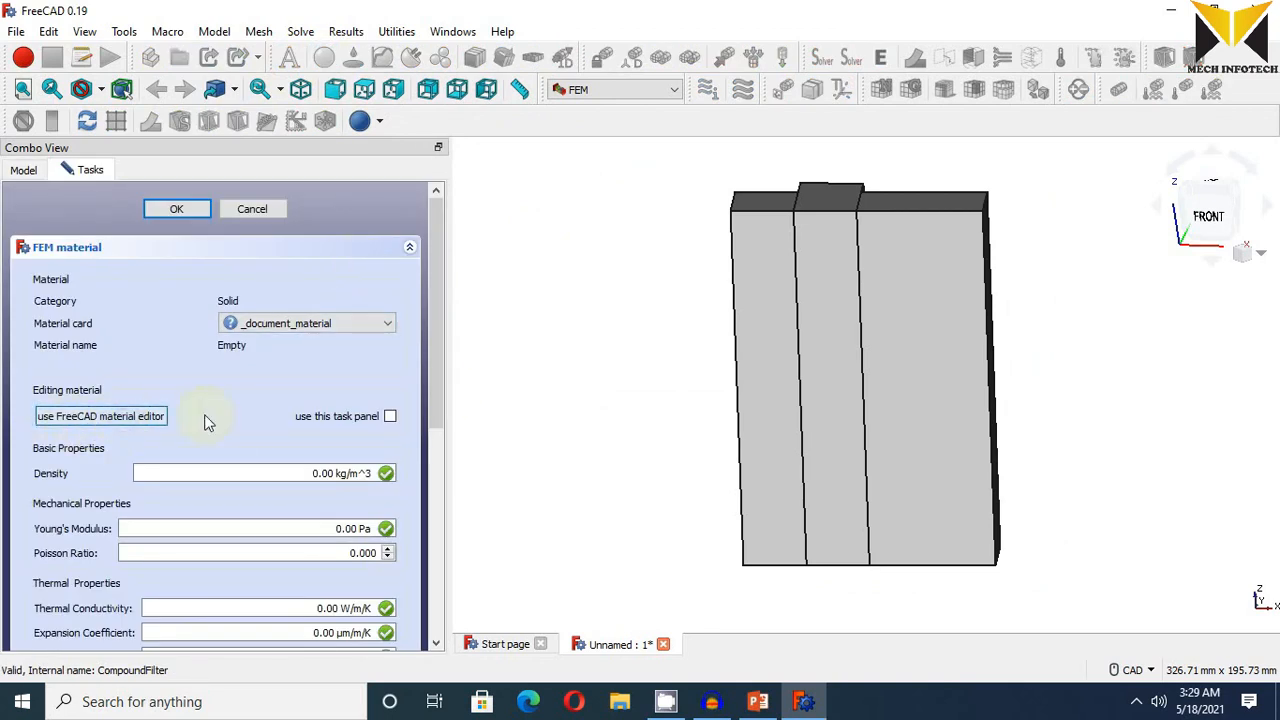
- Set the material's Young's modulus to 130 GPa and assign it to BooleanFragments Solid1
click(100, 416)
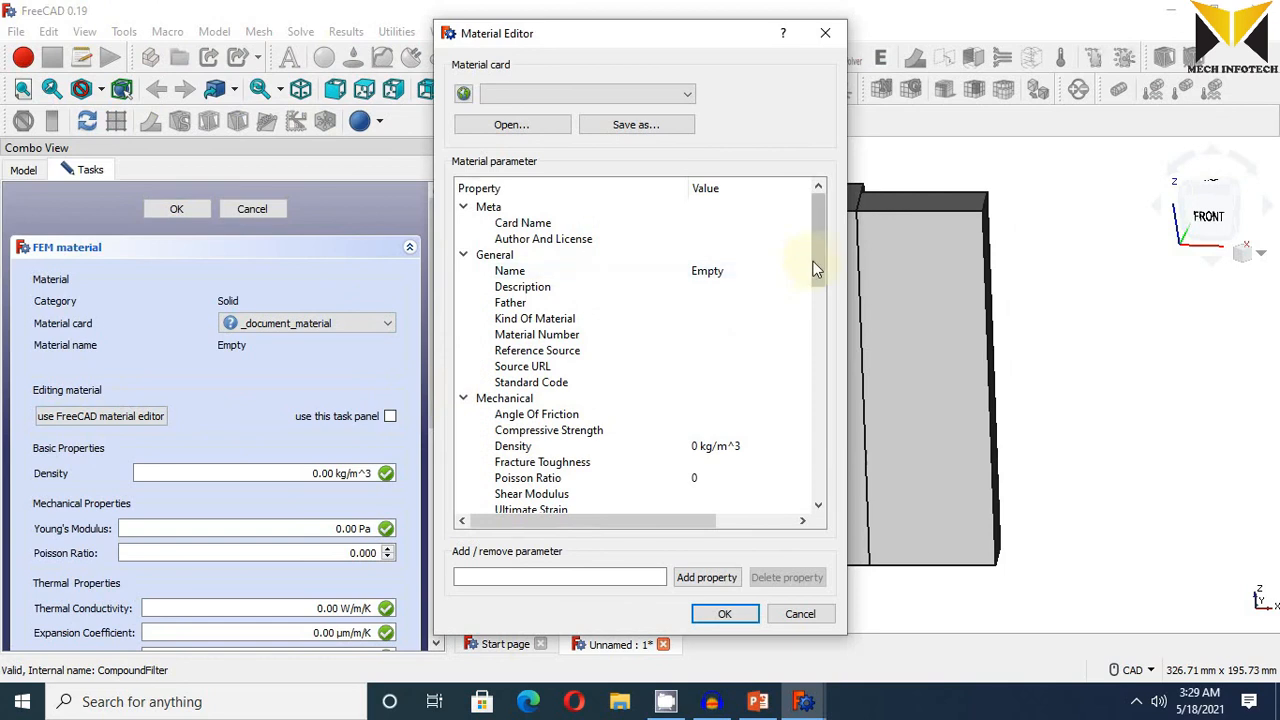
scroll(down, 3)
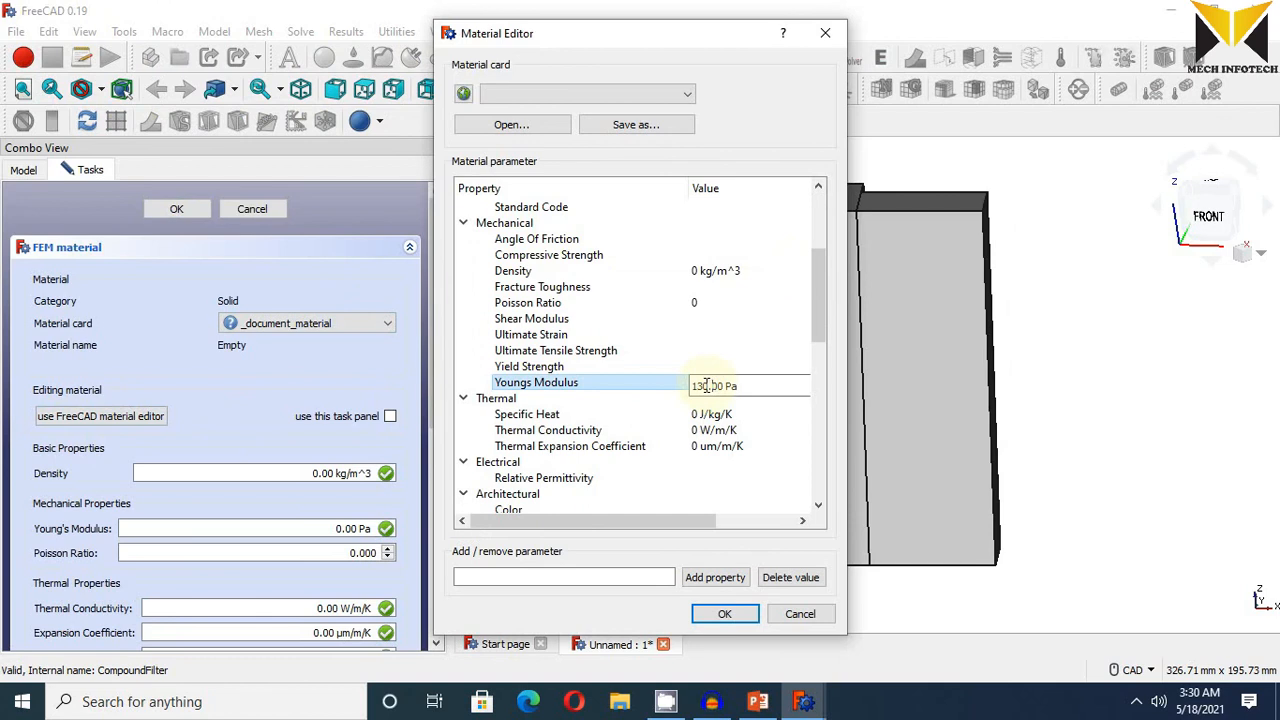
text(130.00)
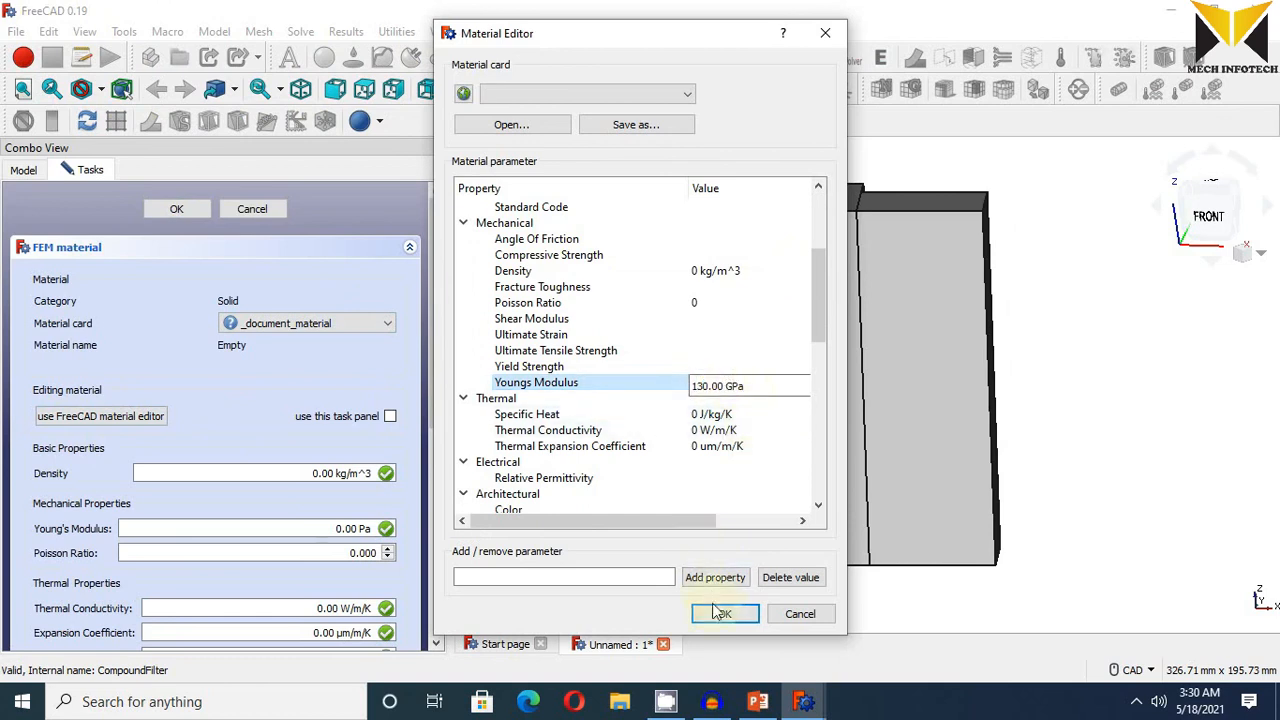
click(722, 613)
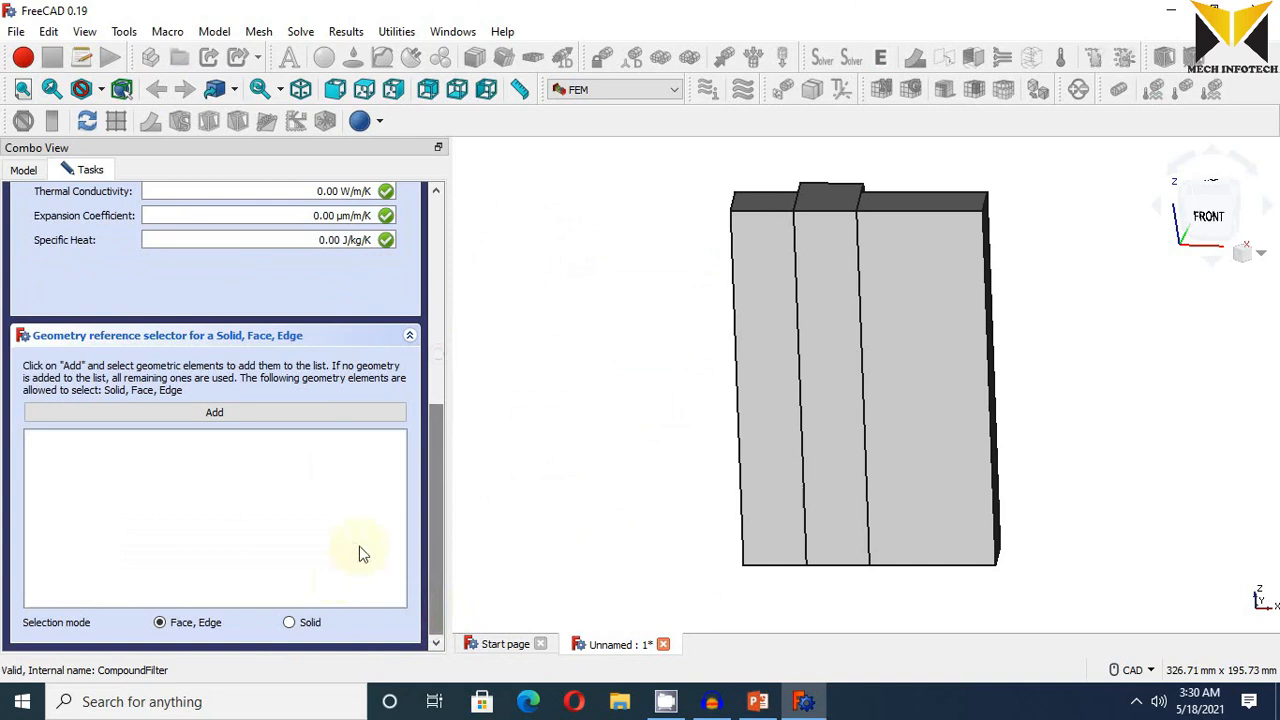
click(289, 622)
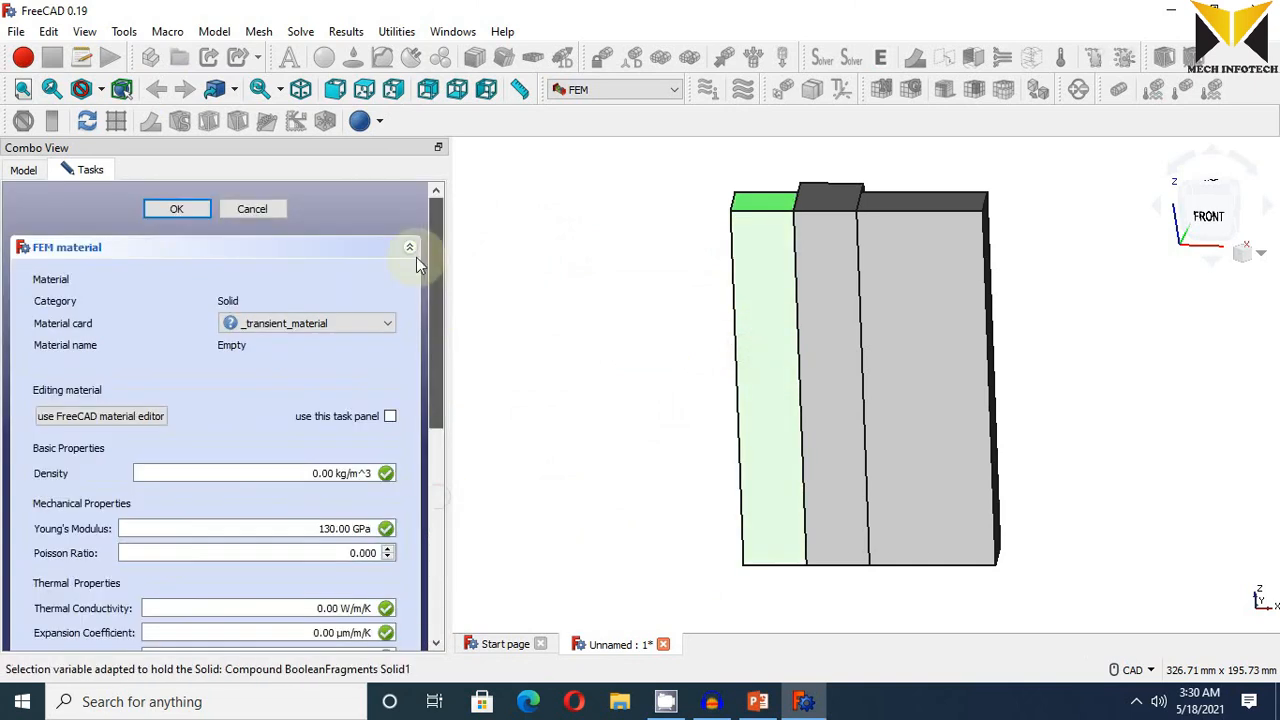
click(176, 208)
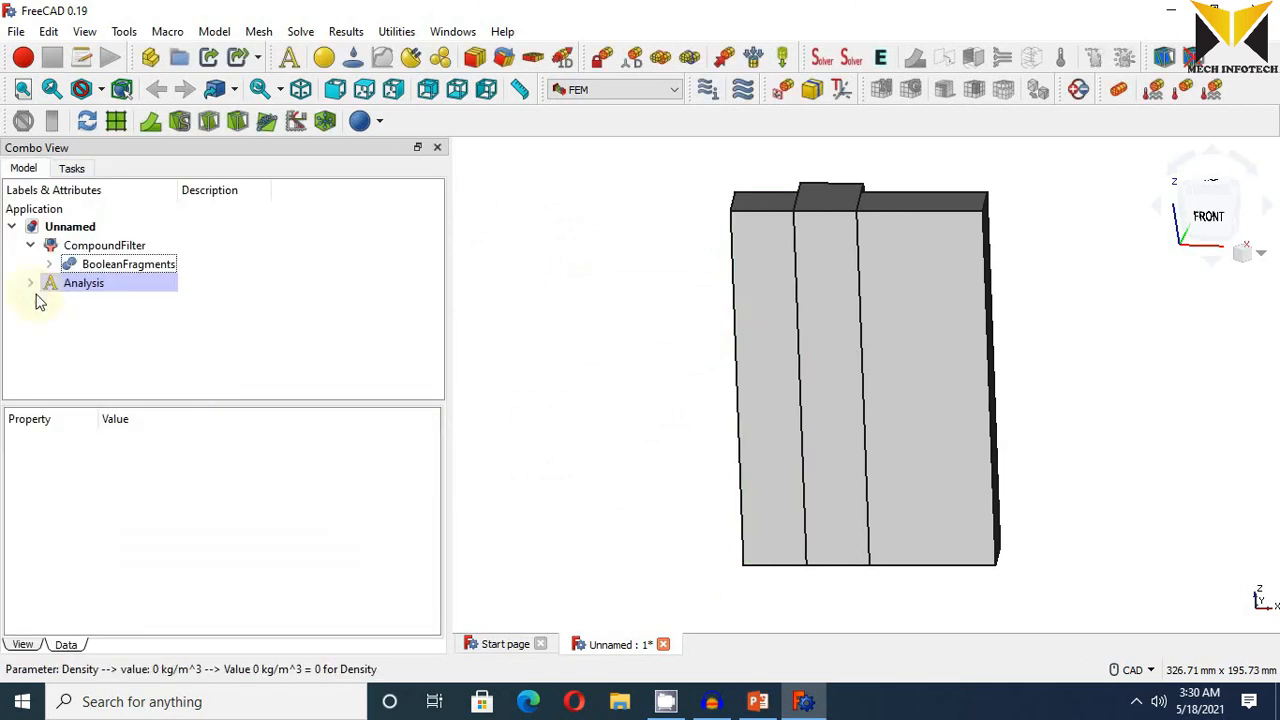
right_click(90, 302)
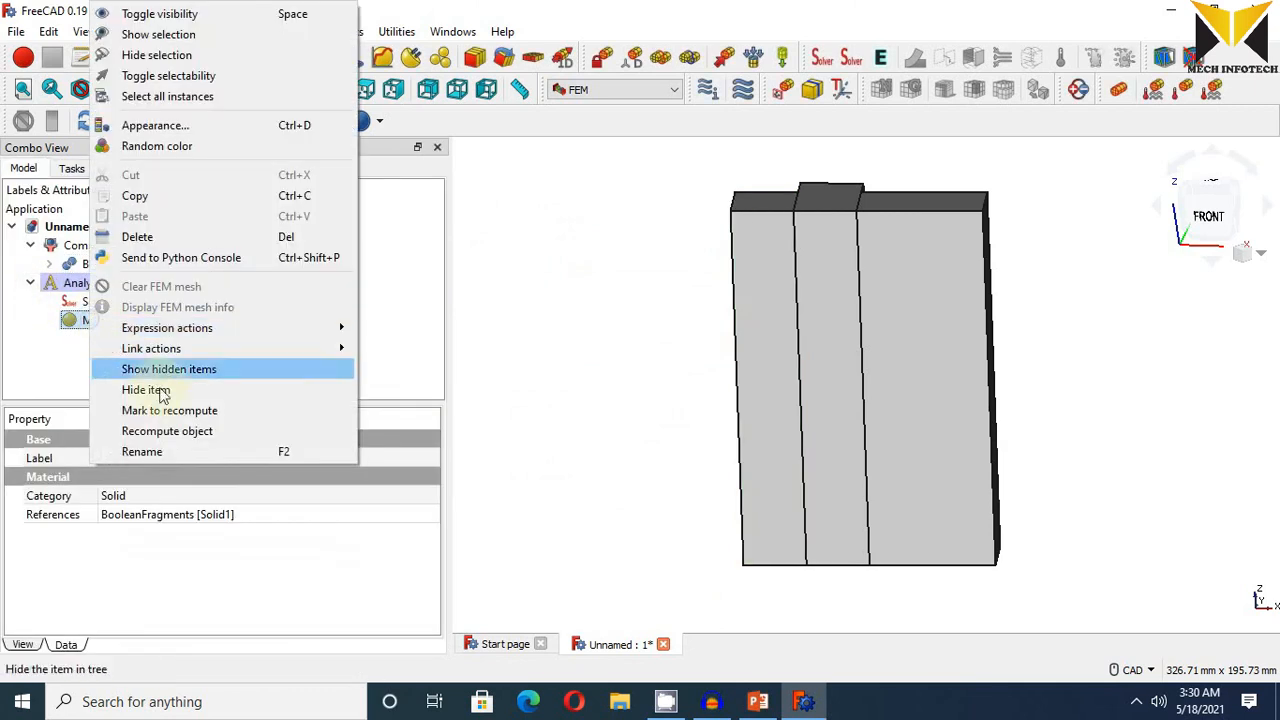
- Rename the 130 GPa material to Copper
click(141, 451)
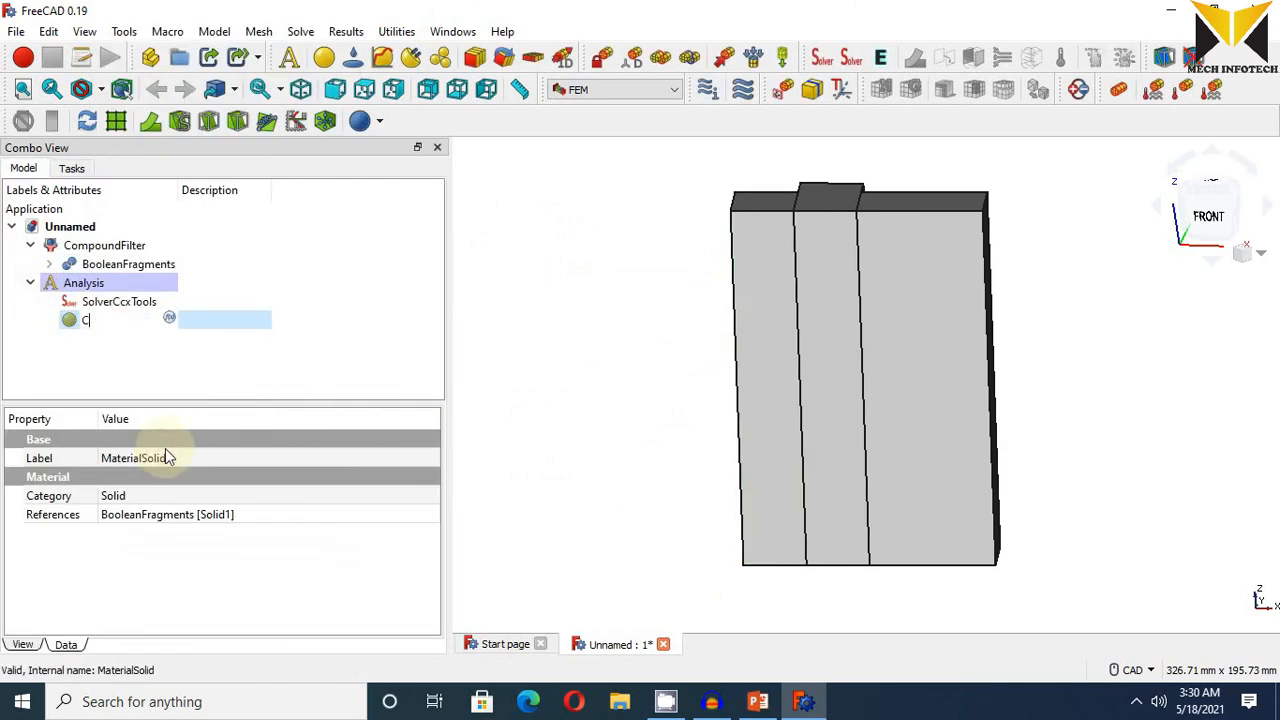
text(opper)
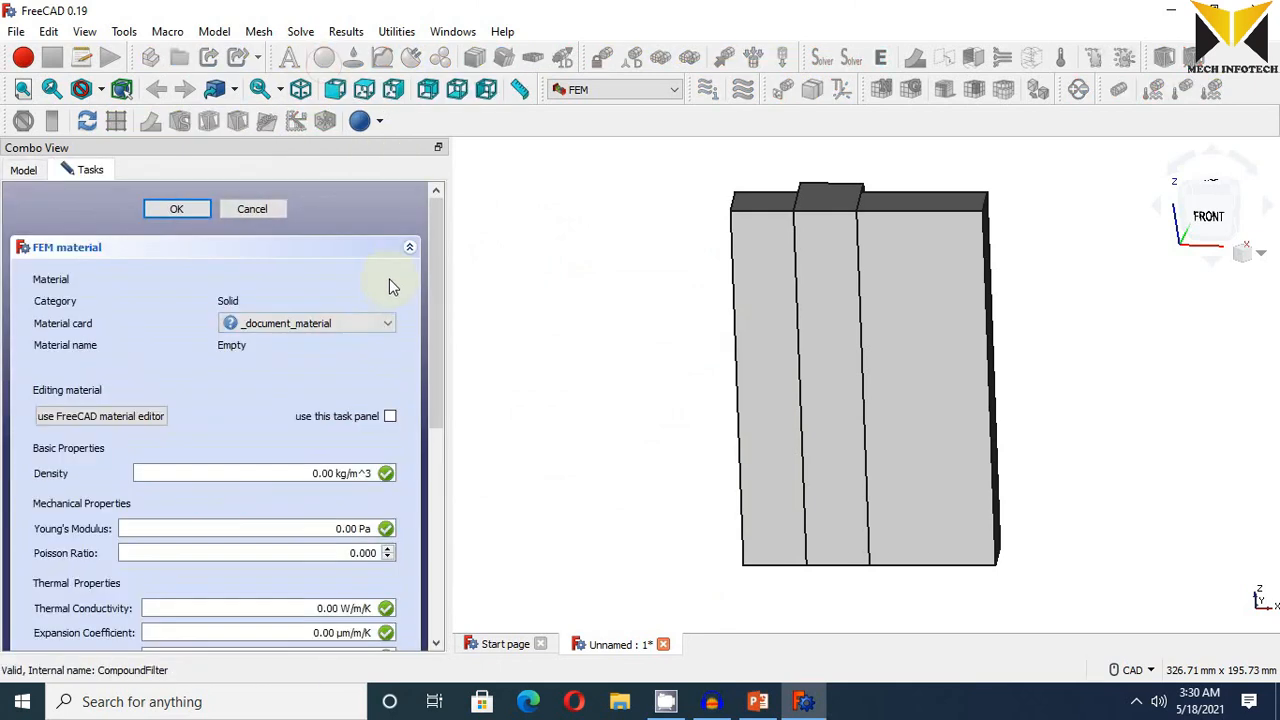
- Give MaterialSolid001 a 100 GPa Young's modulus and assign it to the middle bar
click(100, 416)
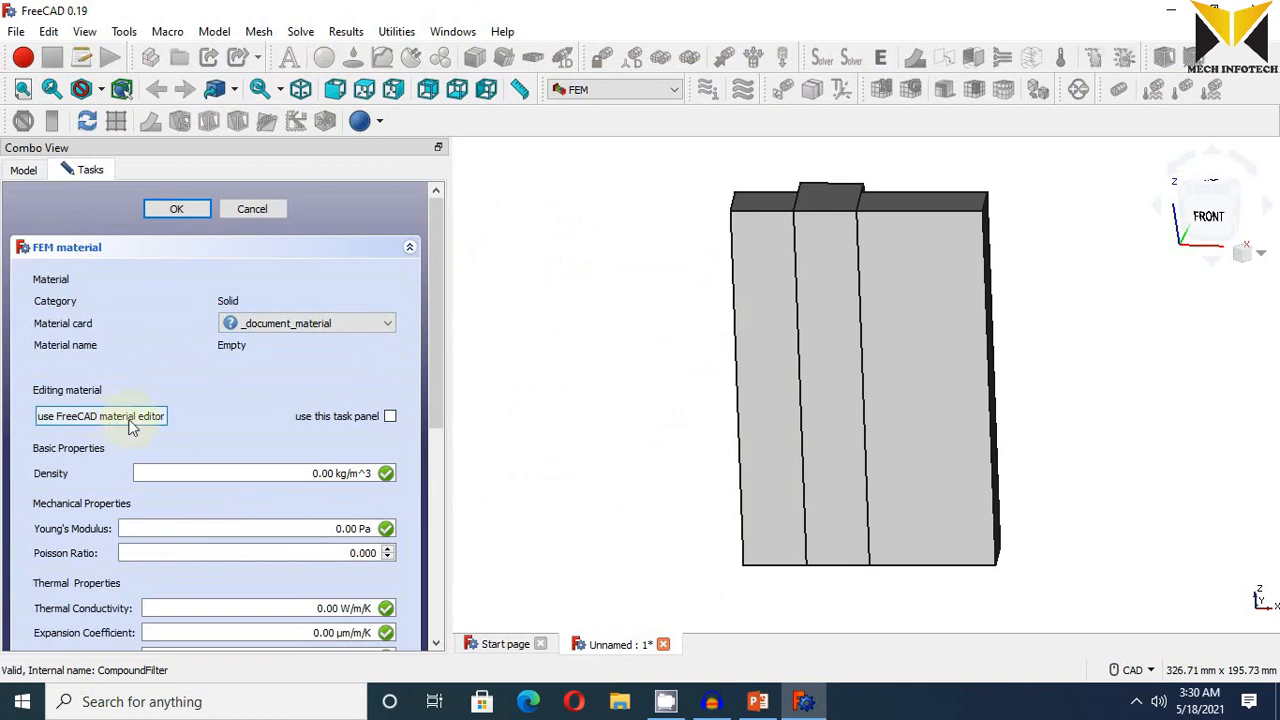
click(100, 416)
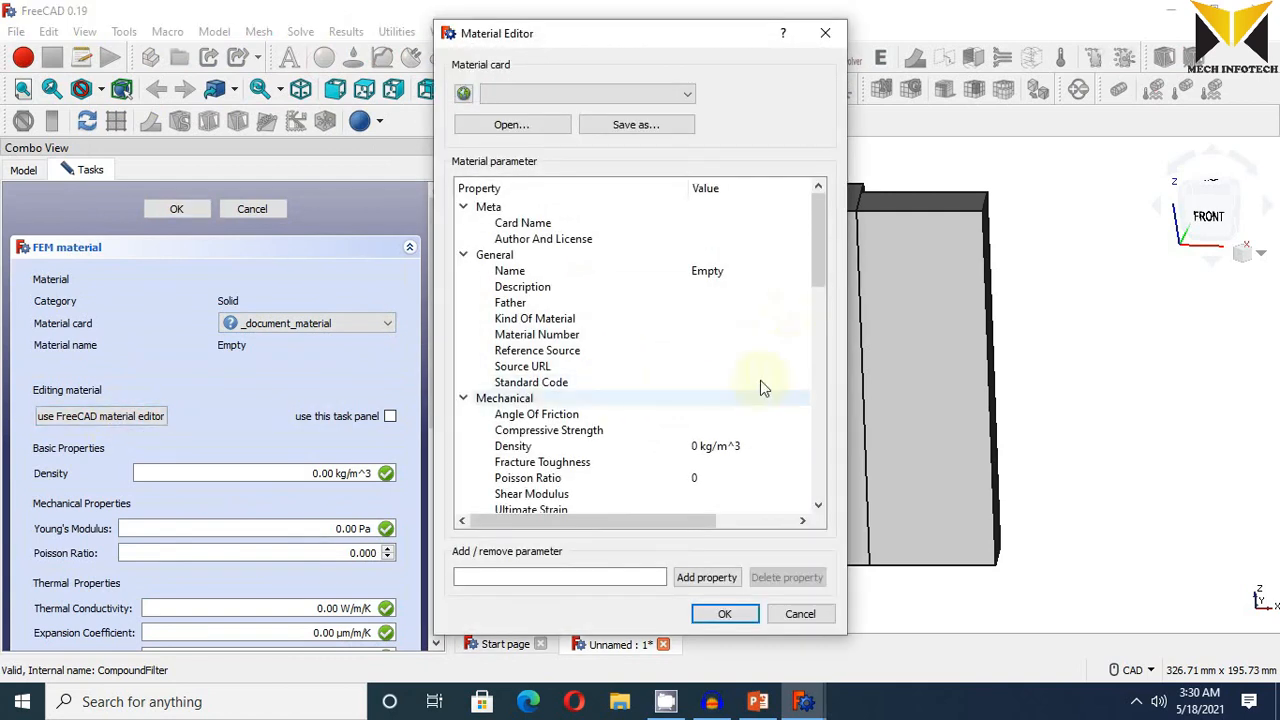
click(536, 382)
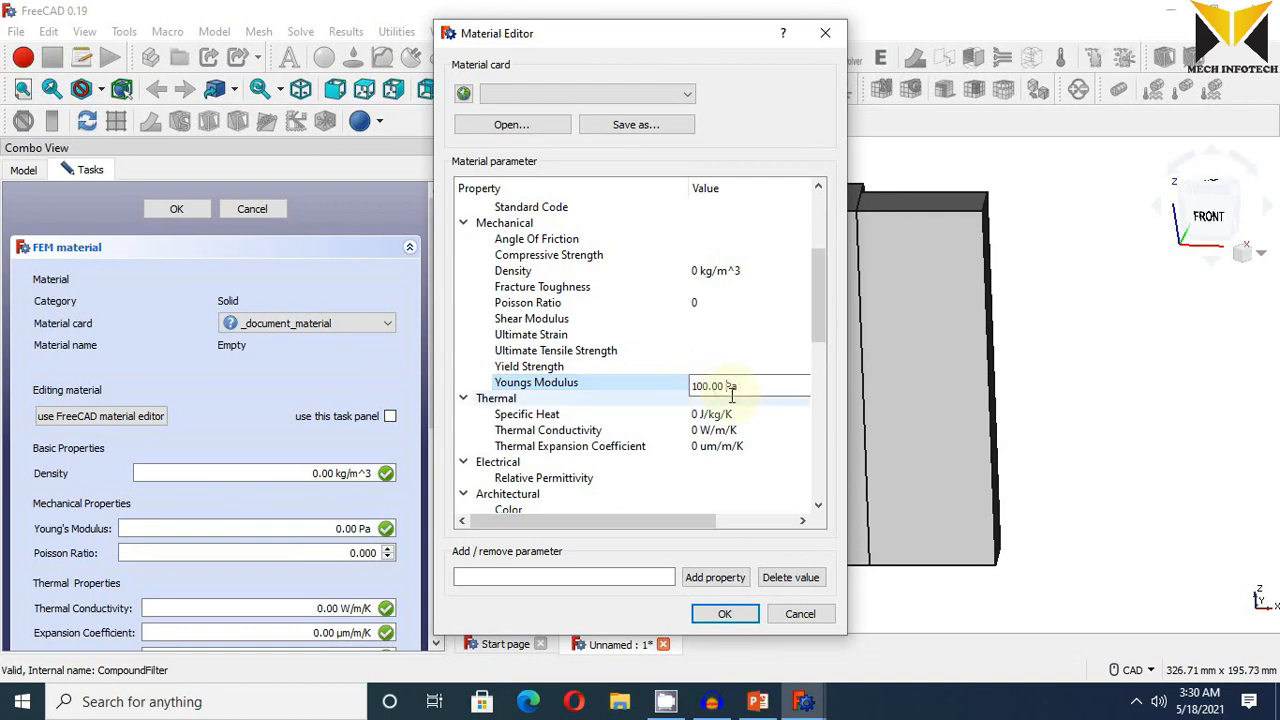
click(724, 613)
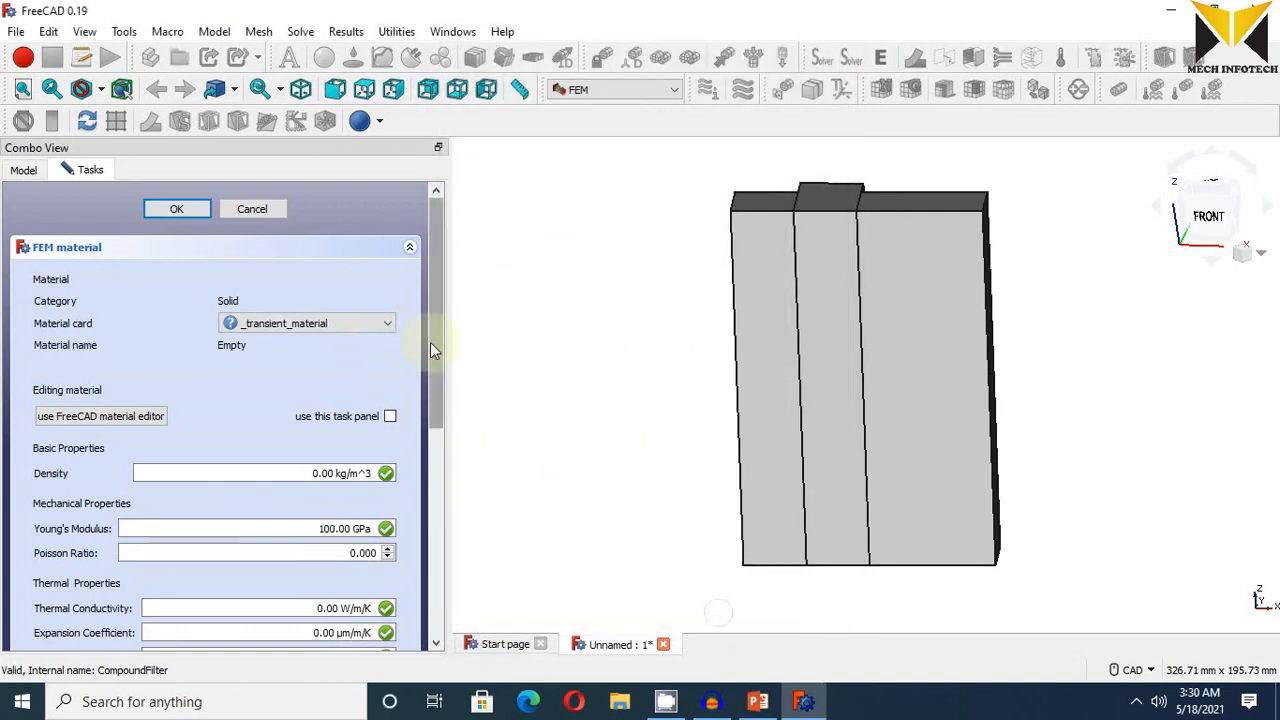
scroll(down, 3)
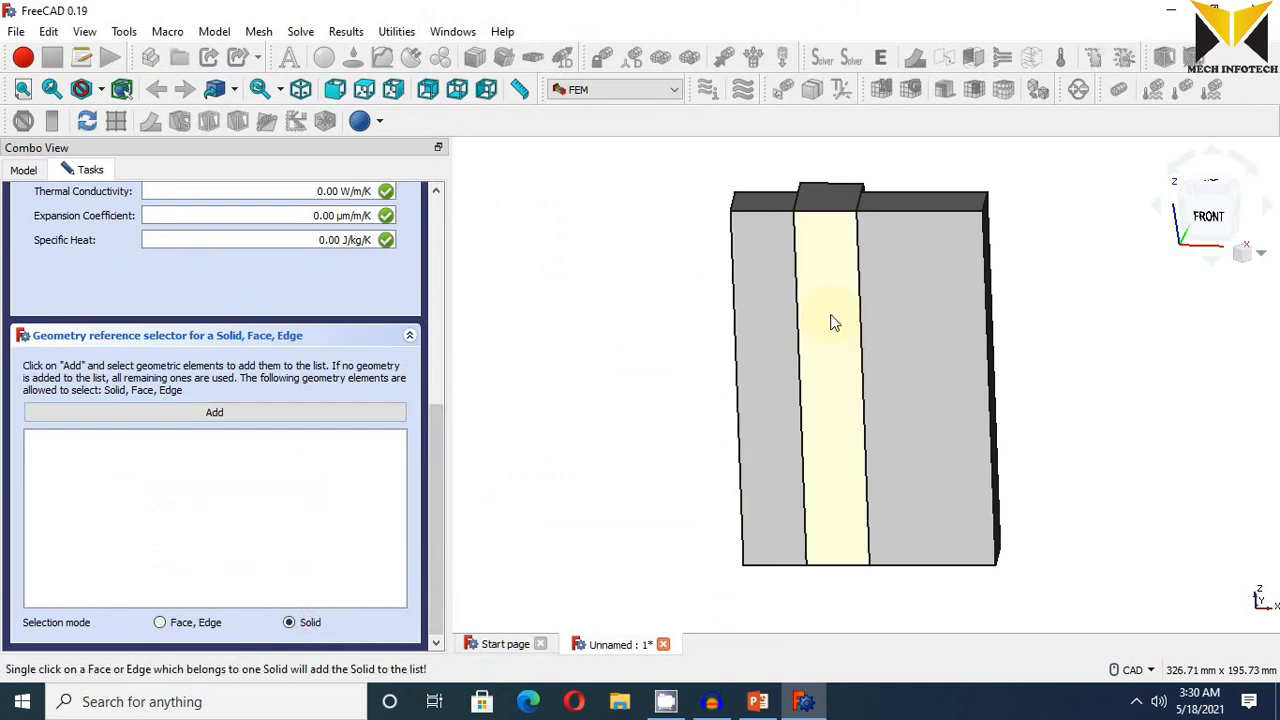
click(830, 315)
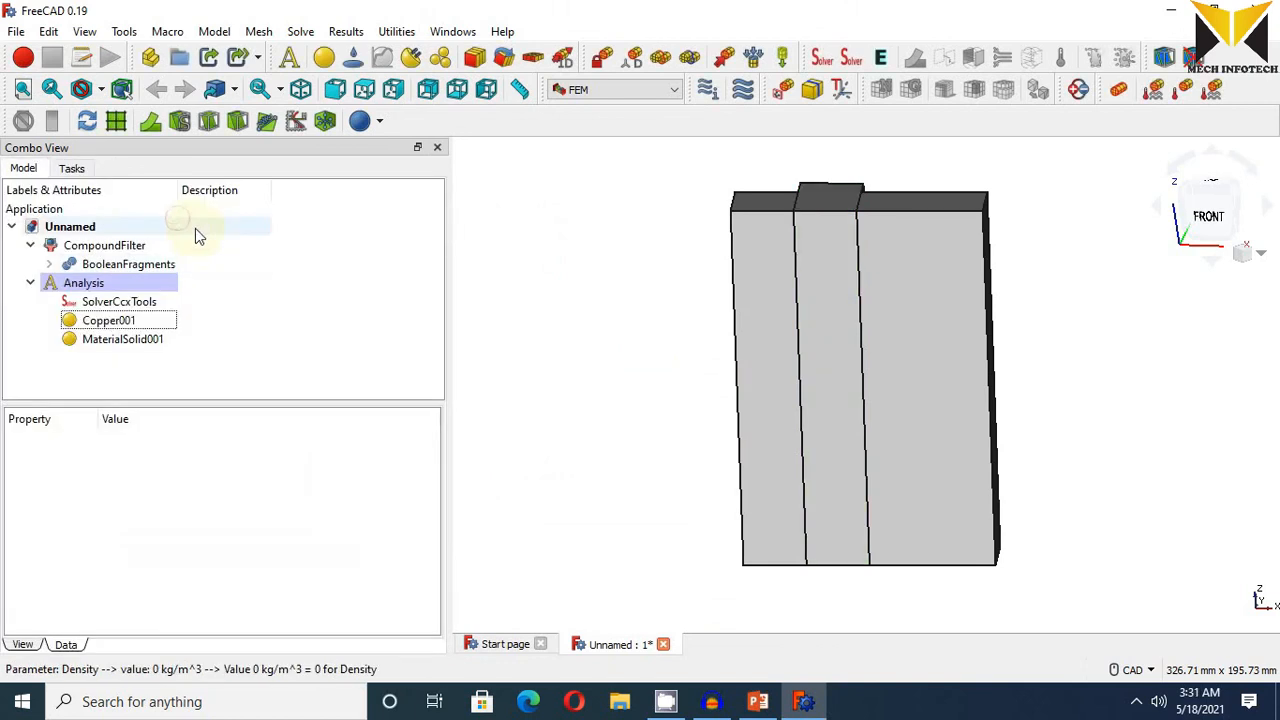
- Rename the second material, MaterialSolid001, to 'Zinc'
right_click(123, 339)
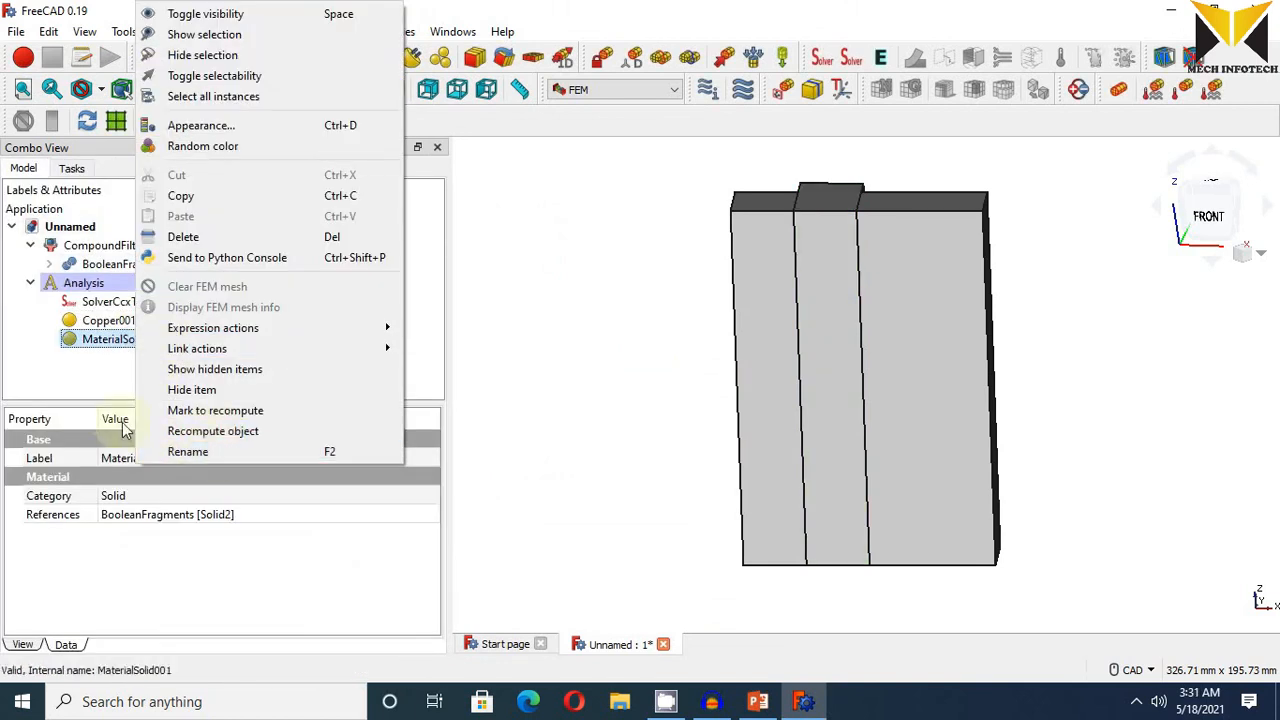
click(187, 451)
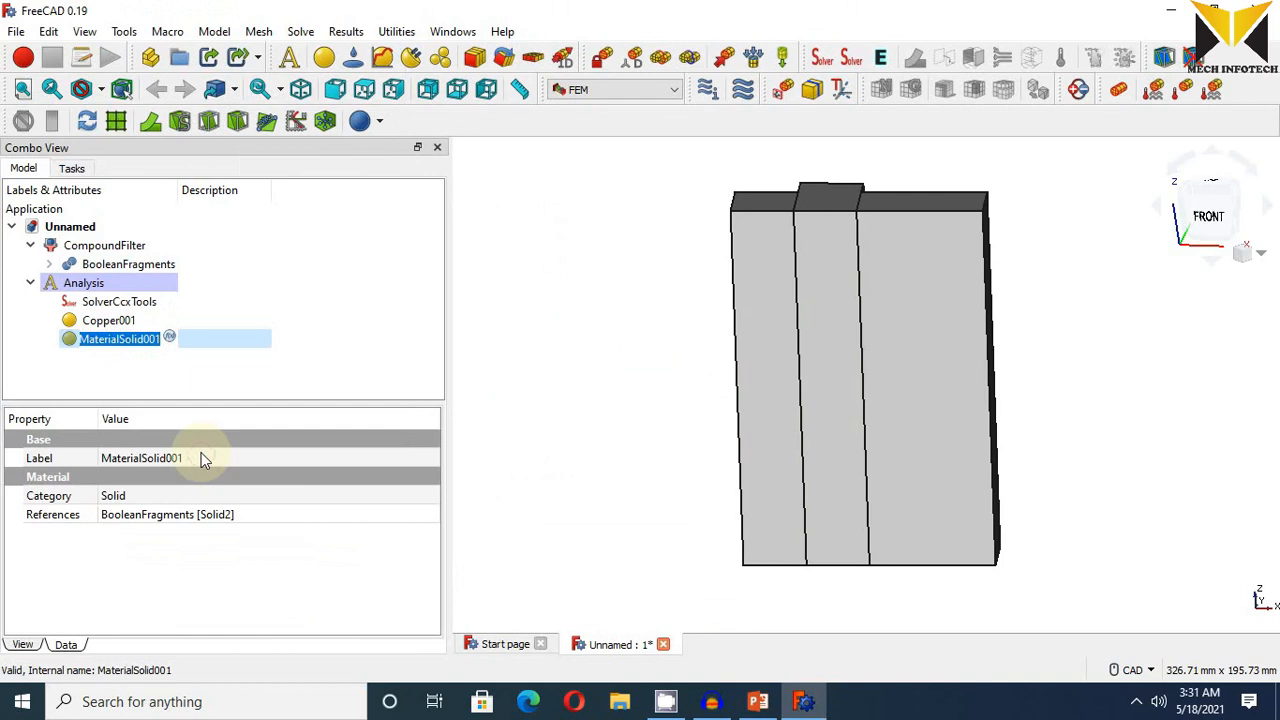
text(Zinc)
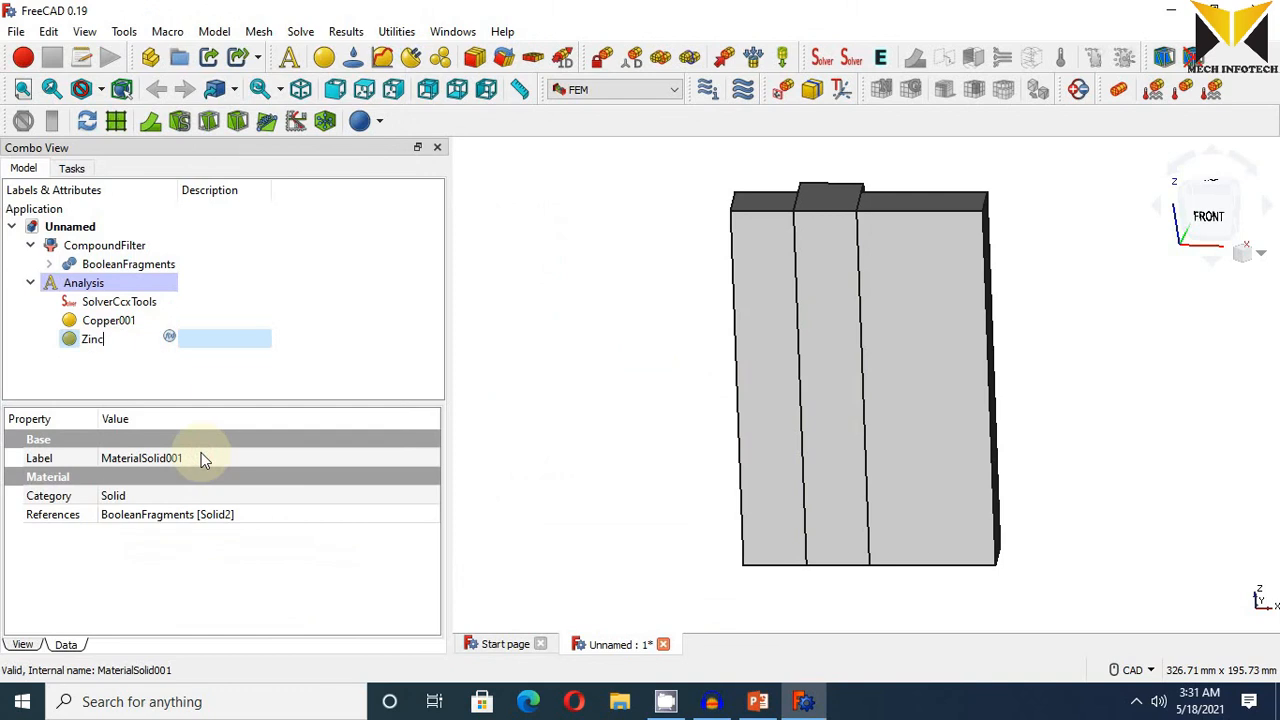
key(Return)
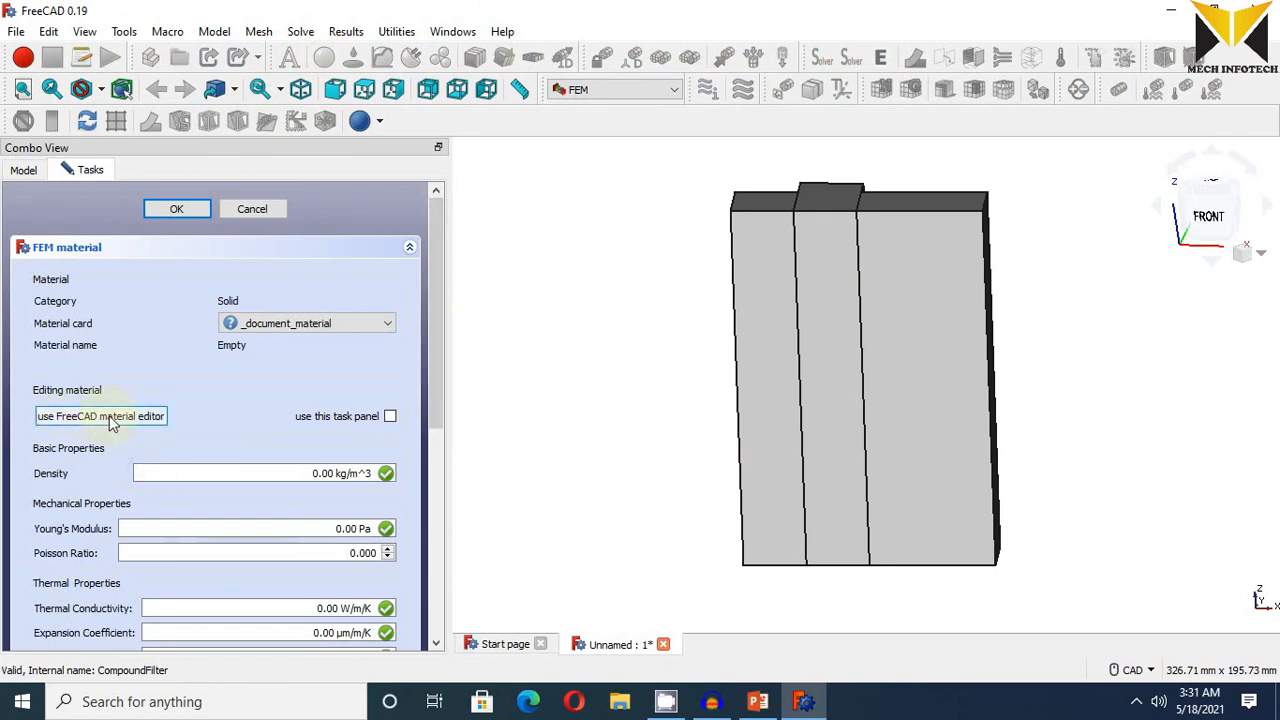
- Set the third solid material's Young's modulus to 80 GPa in the FreeCAD material editor
click(100, 415)
text(80.00 GPa)
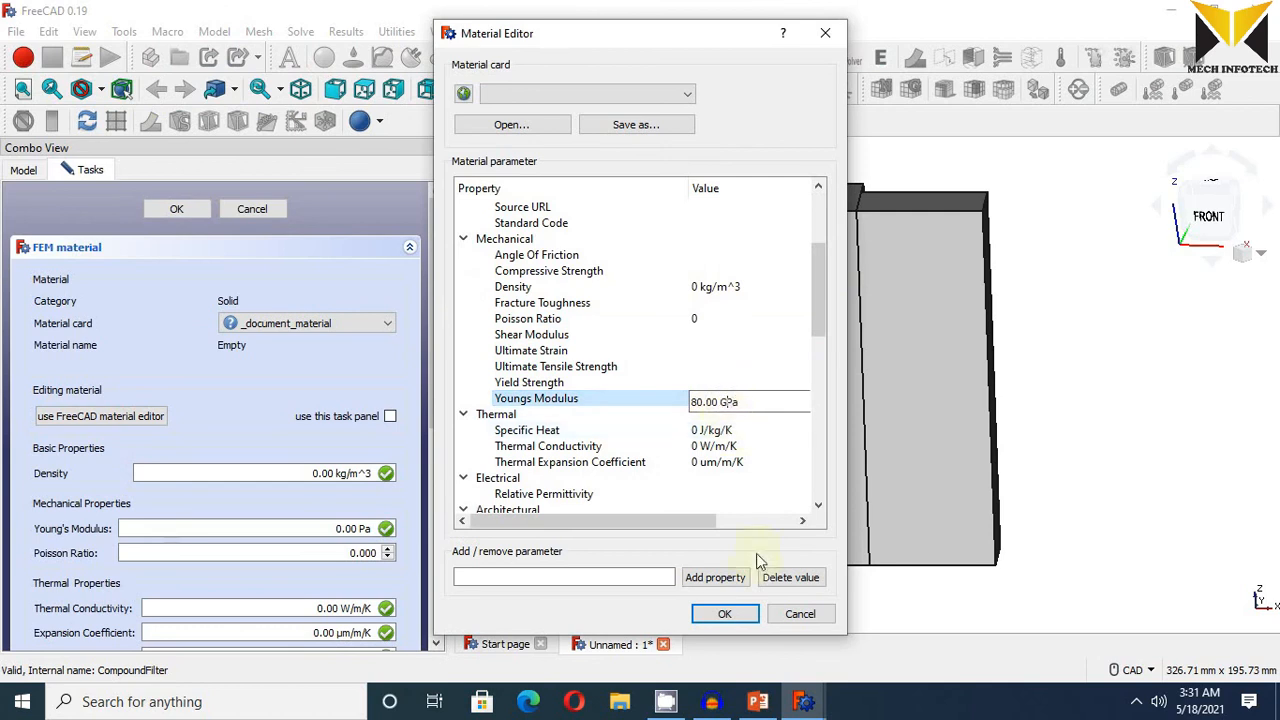
click(724, 613)
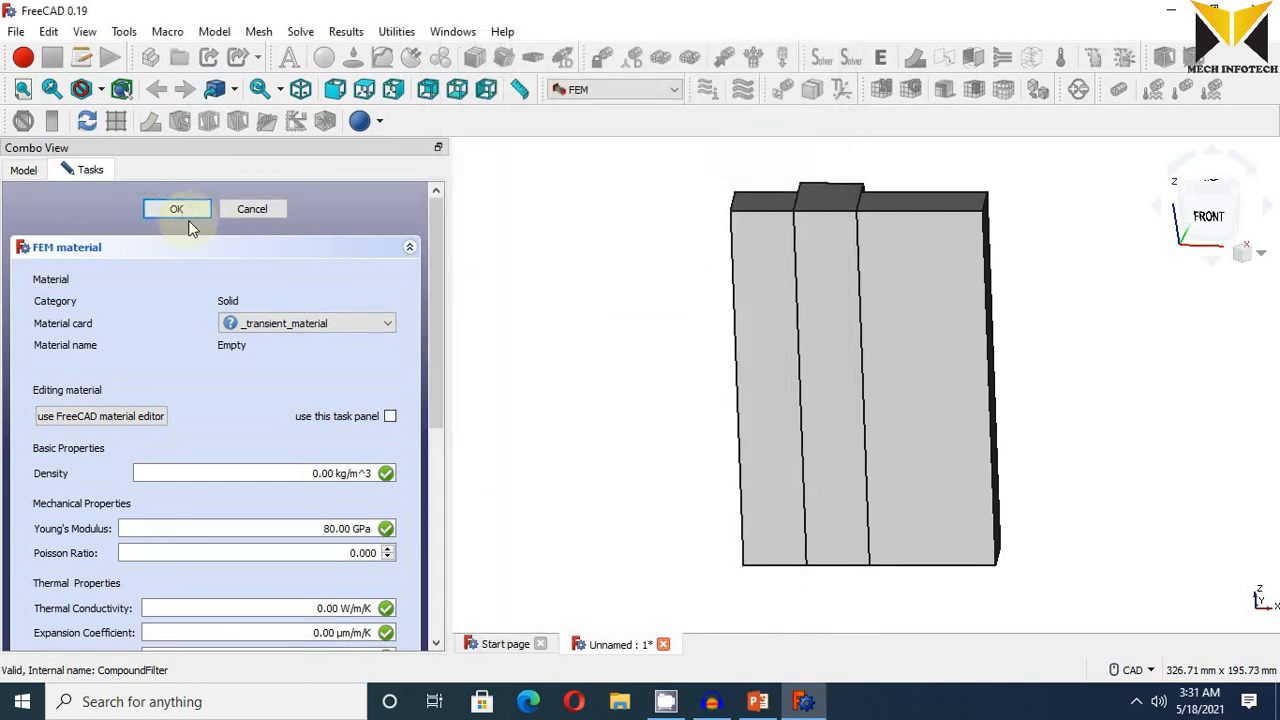
- Rename the third material, MaterialSolid002, to 'Aluminium'
right_click(103, 357)
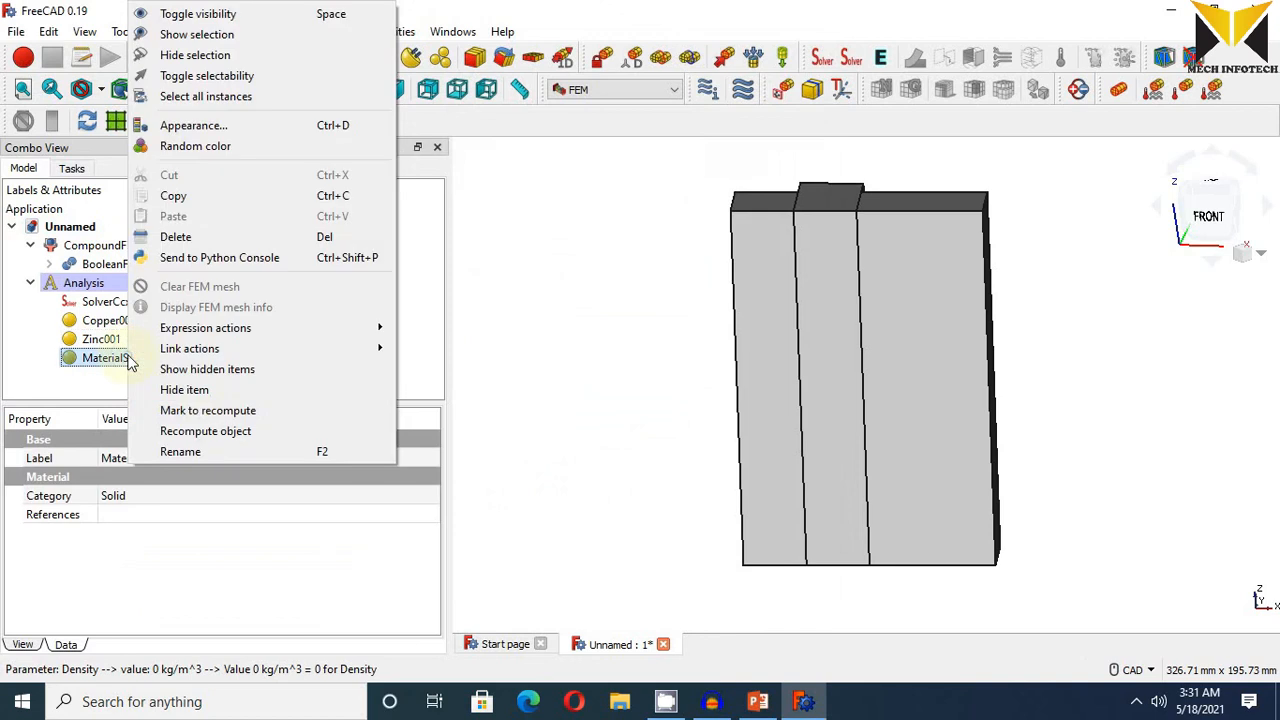
click(180, 451)
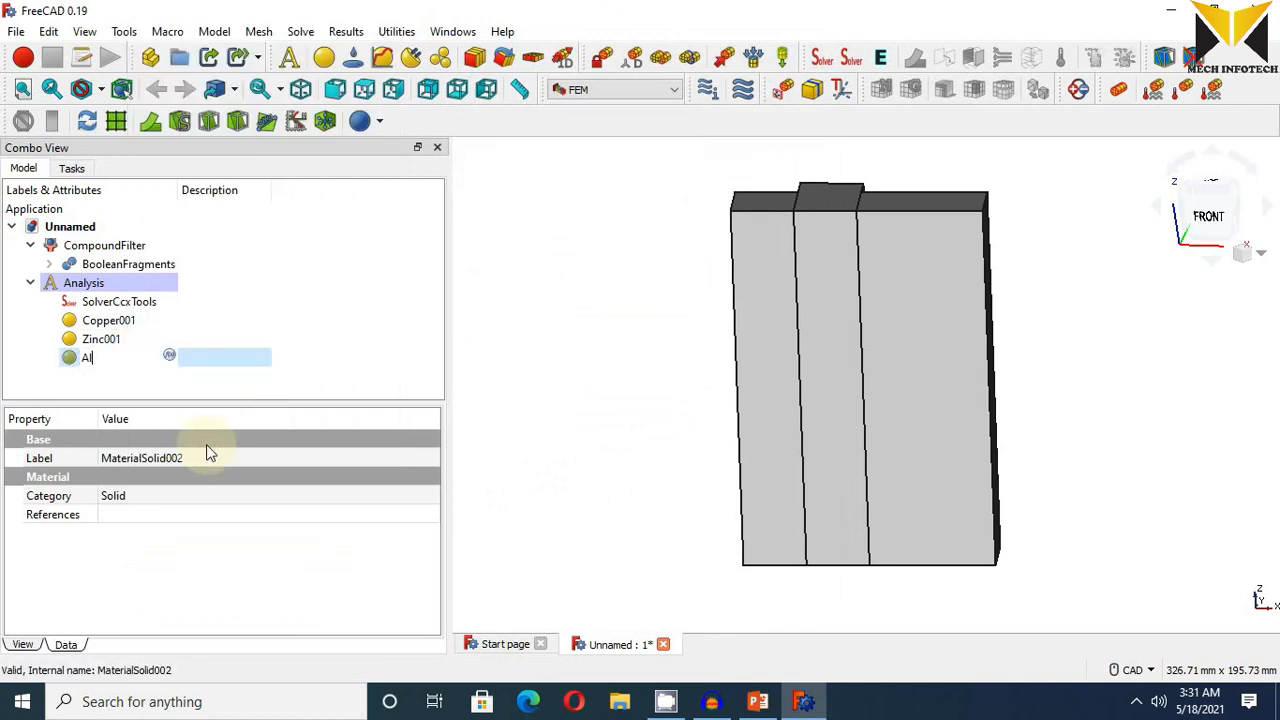
text(Alumin)
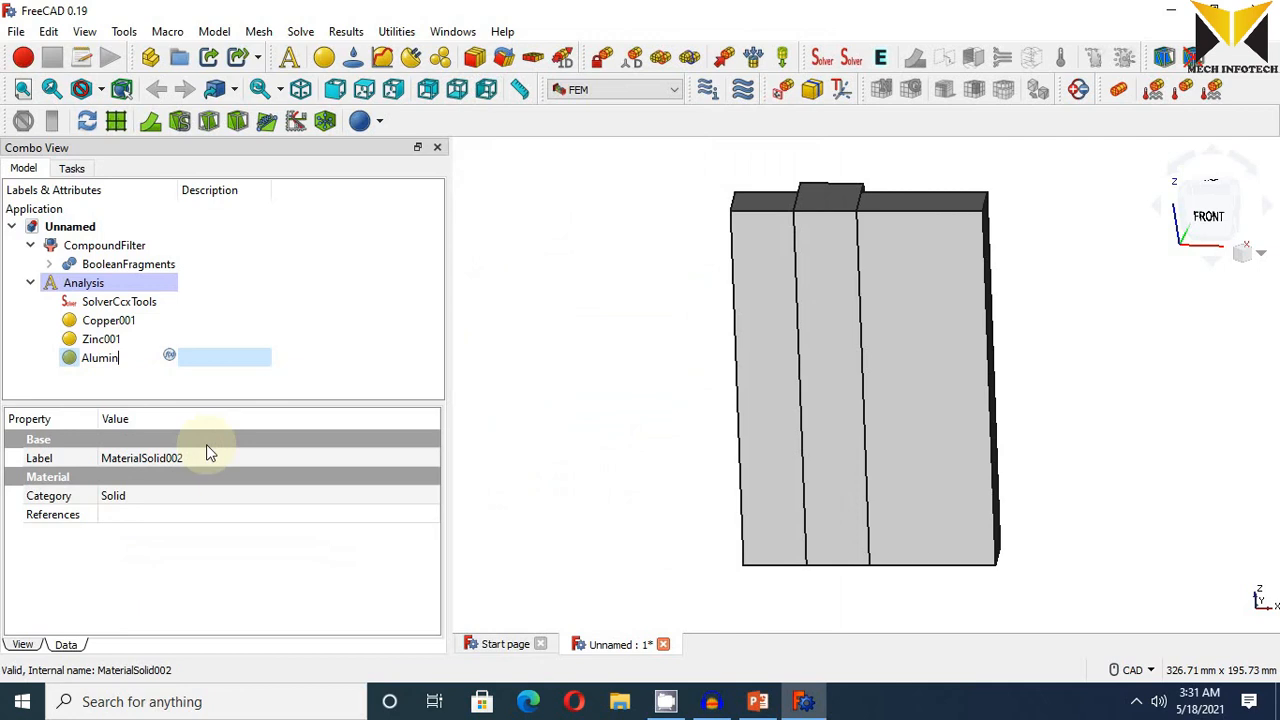
text(ium)
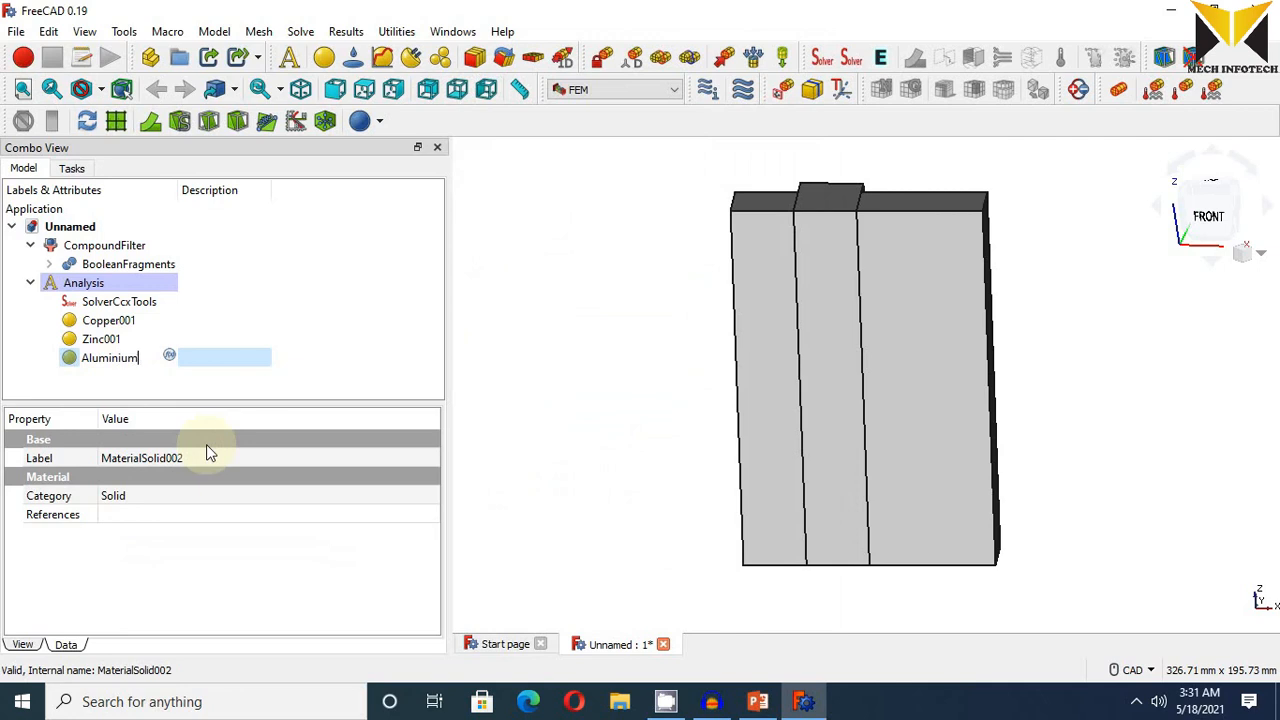
key(Return)
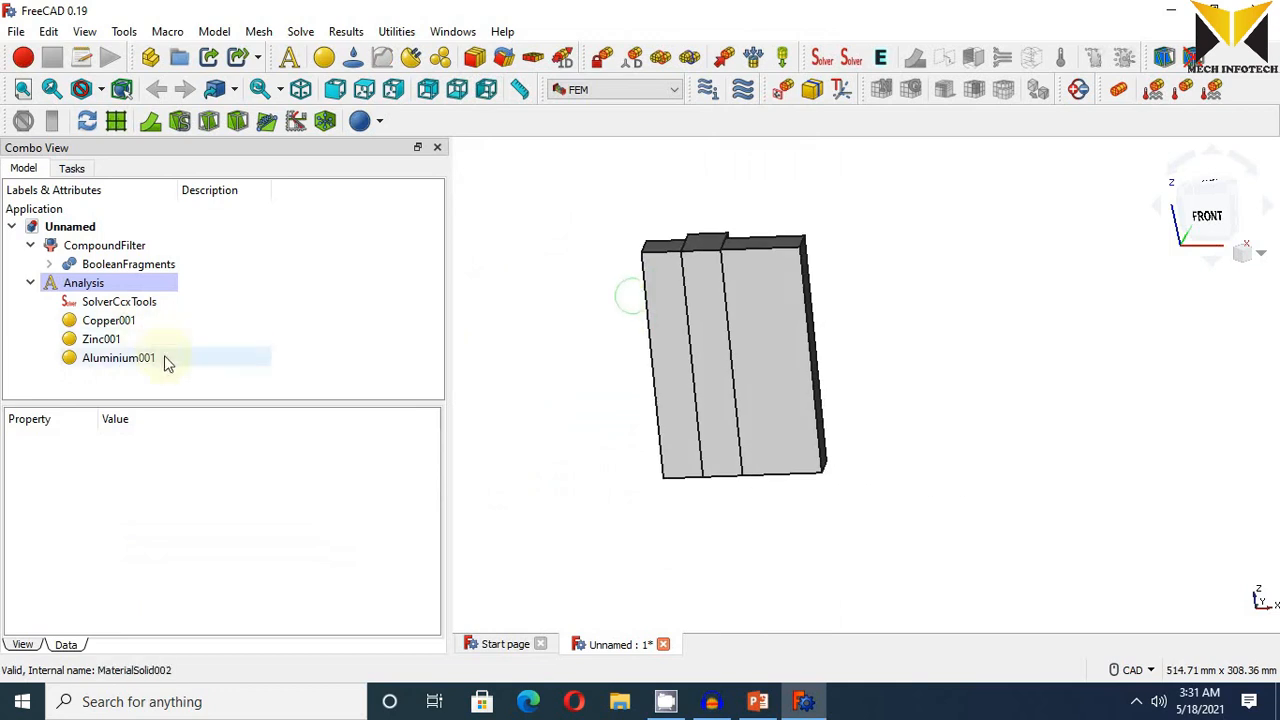
mouse_move(730, 300)
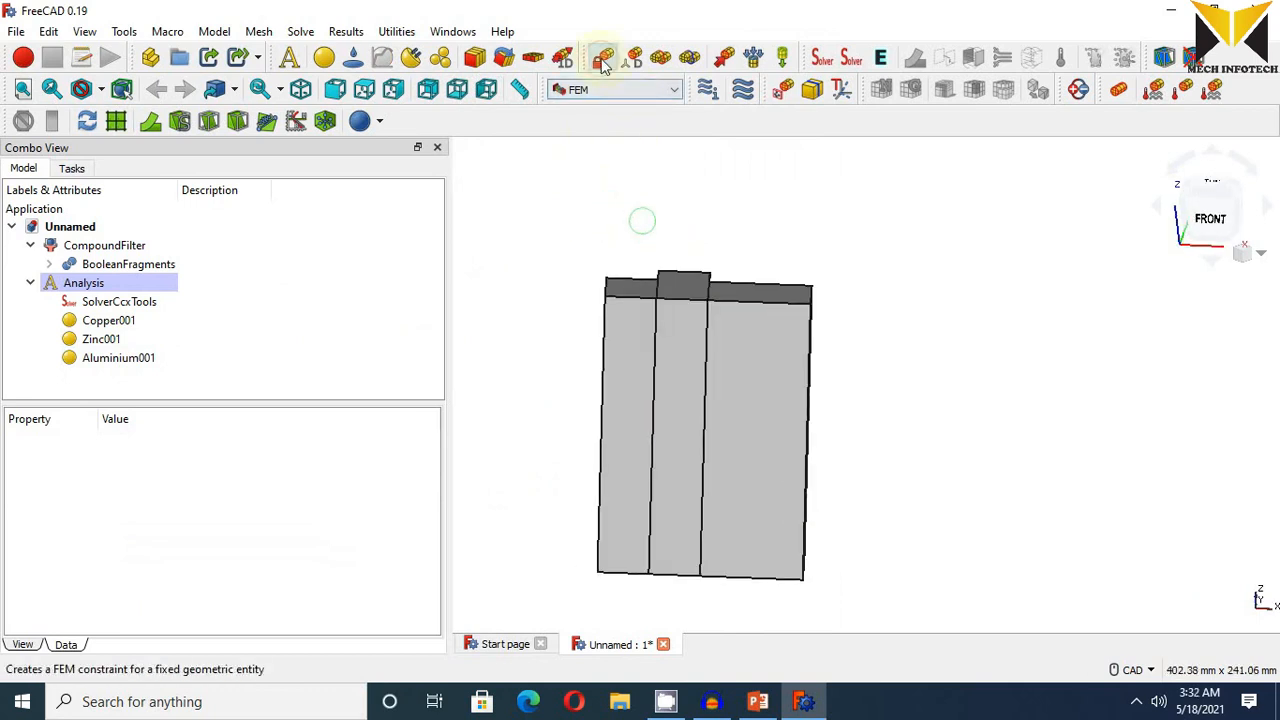
- Hold the three bars' top faces with a Fixed constraint, then tilt the view to the underside
click(603, 57)
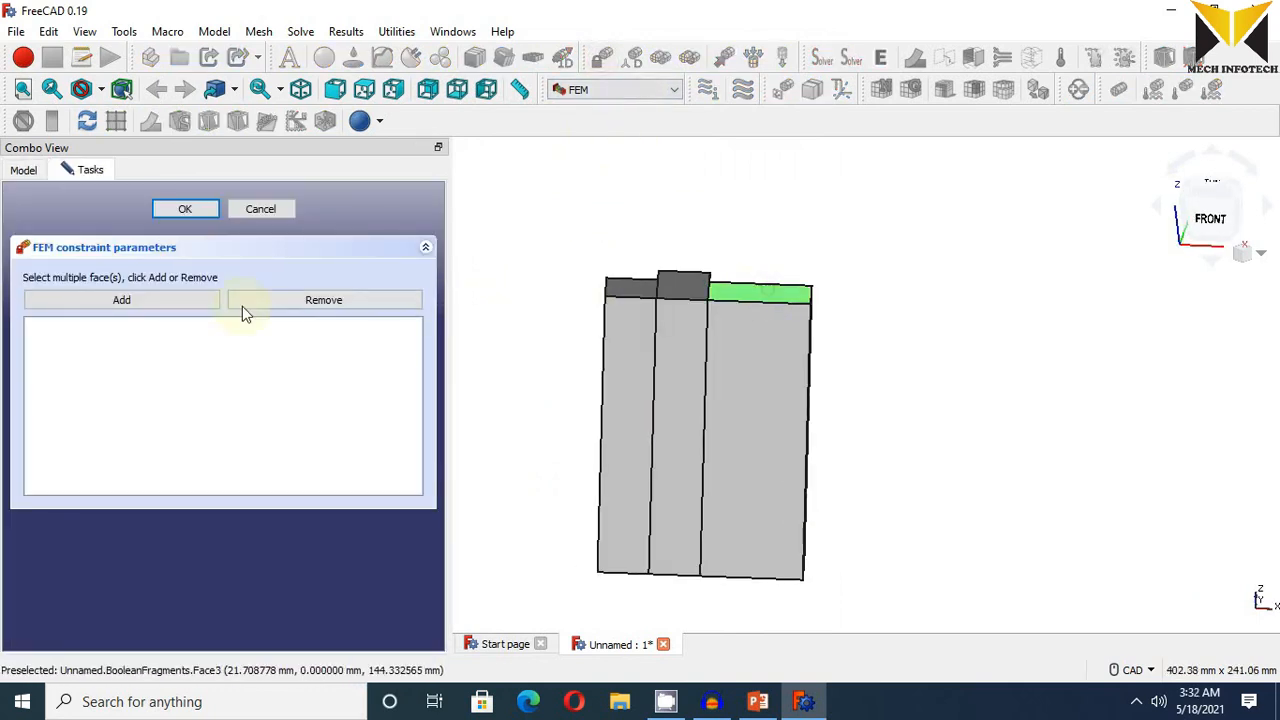
click(121, 299)
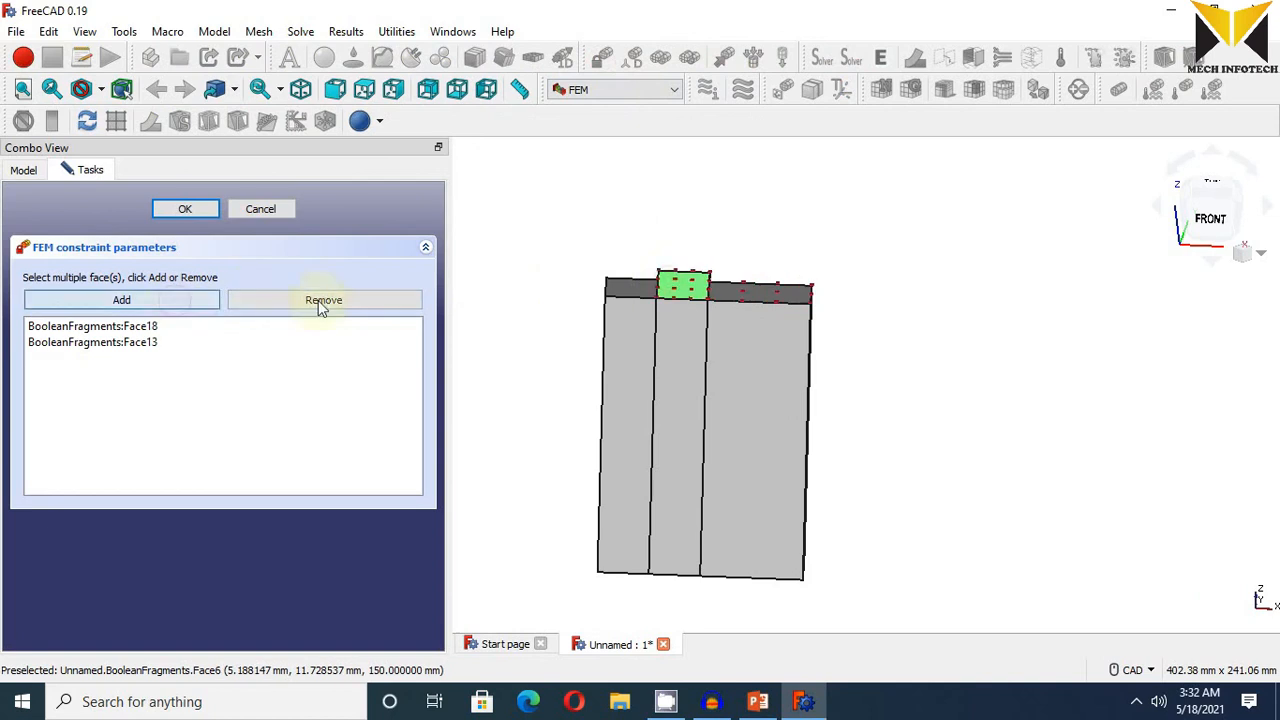
click(121, 299)
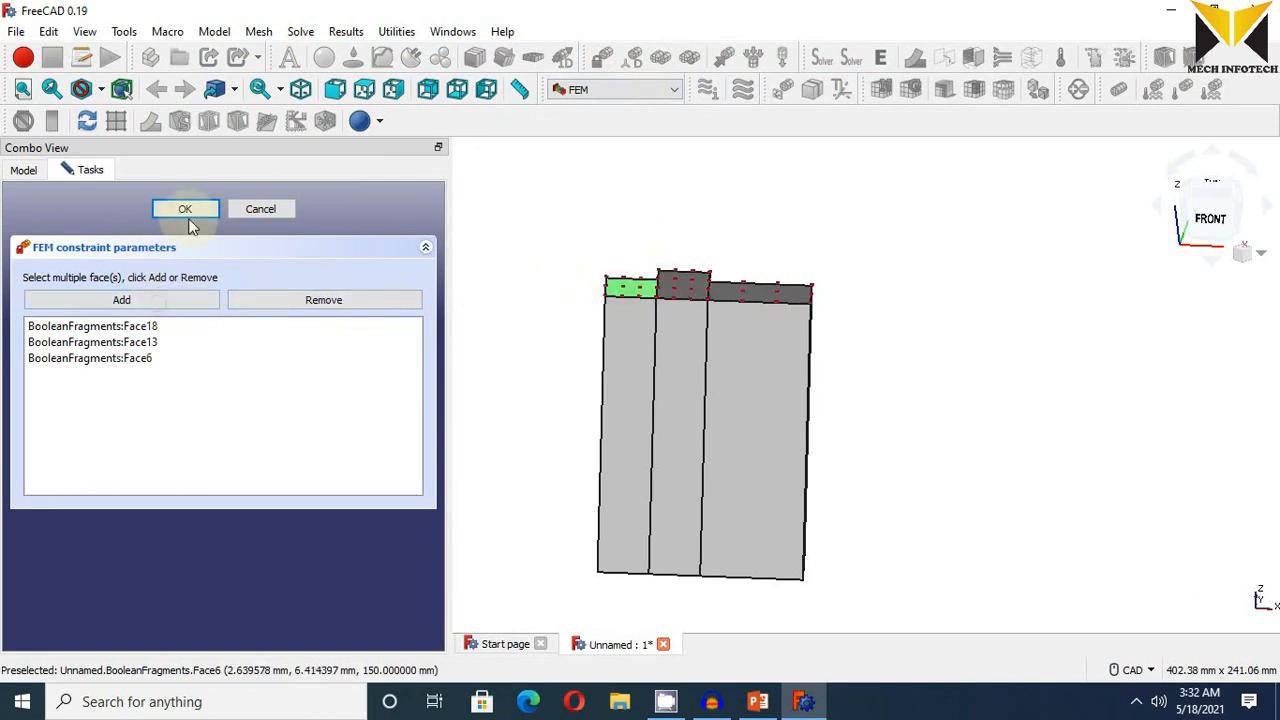
click(184, 208)
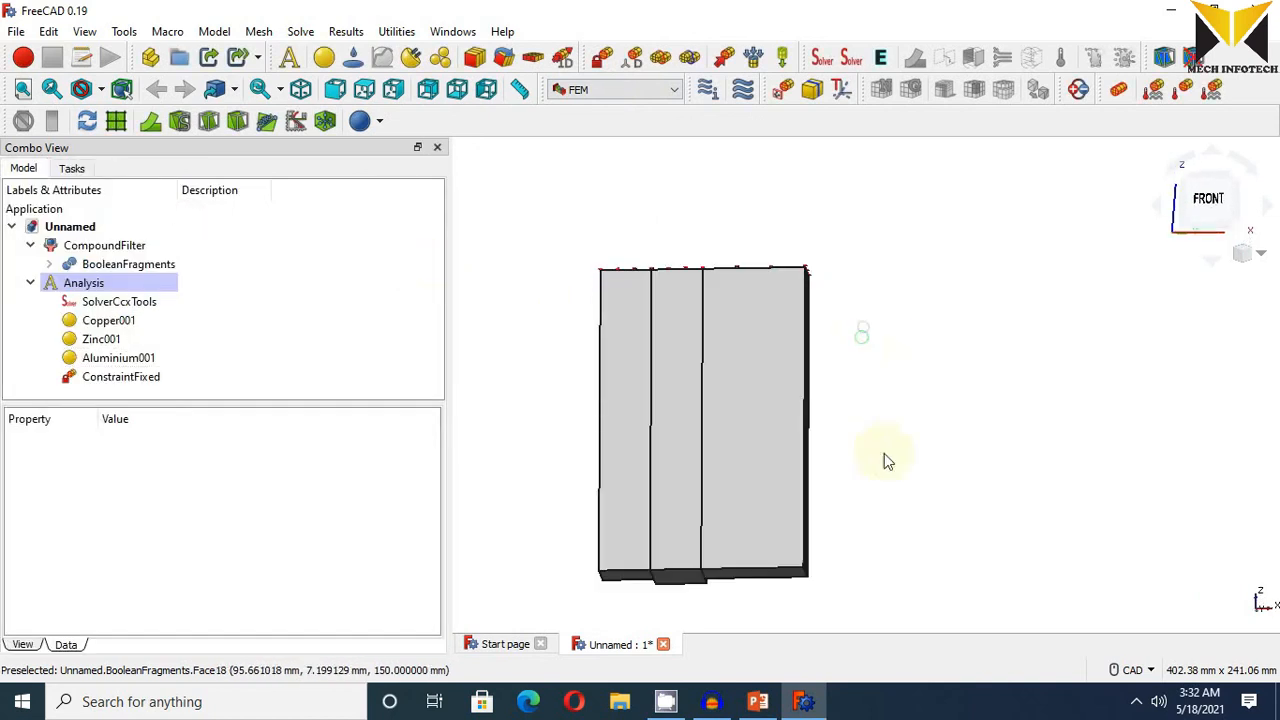
drag(885, 460, 848, 553)
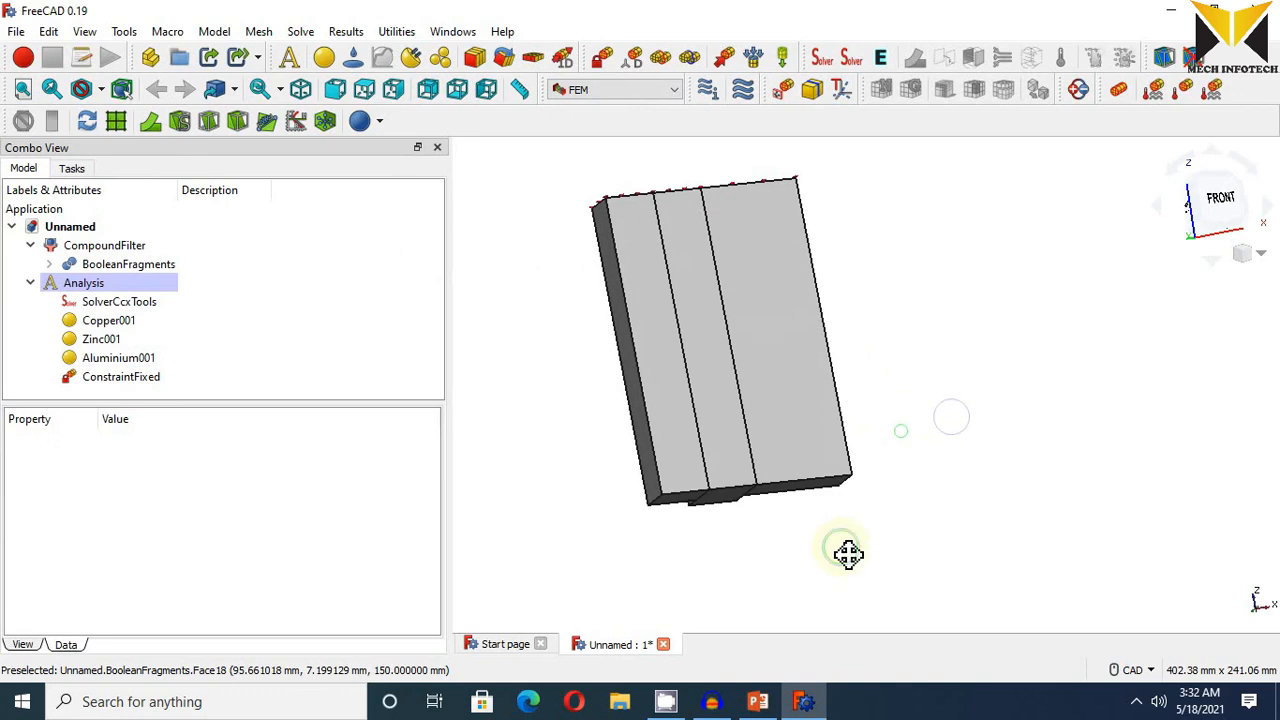
scroll(up, 3)
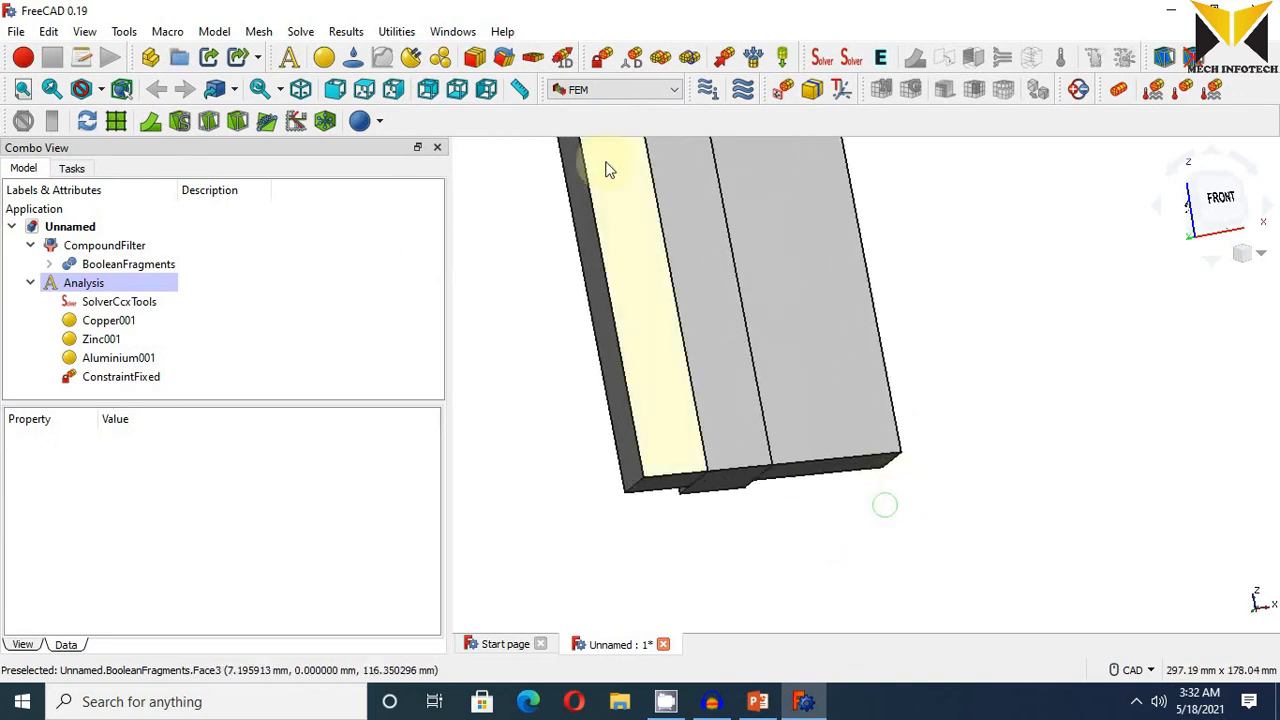
- Apply a 73850 N force constraint to the left bar's bottom face
click(742, 89)
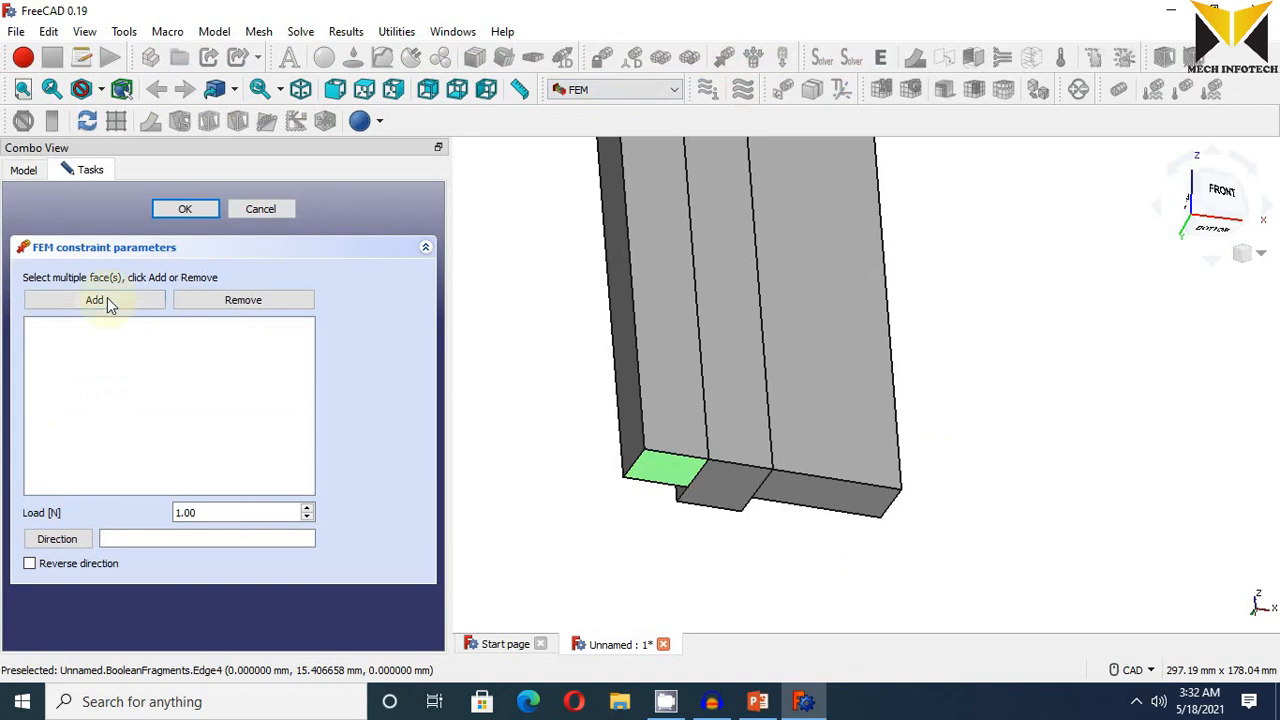
click(94, 300)
text(73)
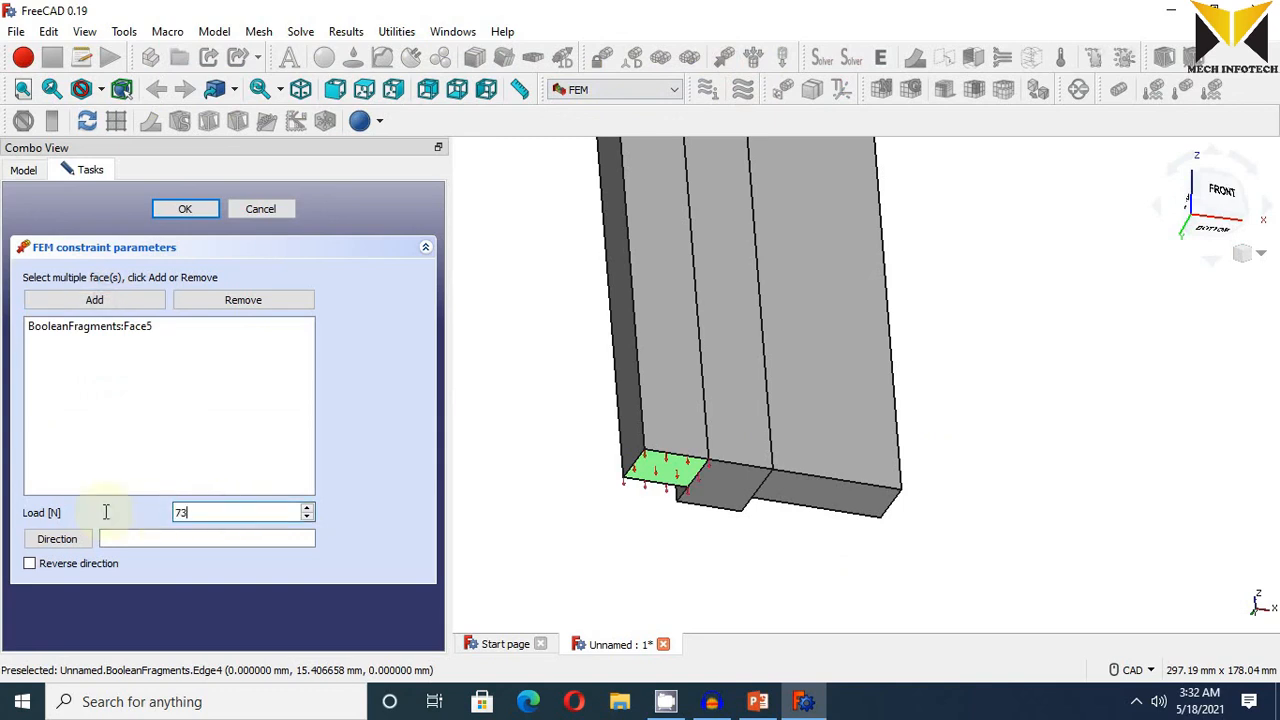
text(850)
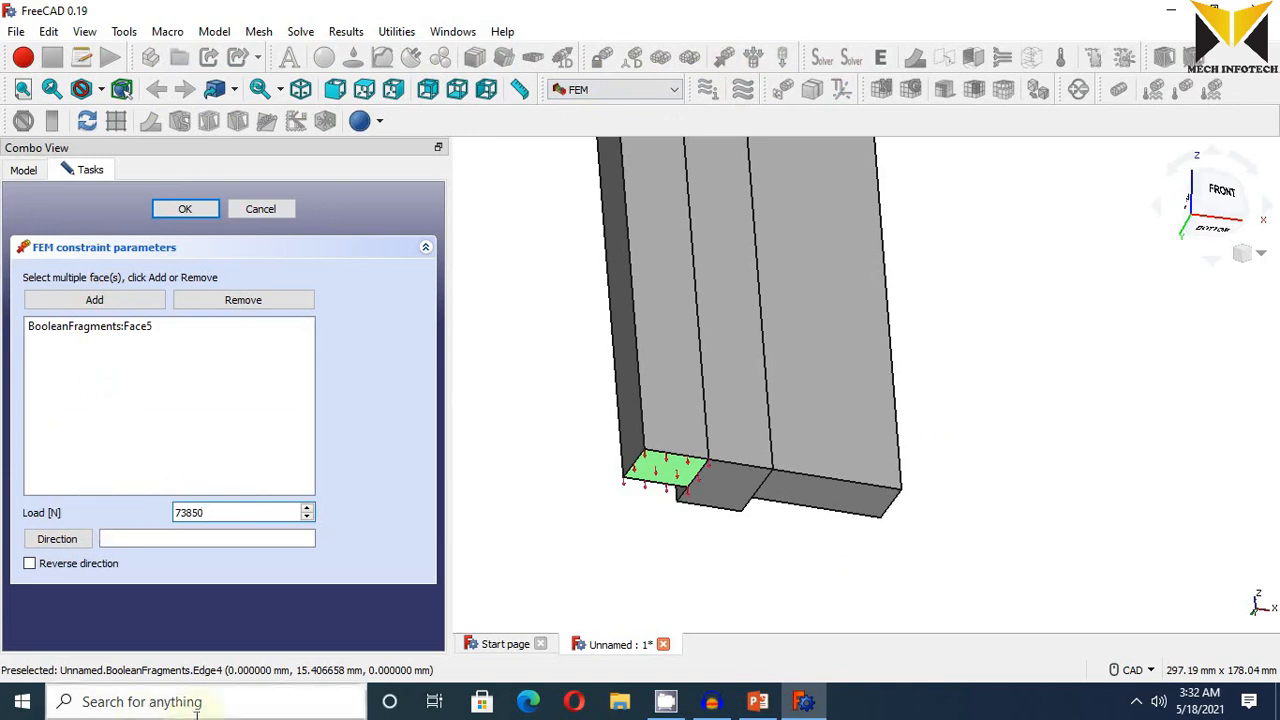
click(184, 208)
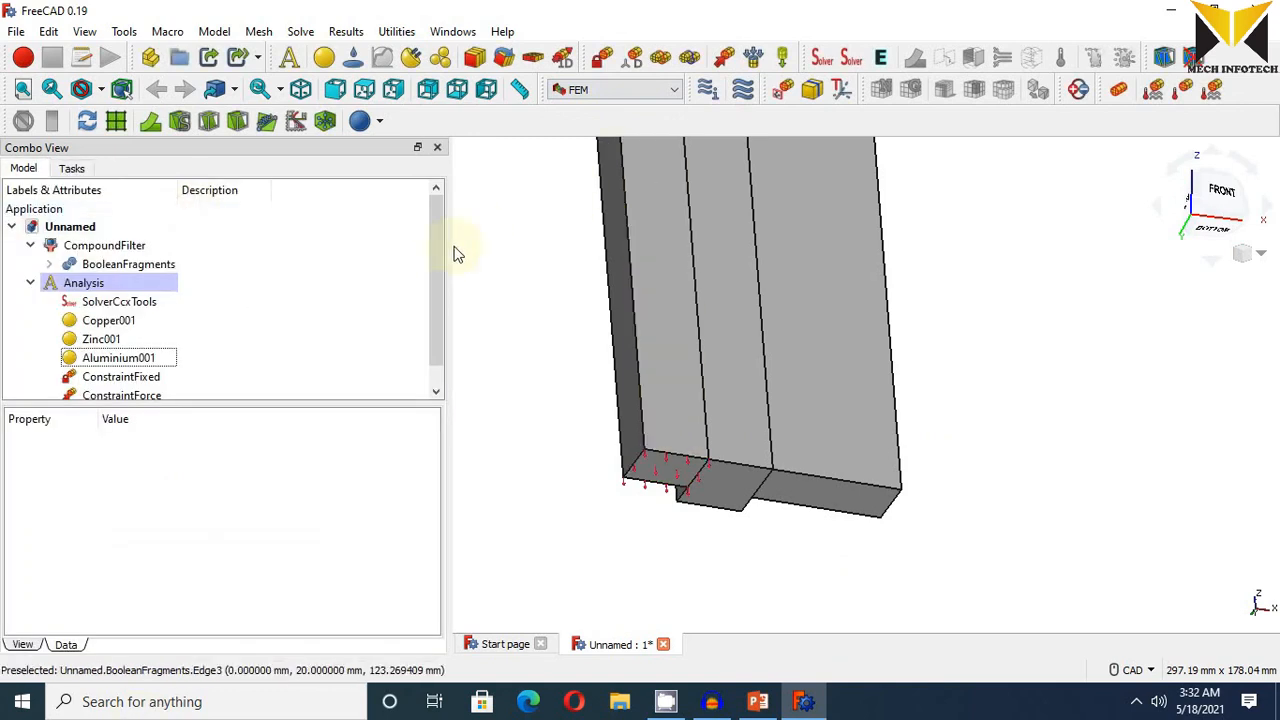
- Put an 85218 N force constraint, ConstraintForce001, on the middle bar's bottom face
click(650, 300)
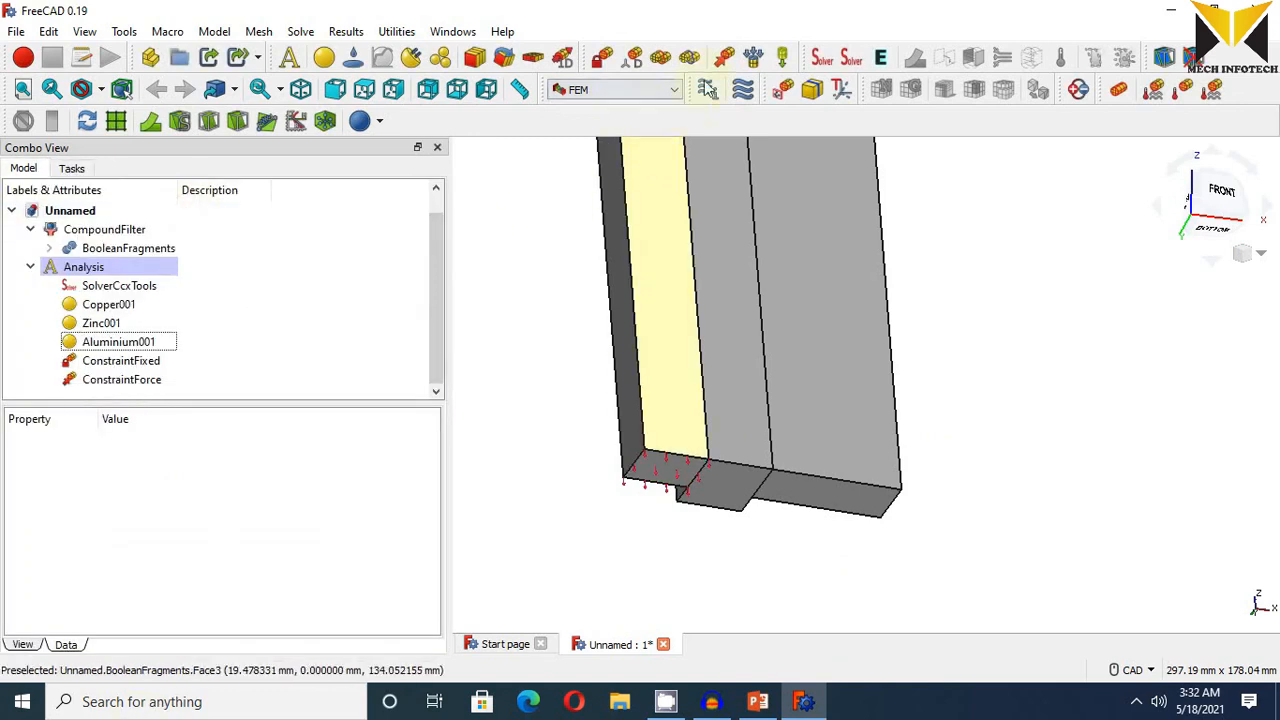
click(725, 57)
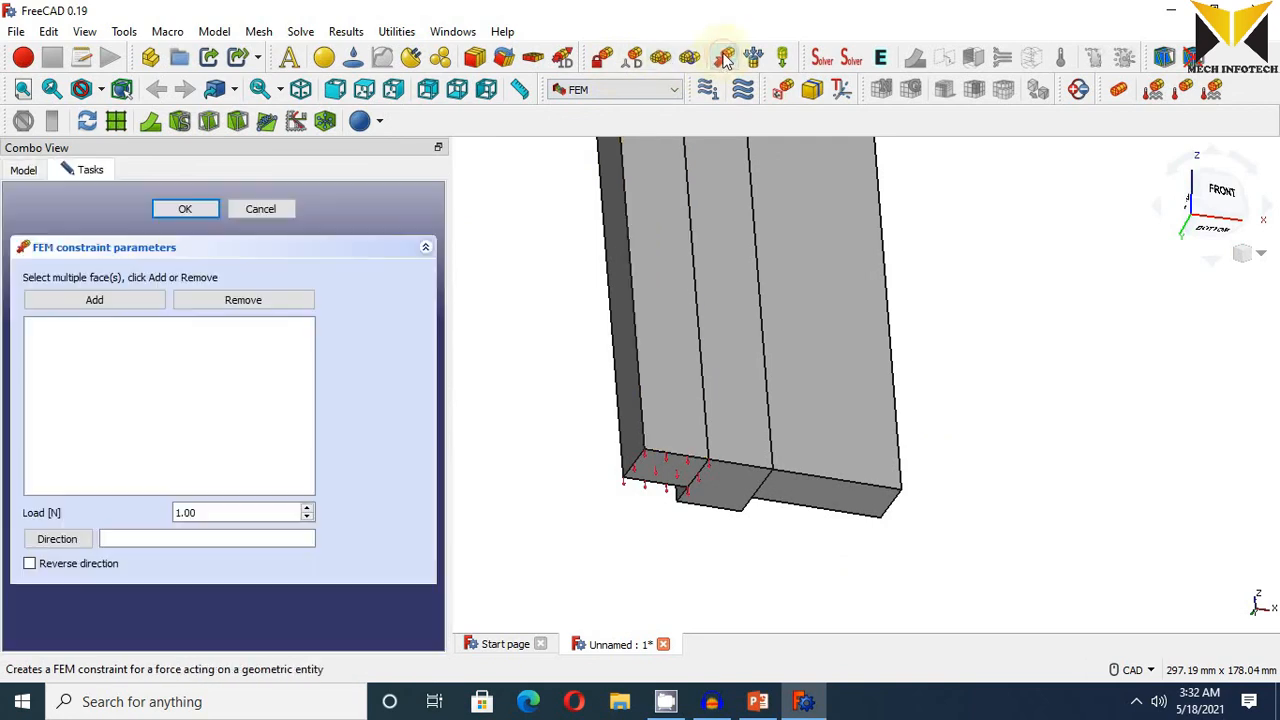
mouse_move(740, 490)
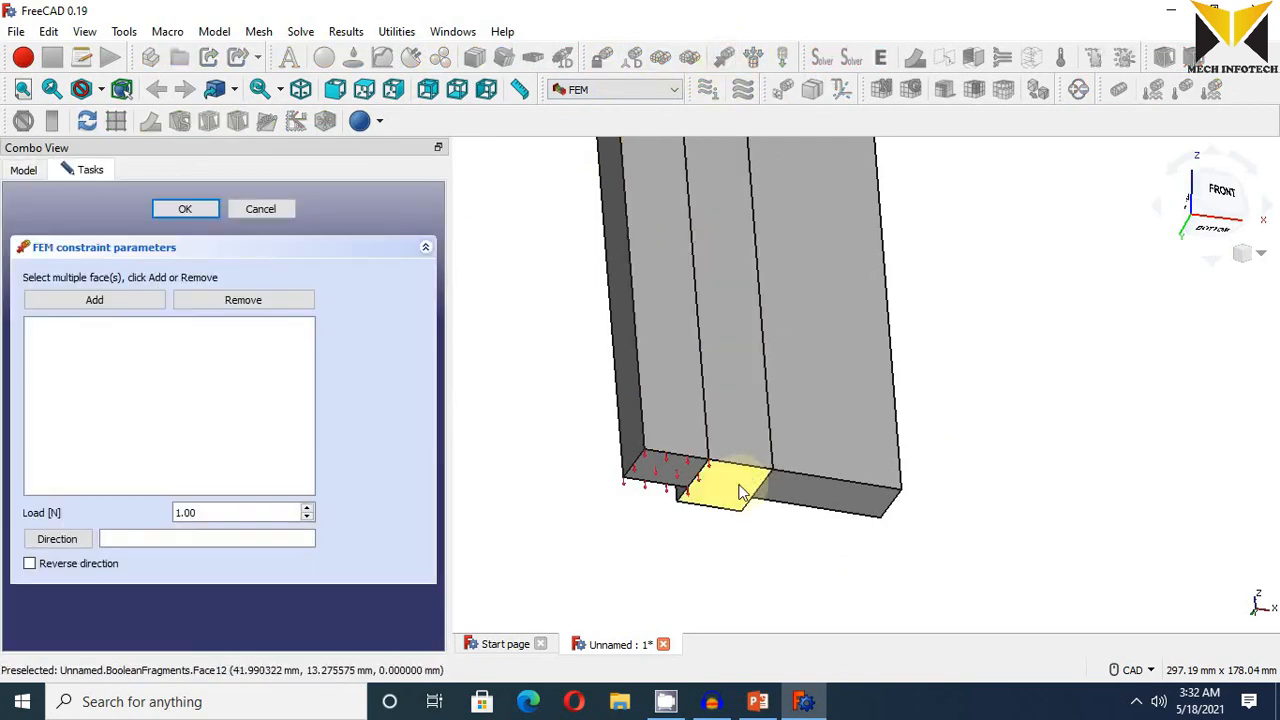
click(94, 300)
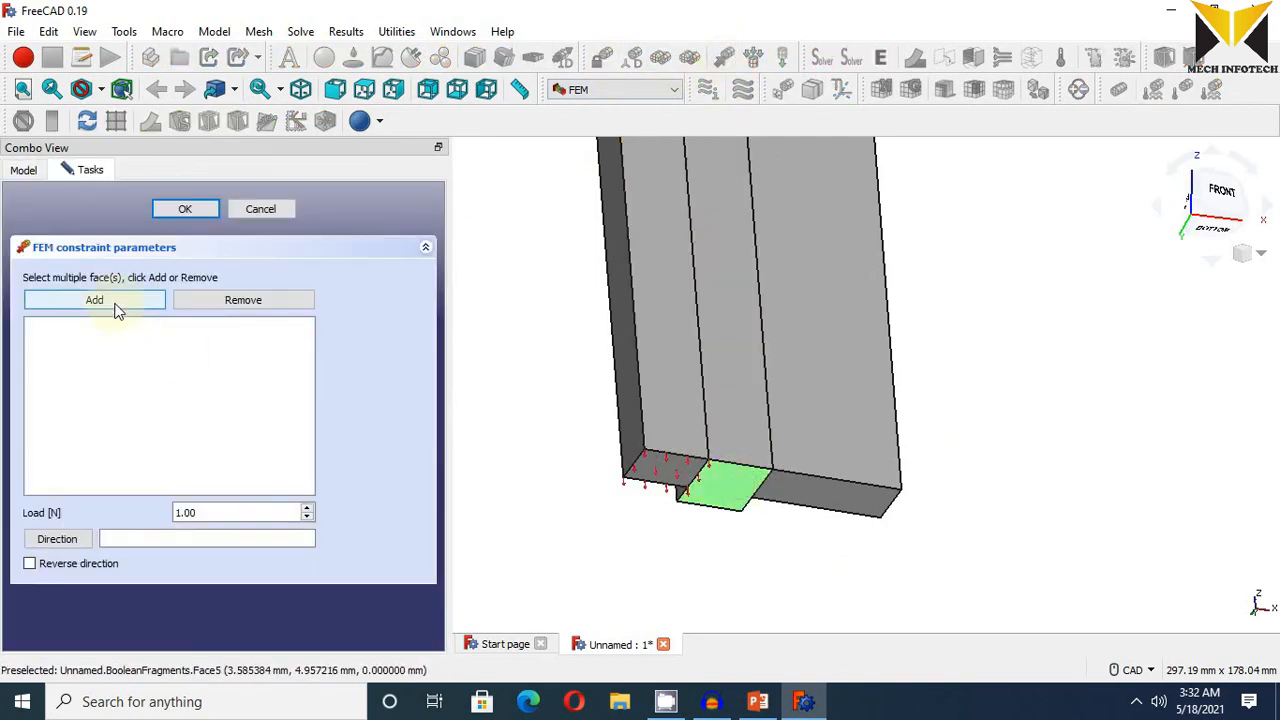
click(94, 299)
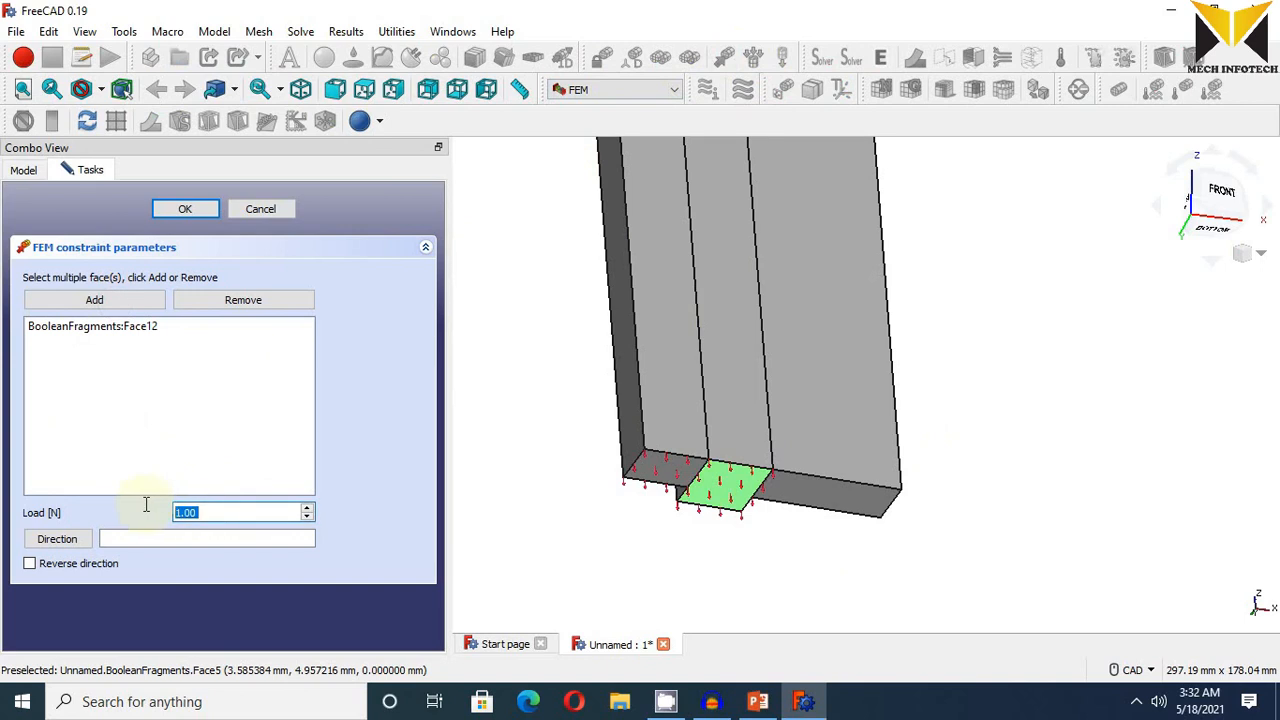
text(8521)
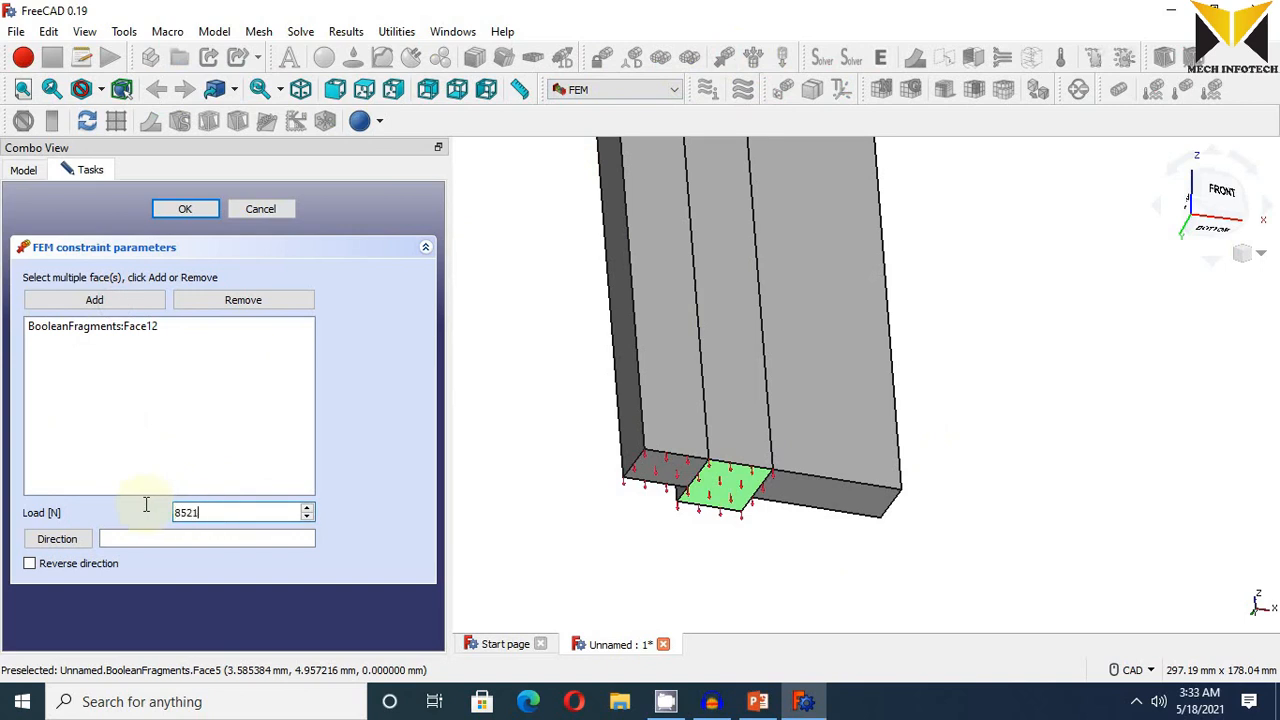
text(8)
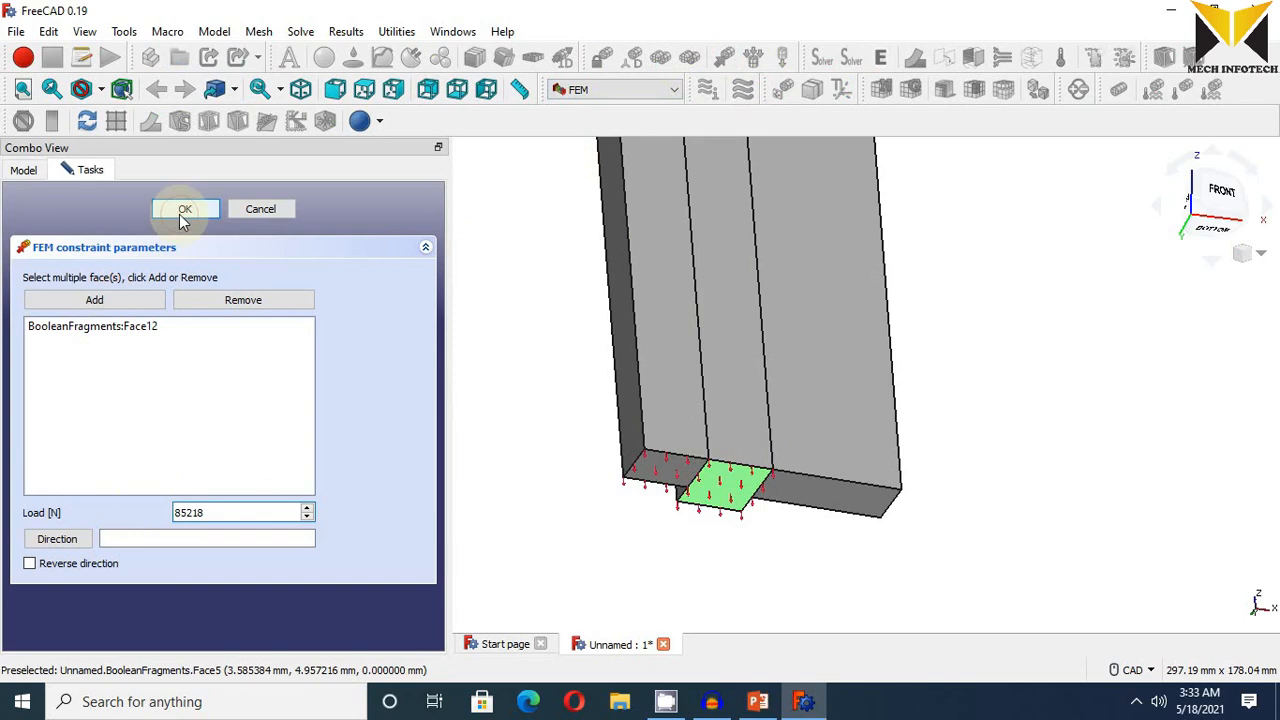
click(185, 208)
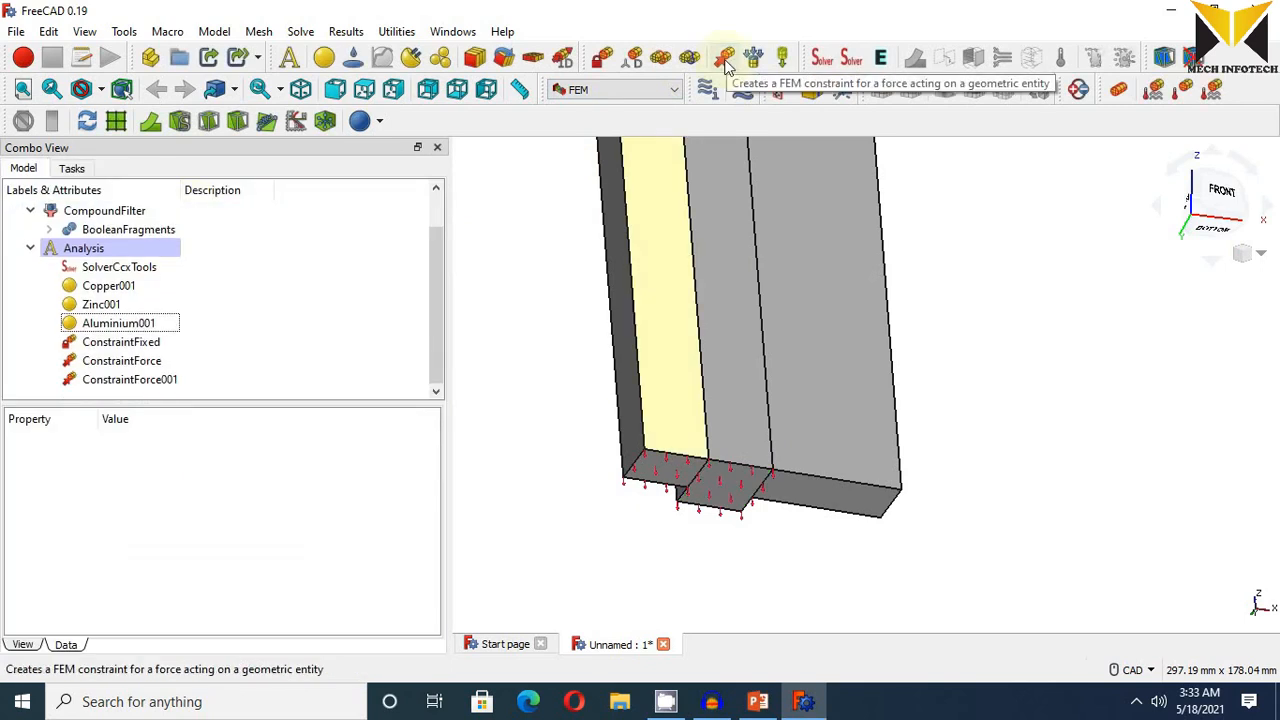
- Load the right bar's bottom face with a 90900 N force constraint
click(723, 57)
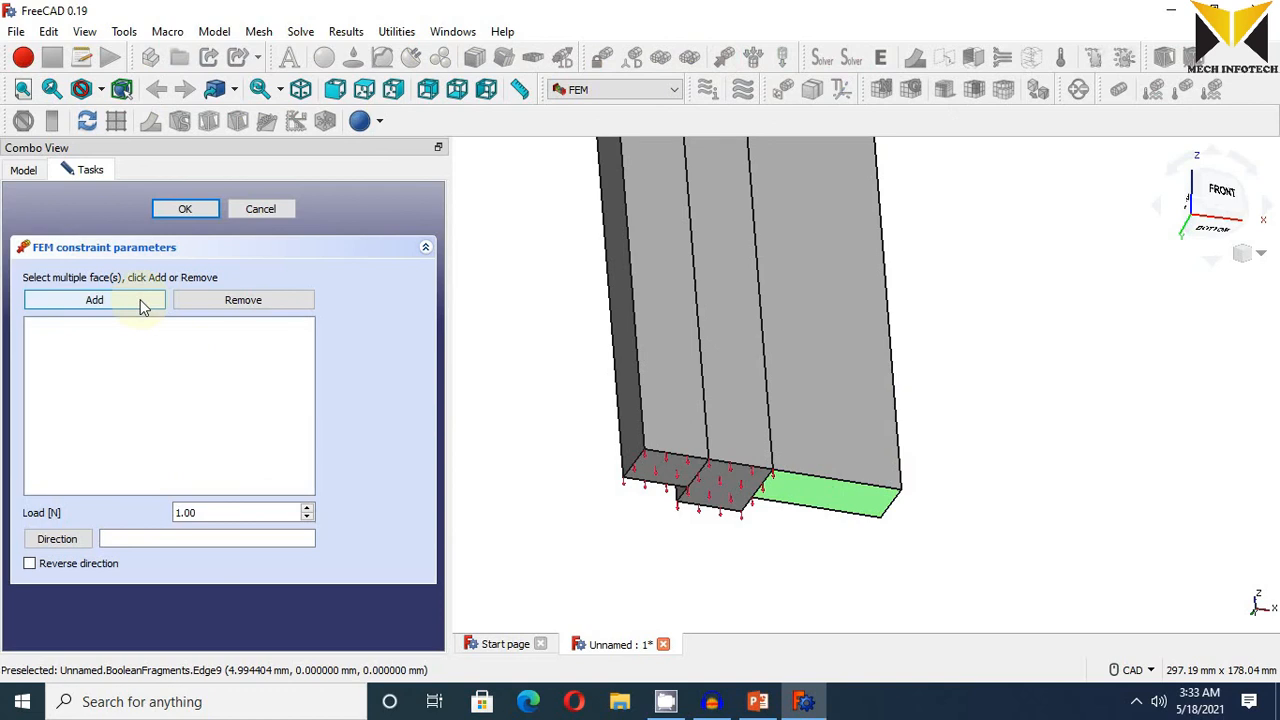
click(94, 300)
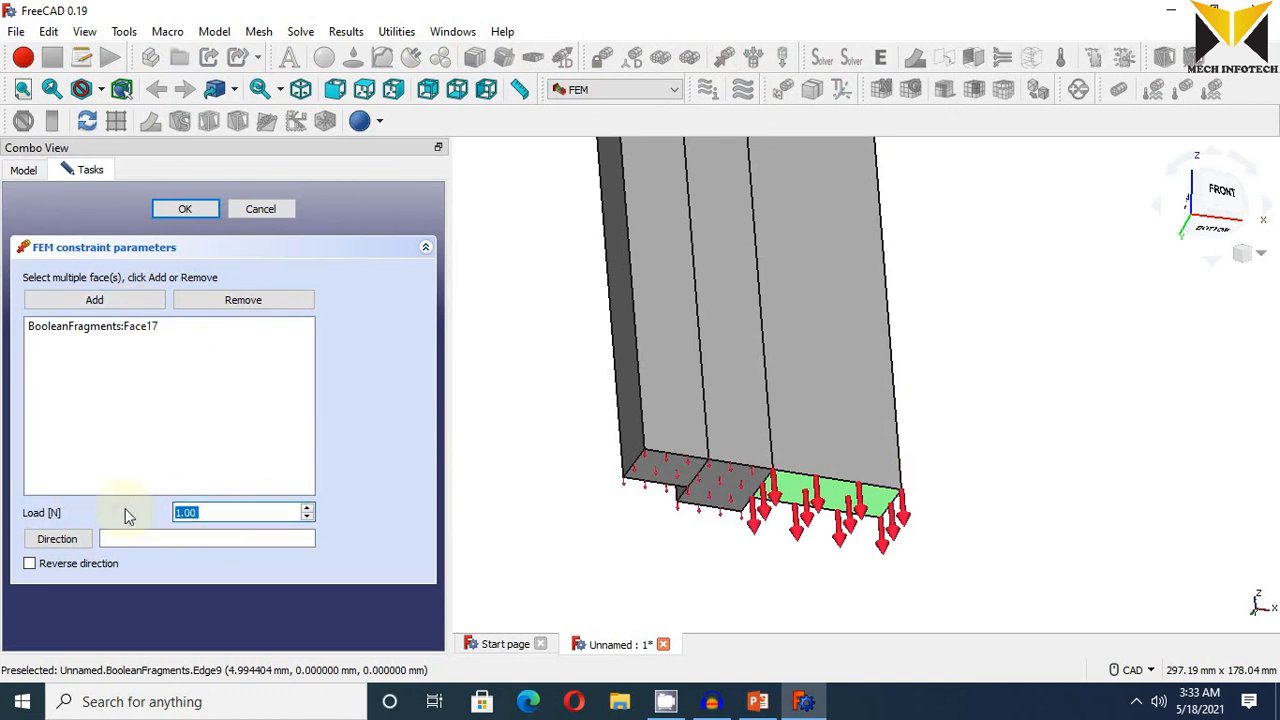
text(909)
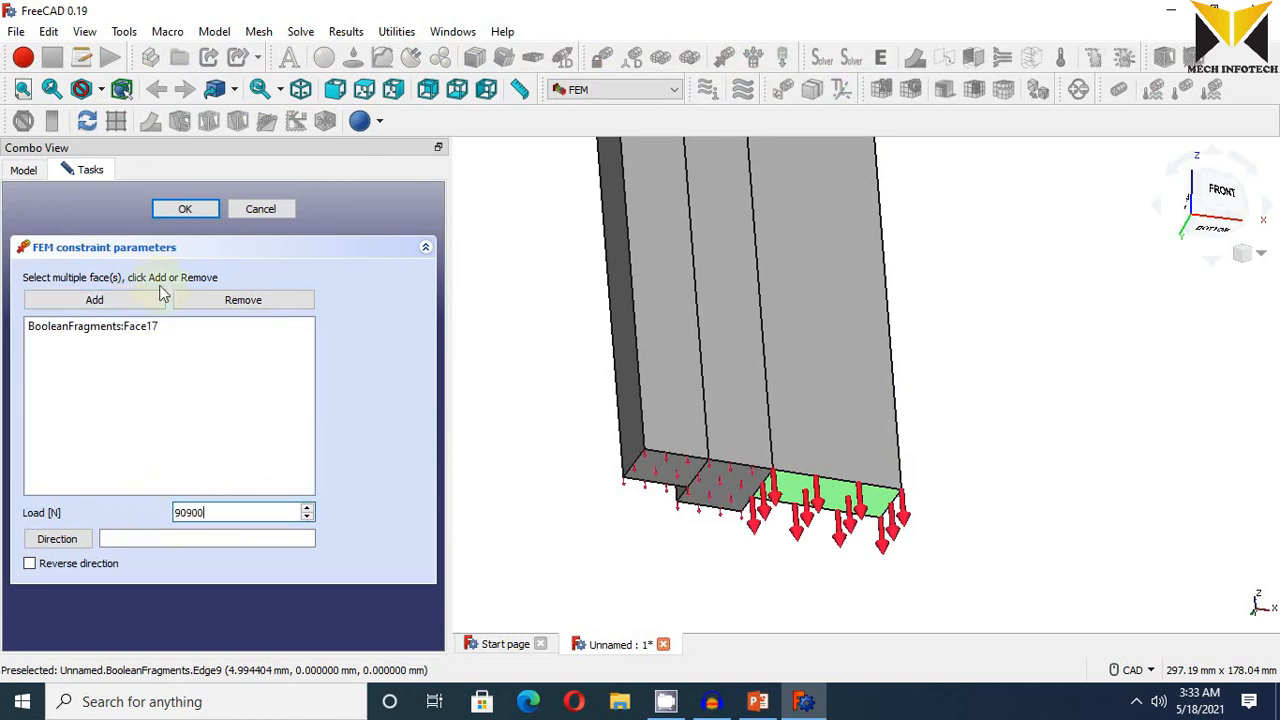
click(185, 208)
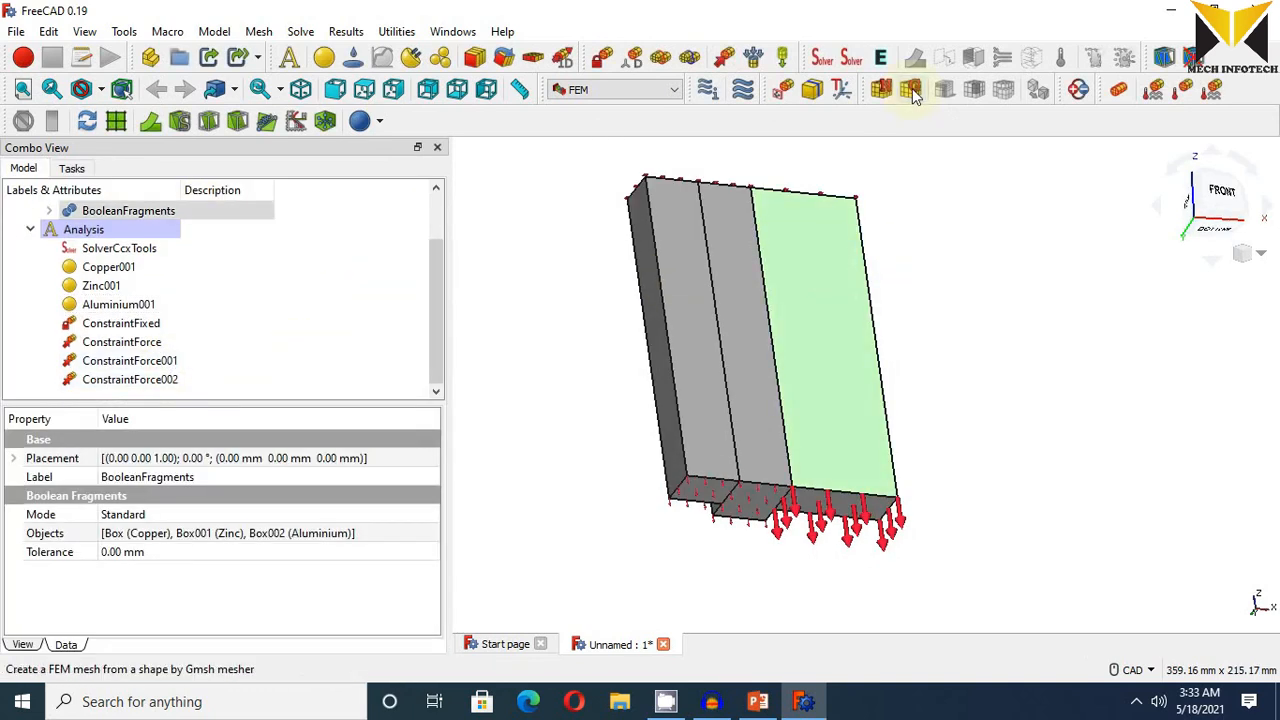
- Generate a Gmsh mesh of the fused bars with a 12 mm maximum element size
click(911, 89)
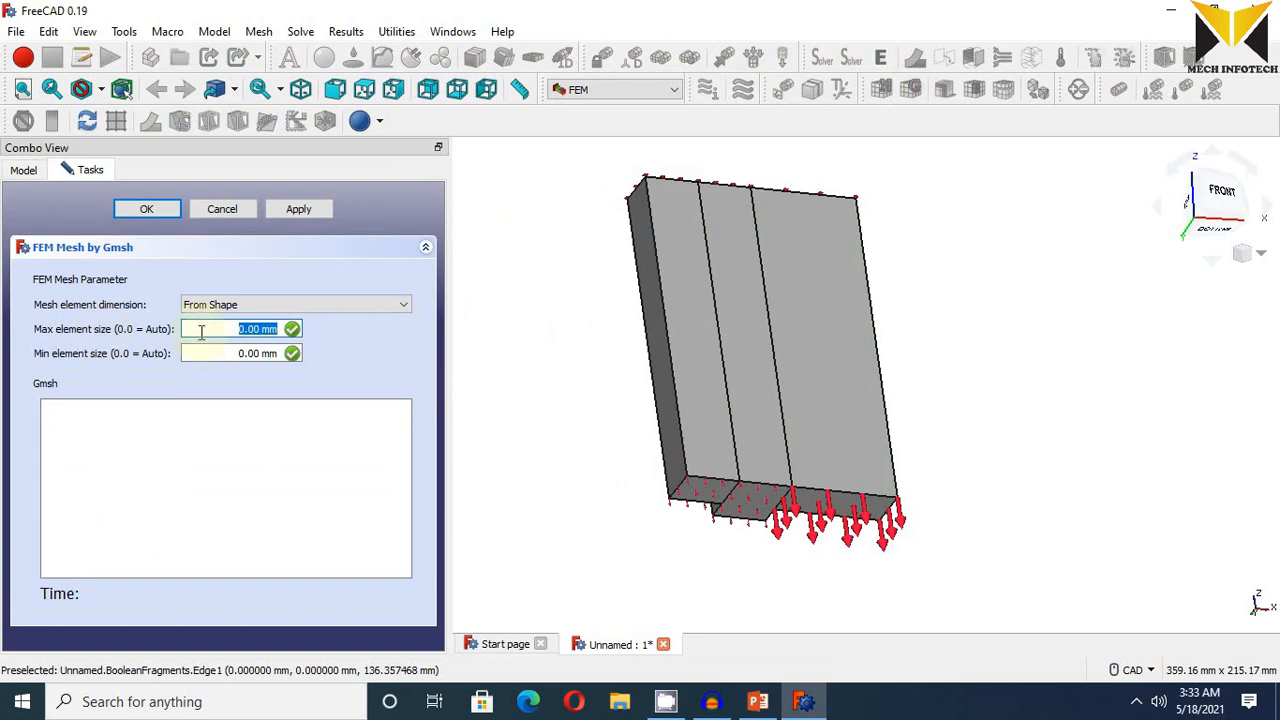
text(12)
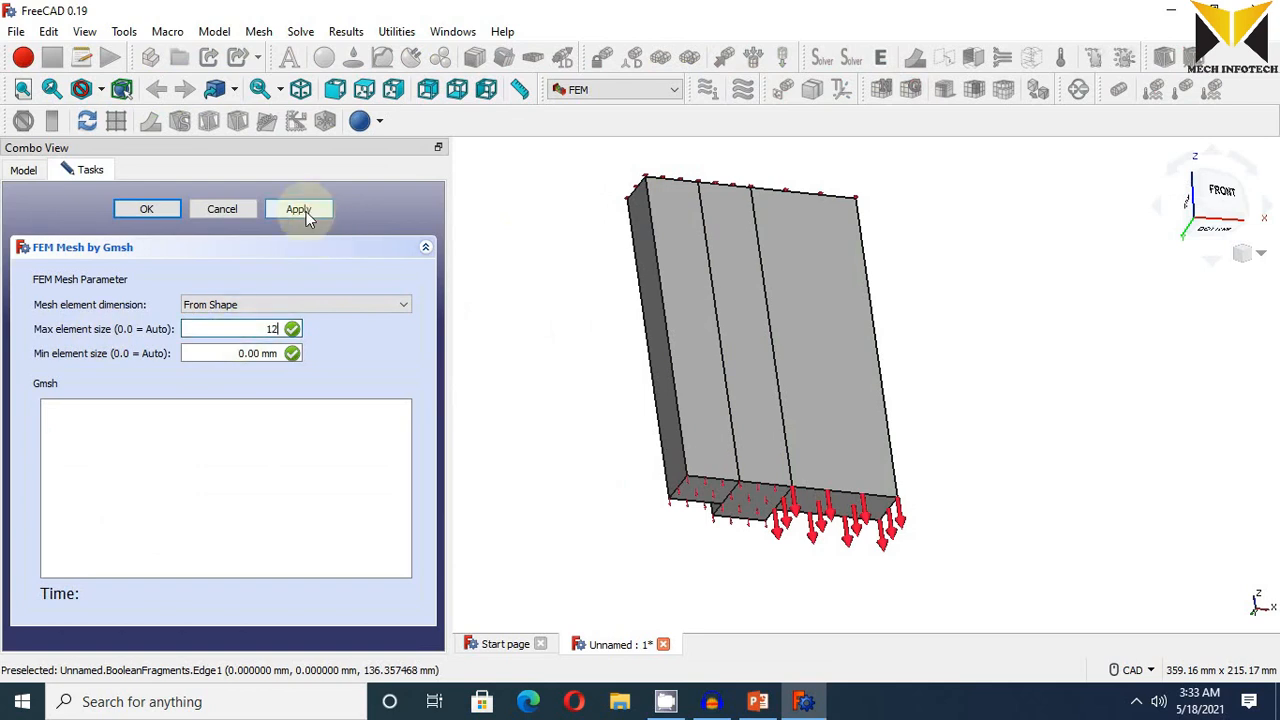
click(298, 209)
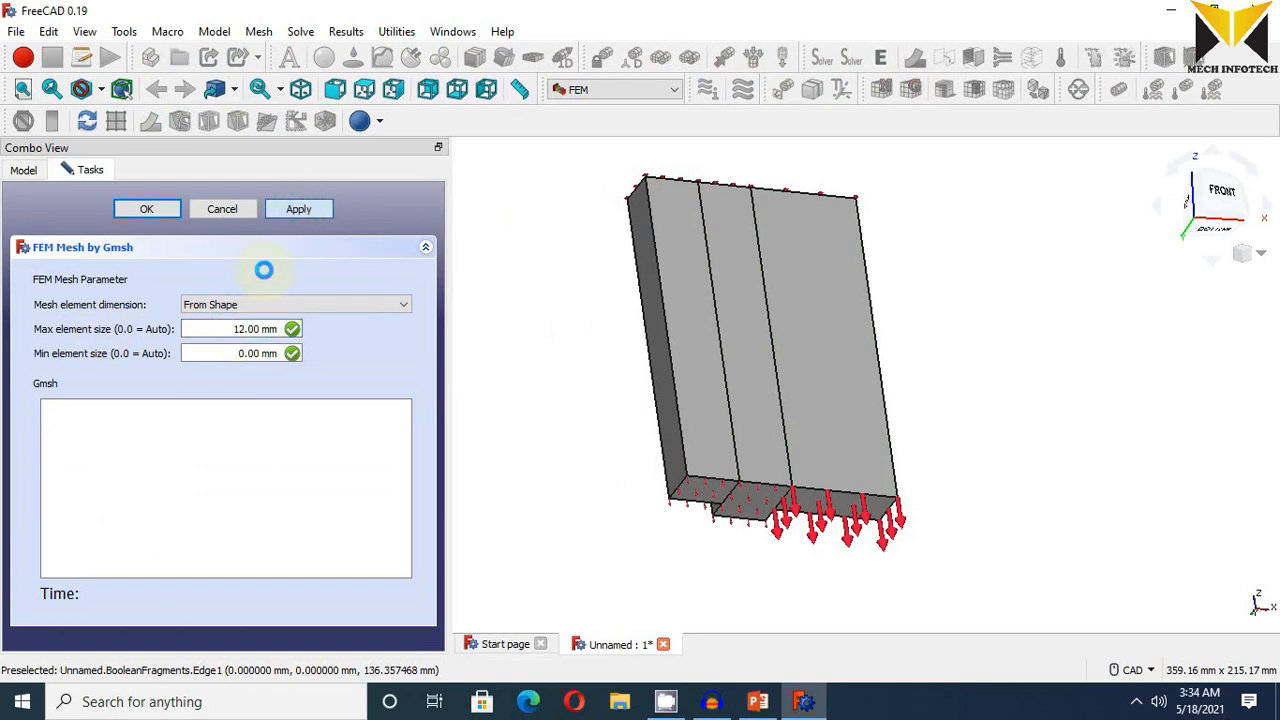
click(146, 208)
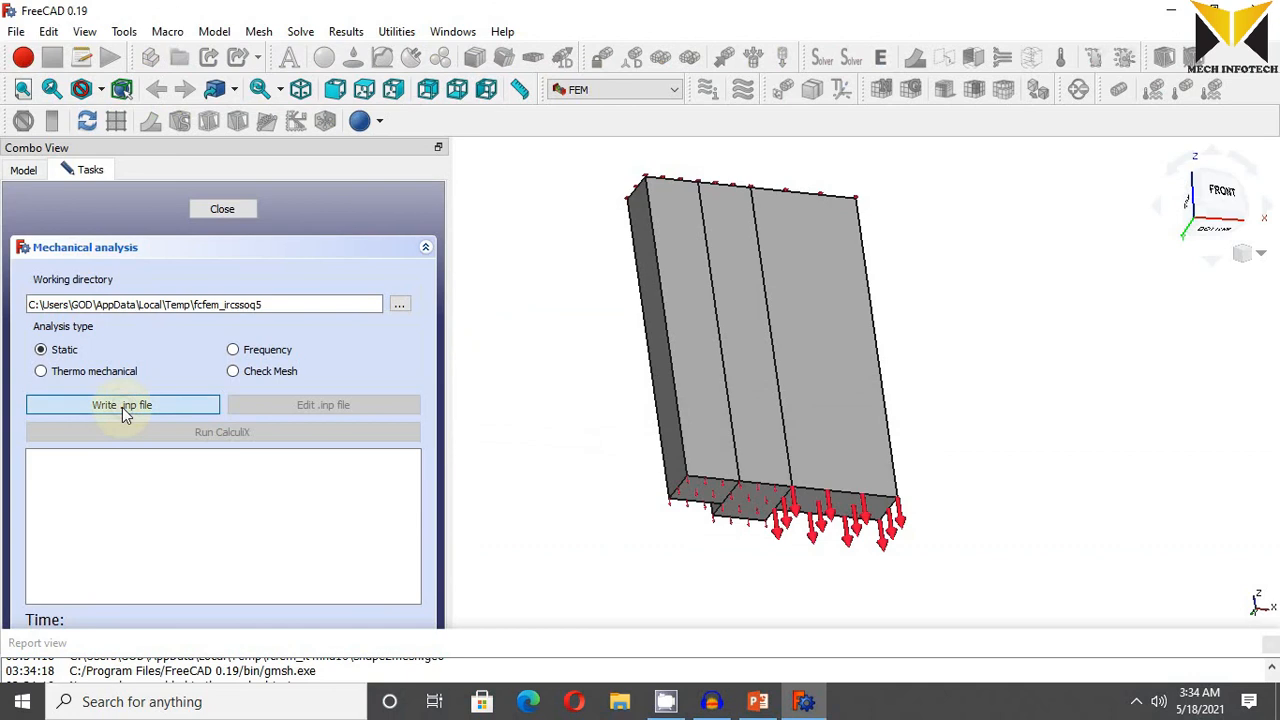
- Write the CalculiX .inp file, run the static solve, and close the analysis panel
click(121, 404)
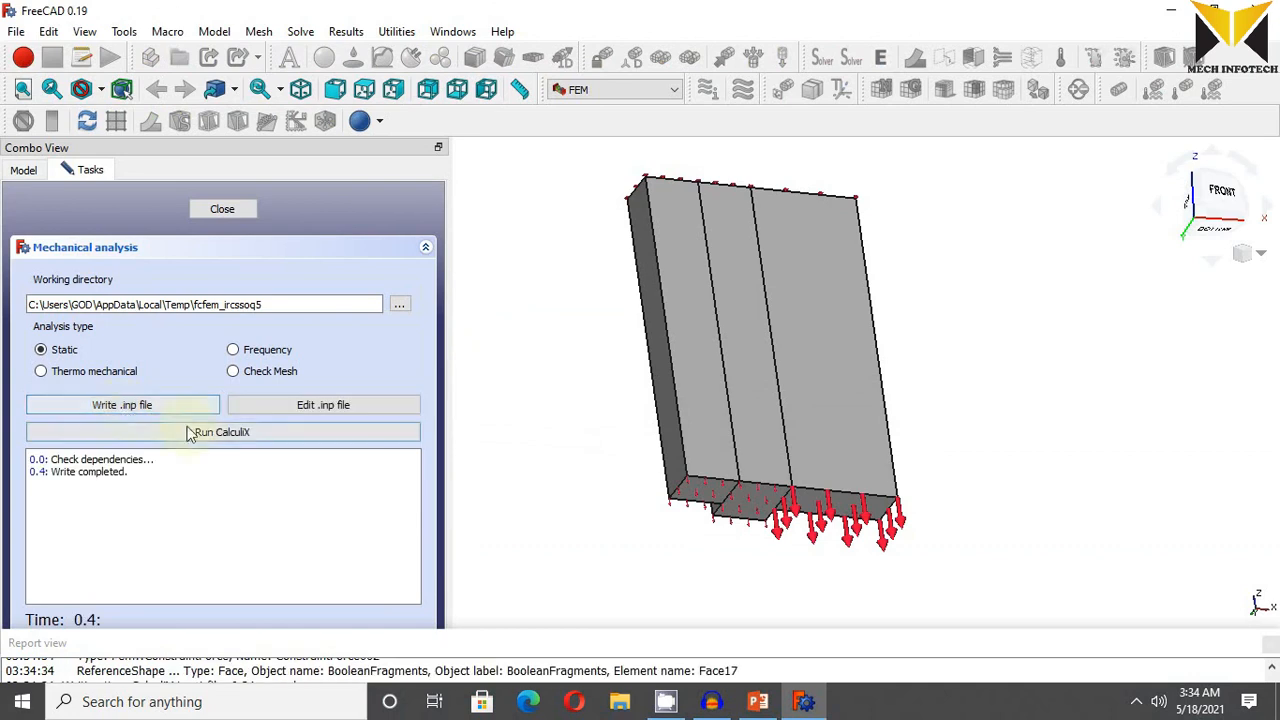
click(222, 431)
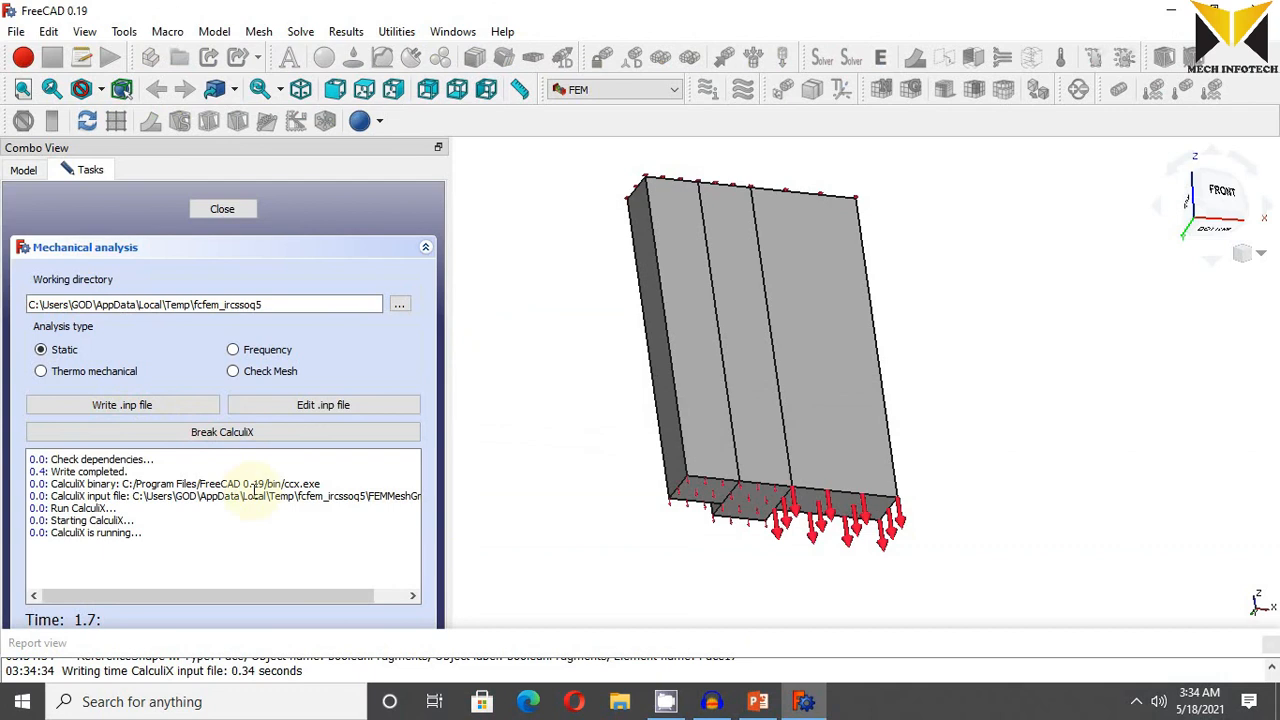
click(222, 208)
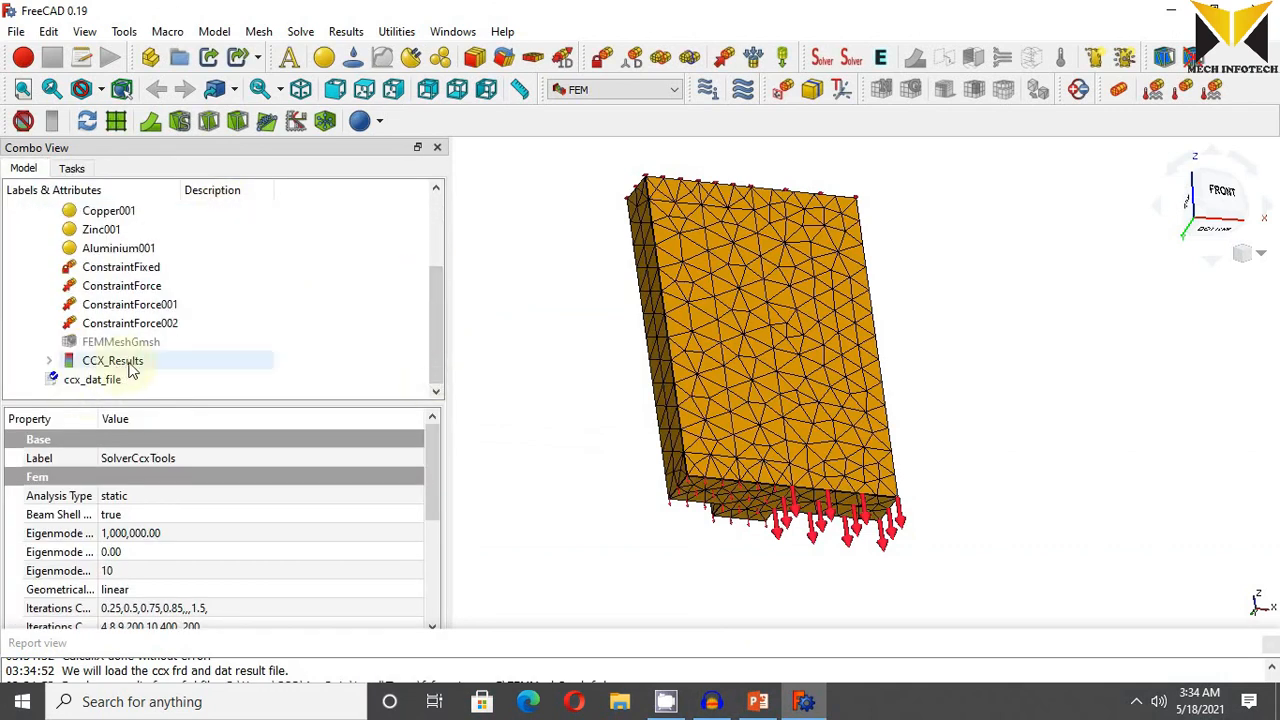
- Open CCX_Results and colour the bars by Displacement Magnitude
double_click(112, 360)
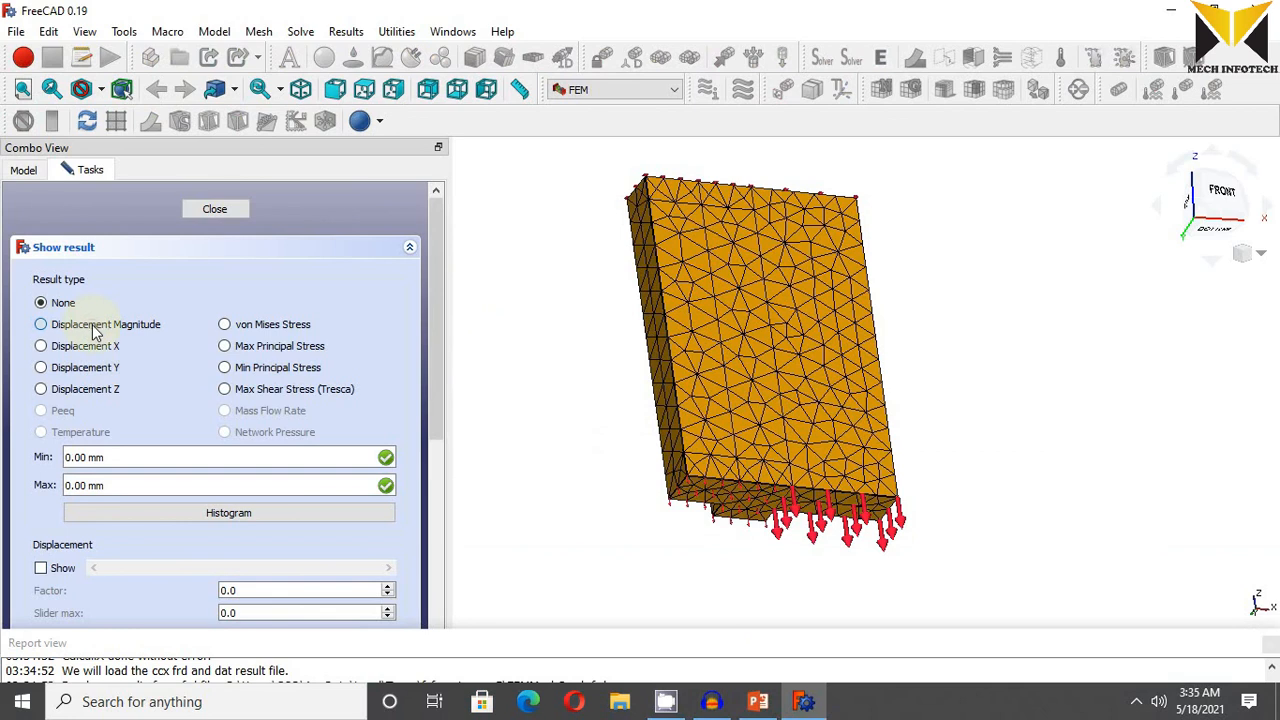
click(41, 324)
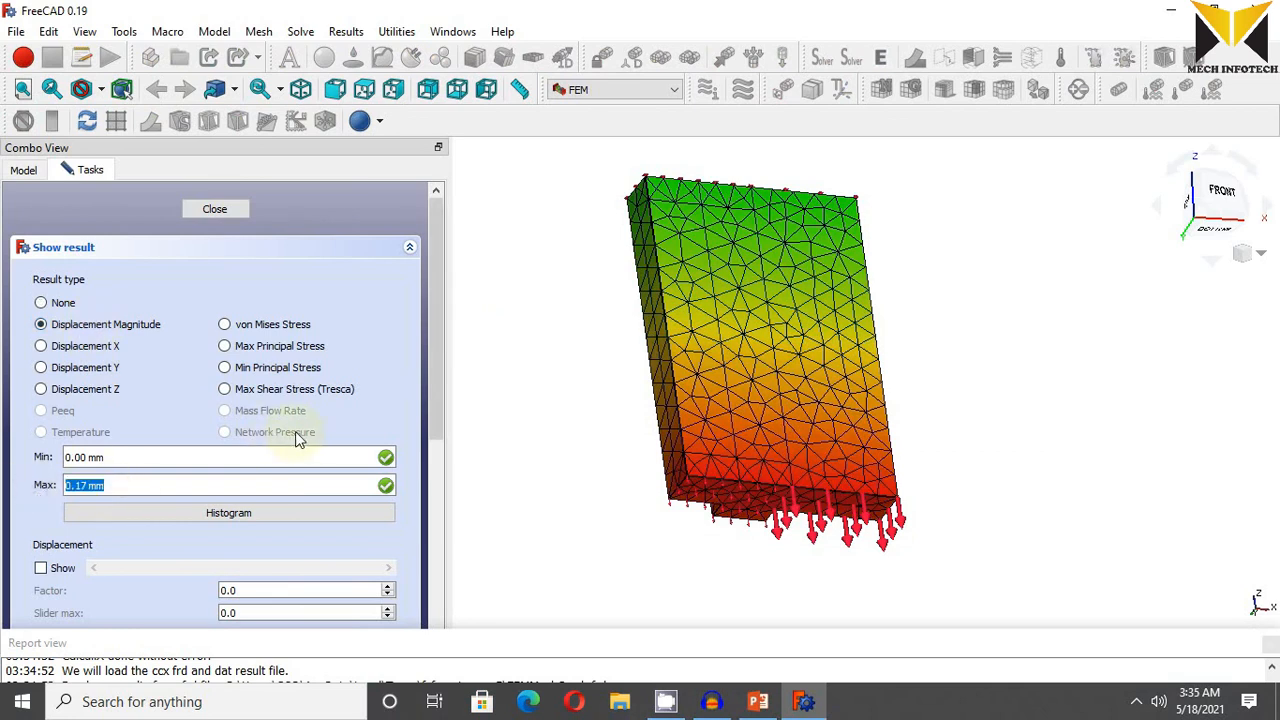
click(214, 208)
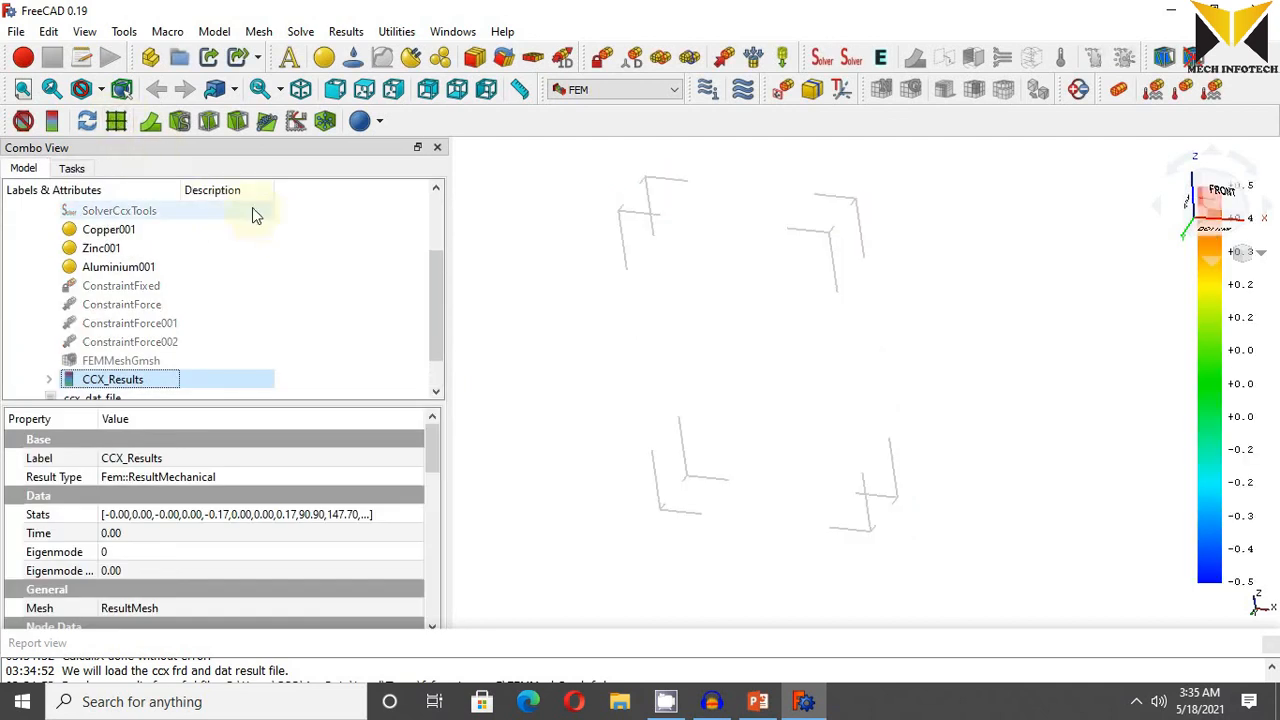
- Add a result pipeline with a WarpVector filter, set its display, and orbit to inspect the deformed bars
click(150, 120)
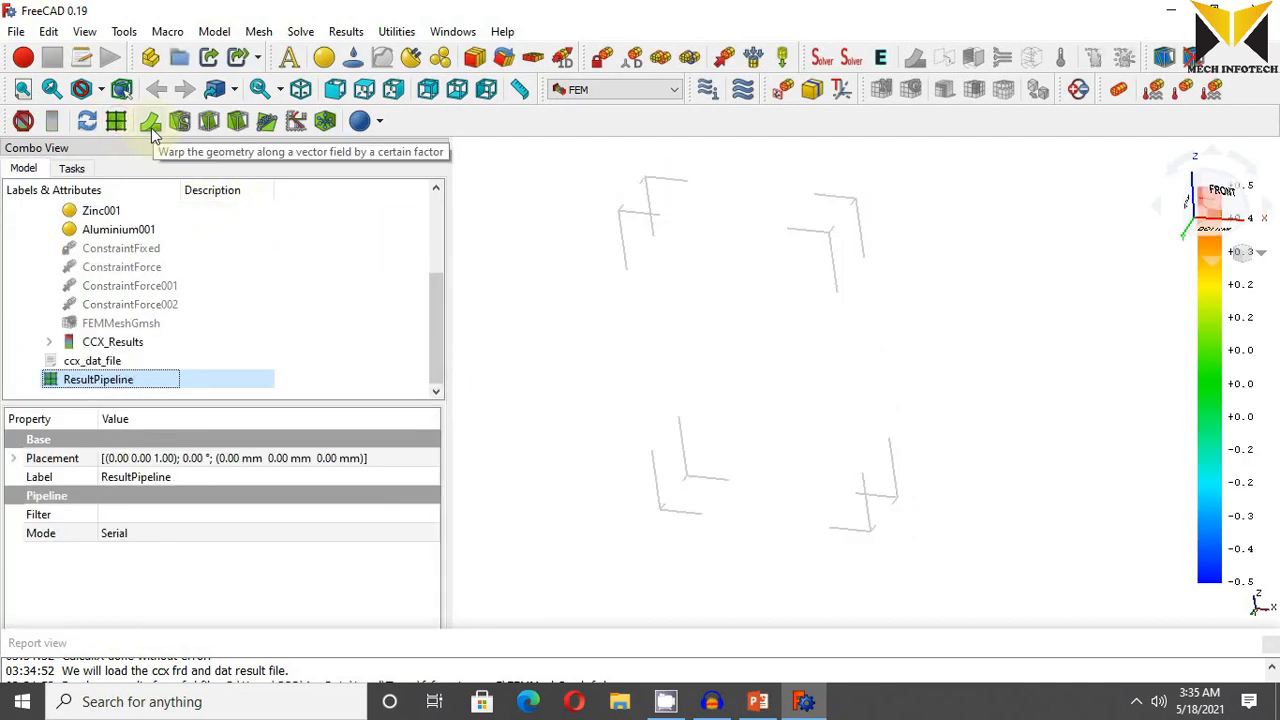
click(150, 120)
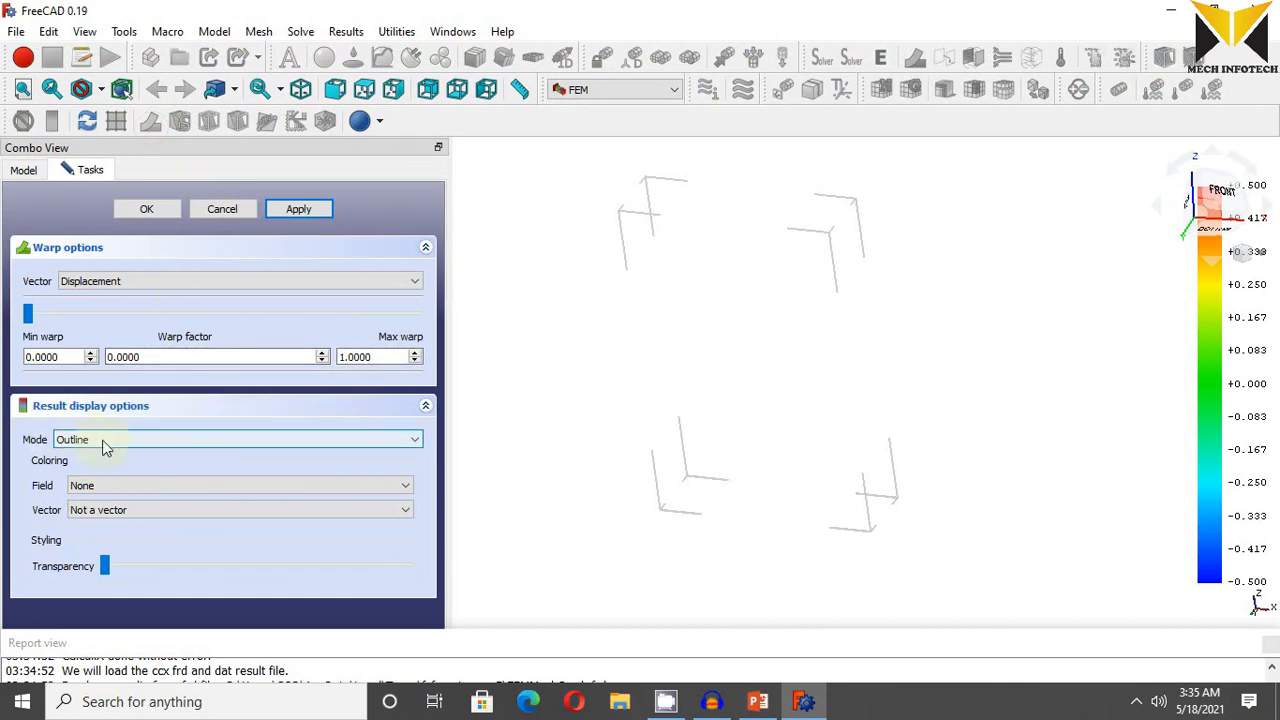
click(235, 439)
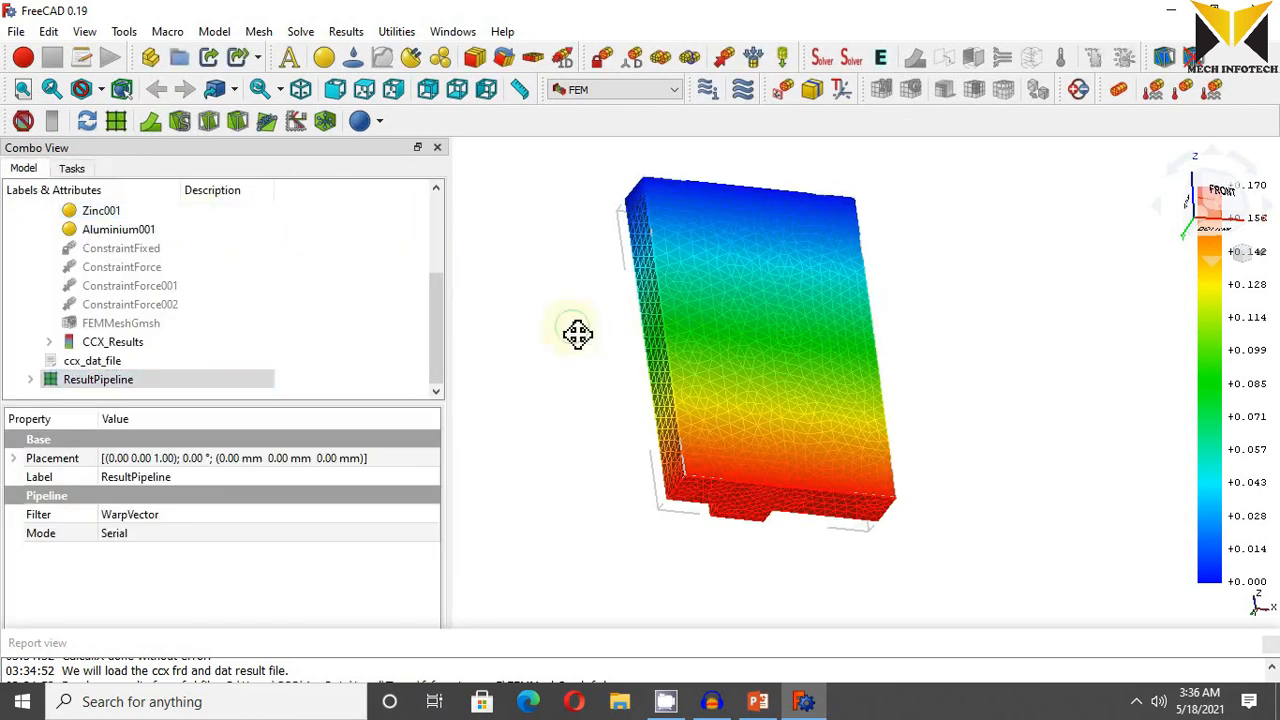
drag(575, 335, 755, 250)
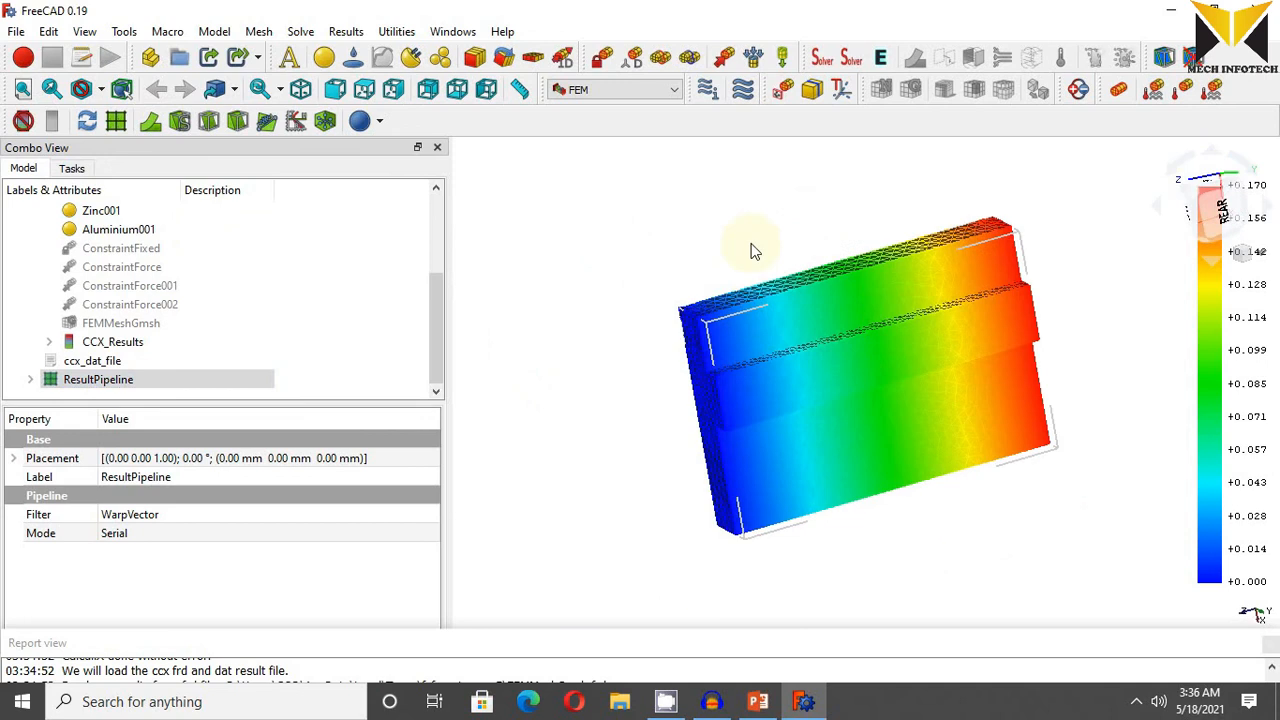